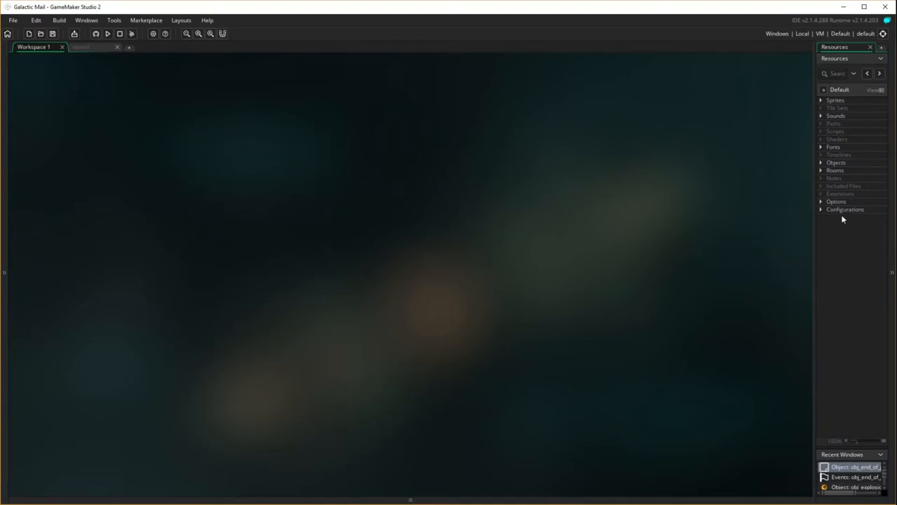
Expand the Rooms group, select room0 and bring up its context menu.
{"action": "left_click", "coordinate": [821, 170]}
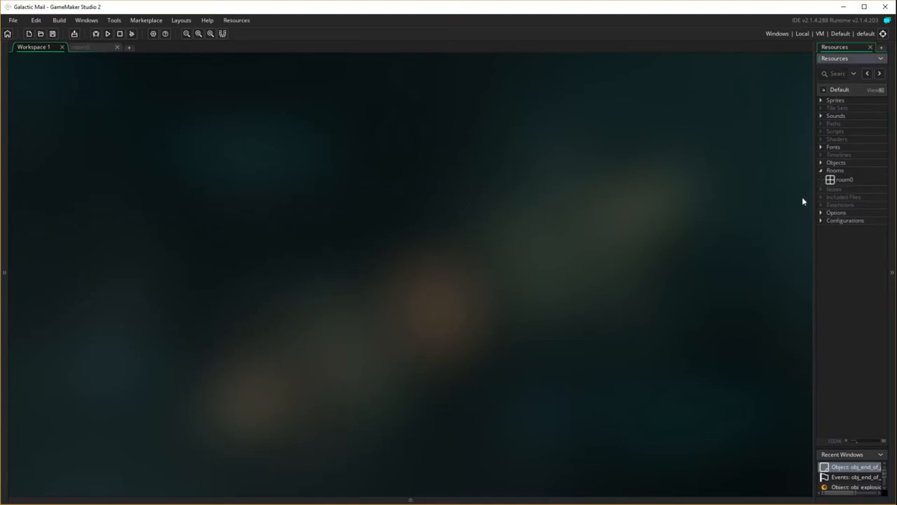
{"action": "mouse_move", "coordinate": [841, 179]}
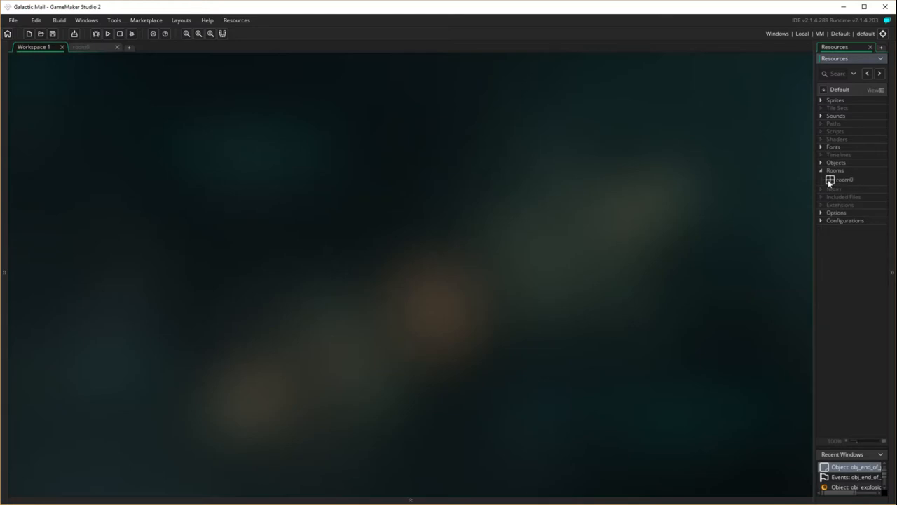
{"action": "left_click", "coordinate": [844, 179]}
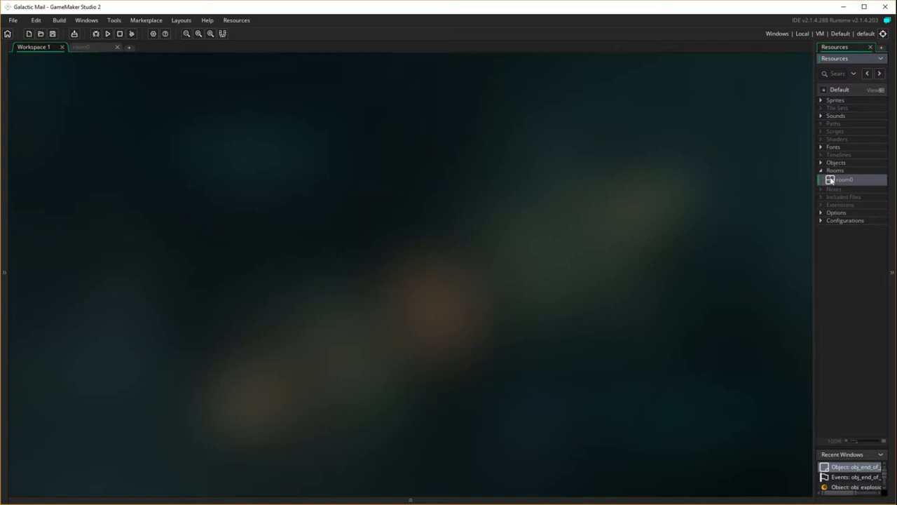
{"action": "right_click", "coordinate": [844, 179]}
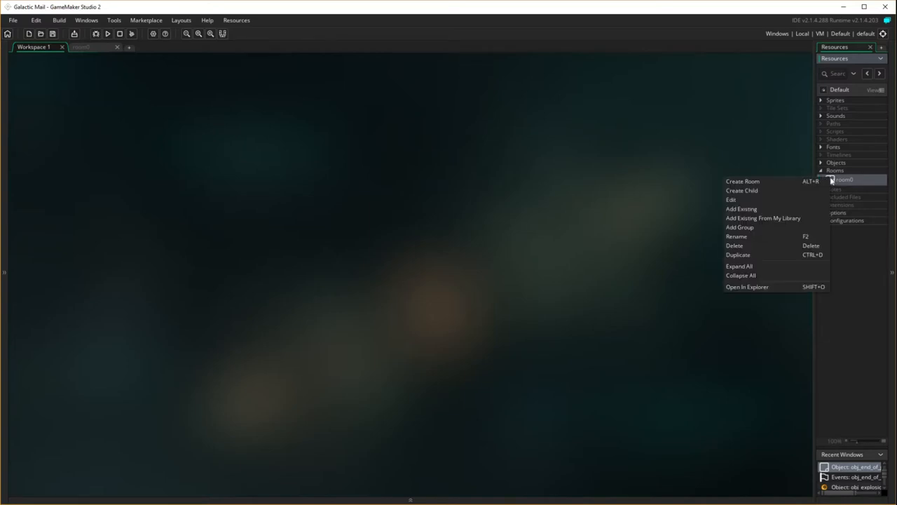
{"action": "mouse_move", "coordinate": [765, 255]}
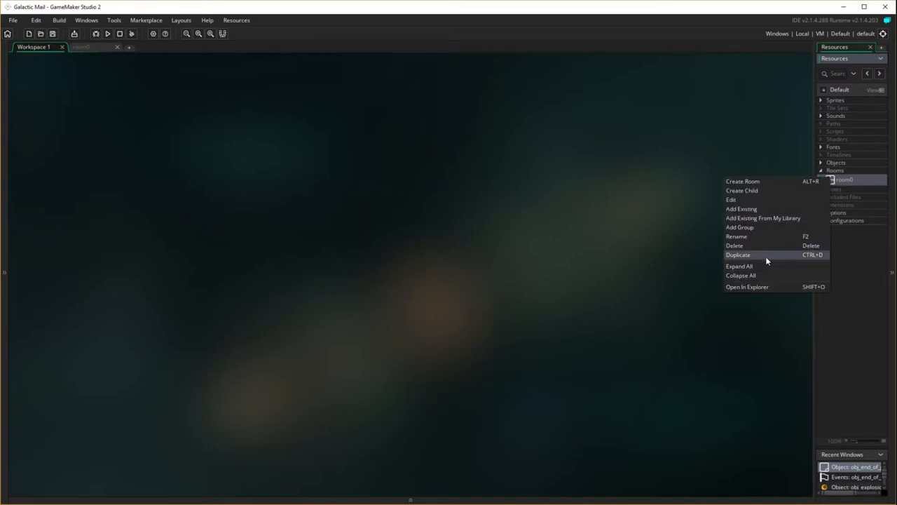
Duplicate the room twice, rename the rooms rm_1, rm_2 and rm_3, and save.
{"action": "left_click", "coordinate": [738, 255]}
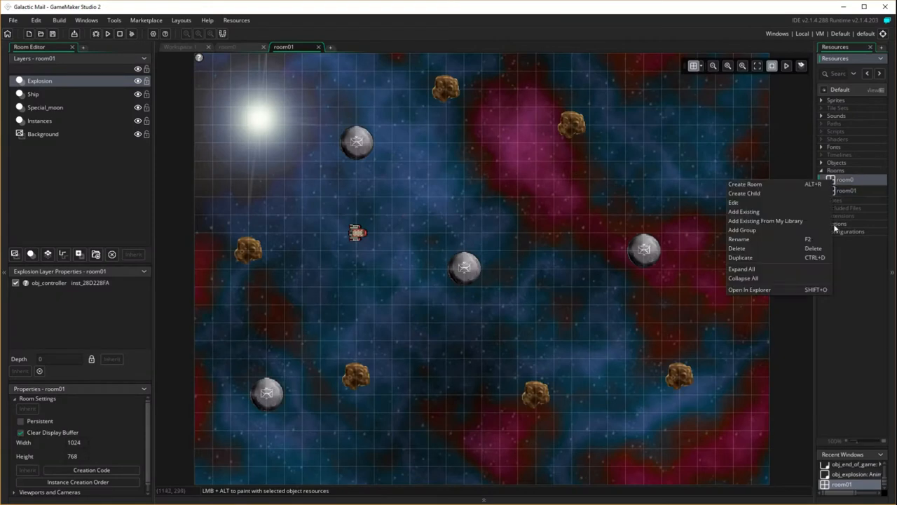
{"action": "left_click", "coordinate": [744, 183]}
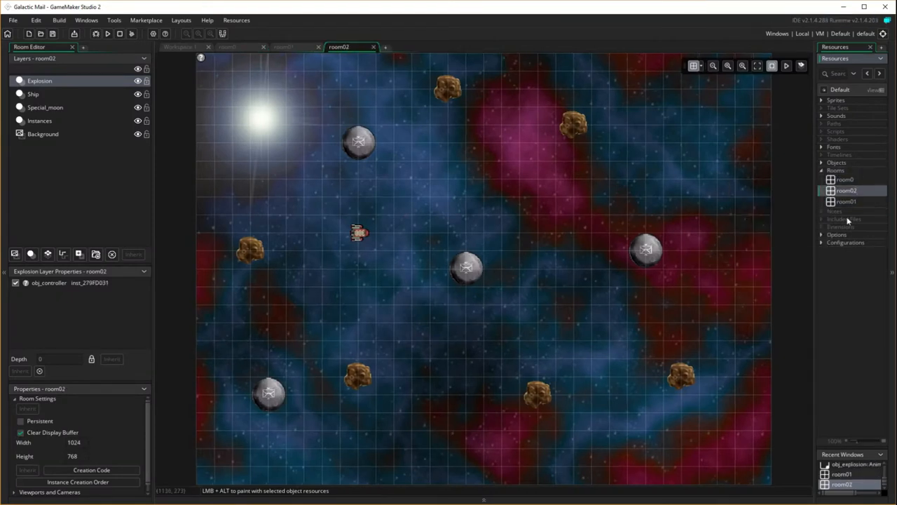
{"action": "left_click", "coordinate": [844, 179]}
{"action": "type", "text": "rm_1"}
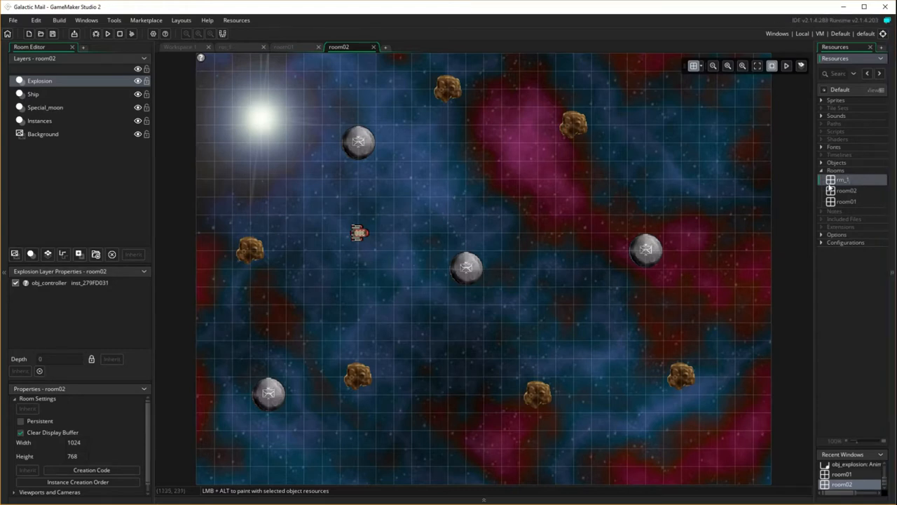
{"action": "left_click", "coordinate": [847, 191]}
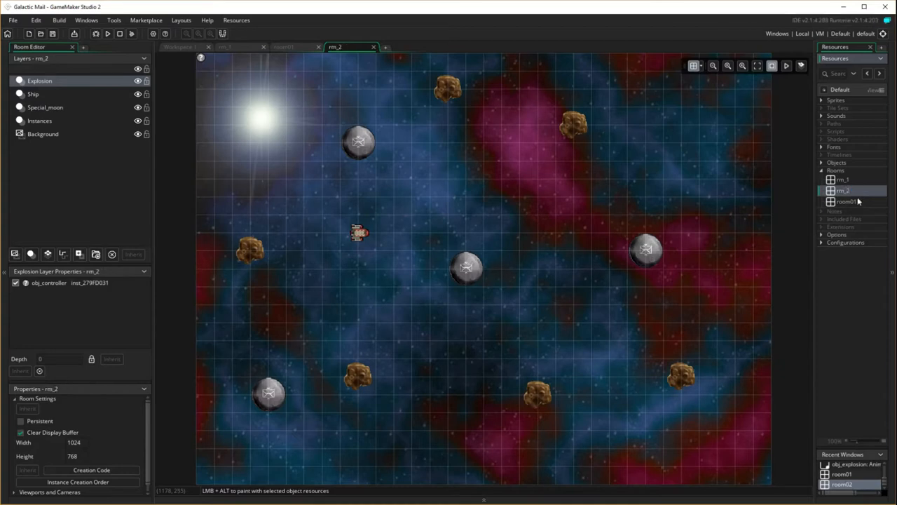
{"action": "left_click", "coordinate": [846, 201]}
{"action": "type", "text": "rm_3"}
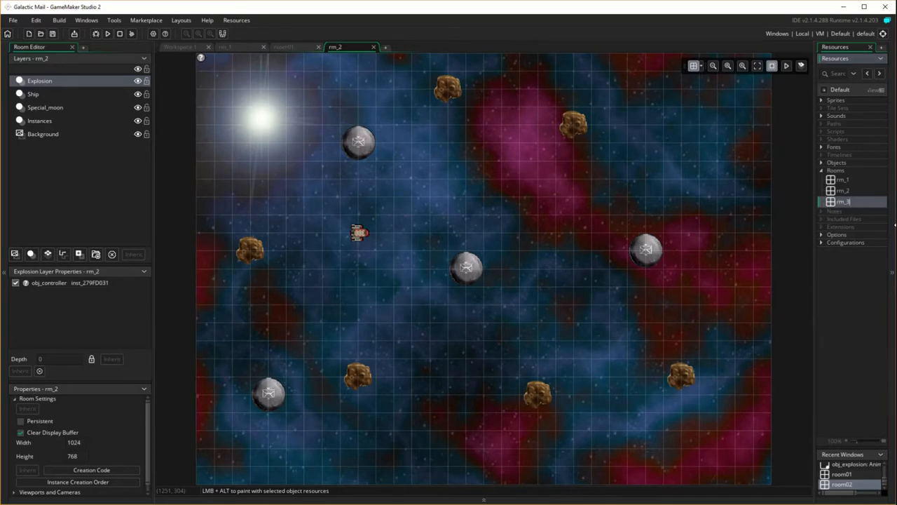
{"action": "key", "text": "ctrl+s"}
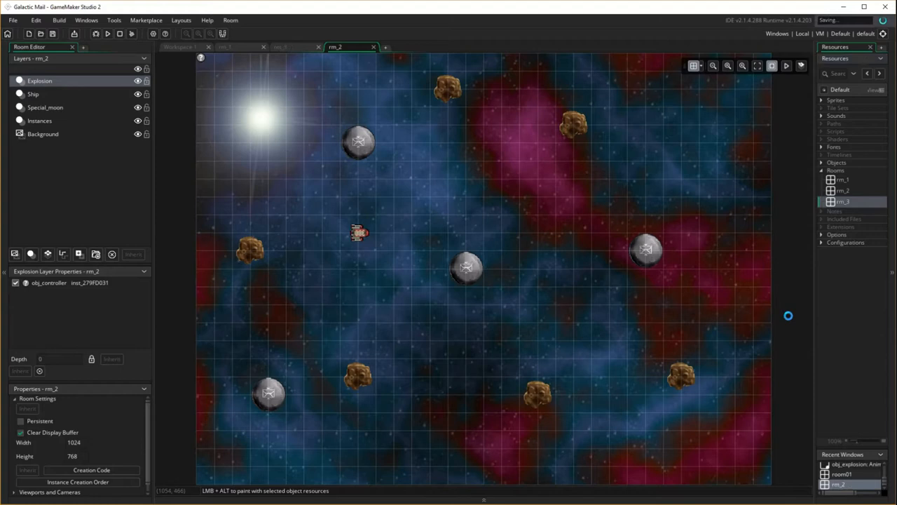
{"action": "mouse_move", "coordinate": [815, 310]}
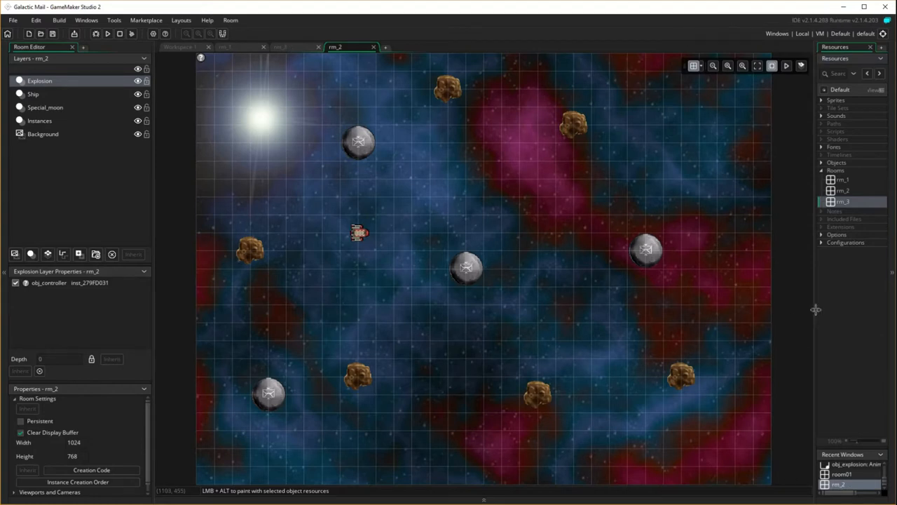
{"action": "mouse_move", "coordinate": [715, 216]}
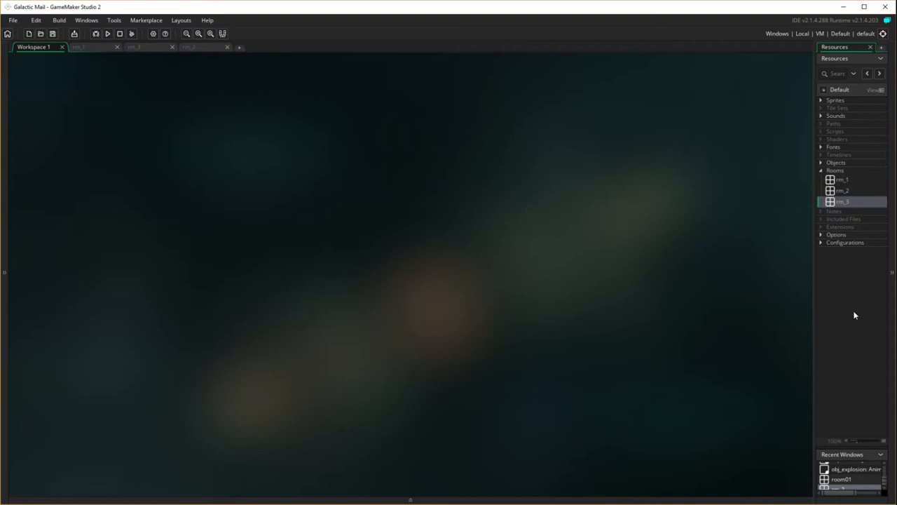
{"action": "mouse_move", "coordinate": [874, 143]}
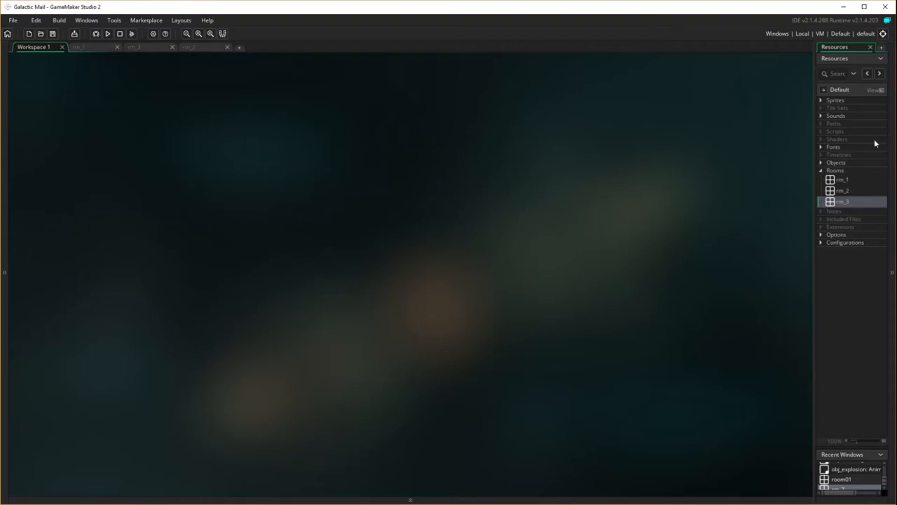
{"action": "mouse_move", "coordinate": [823, 173]}
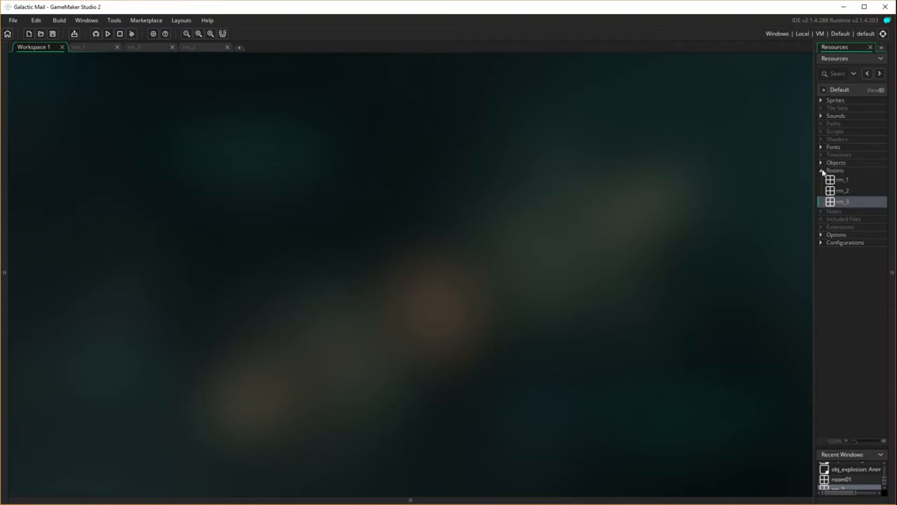
Bring up the context menu for the Objects group in Resources.
{"action": "right_click", "coordinate": [835, 170]}
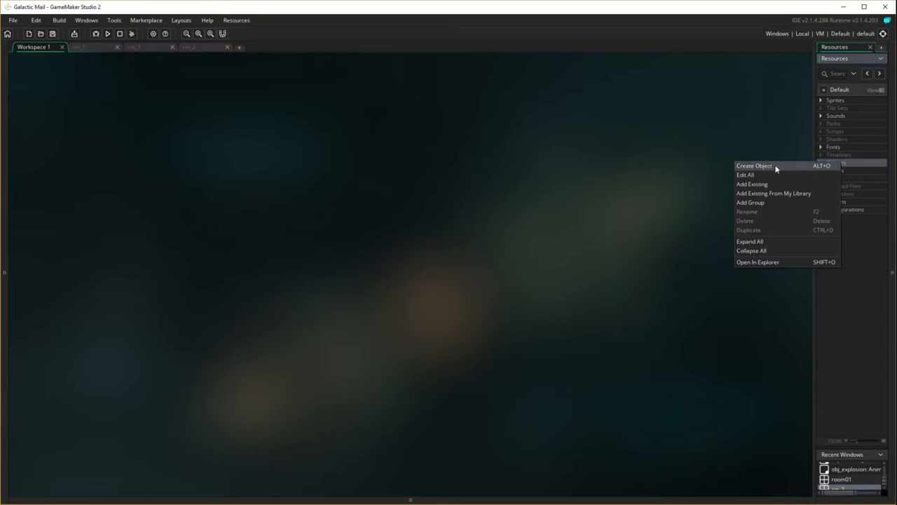
Create a new object named obj_next_level and start adding an event to it.
{"action": "left_click", "coordinate": [754, 165]}
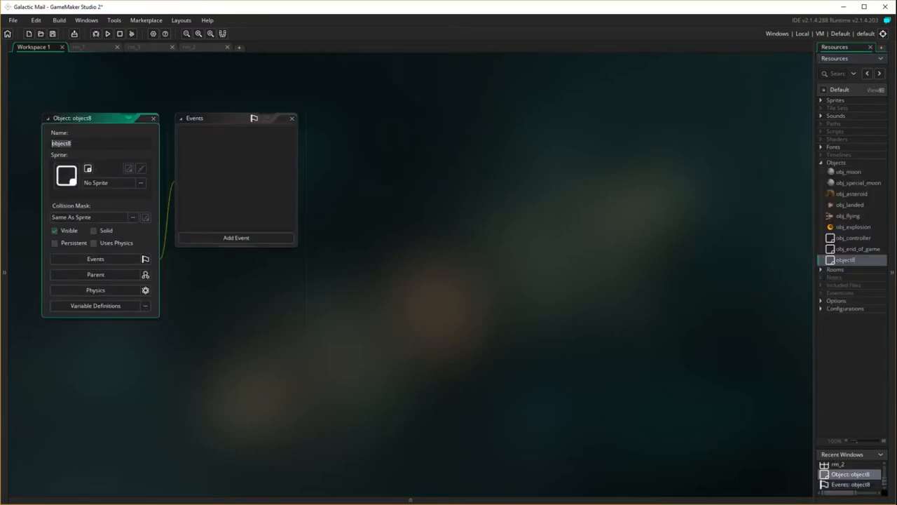
{"action": "type", "text": "obj"}
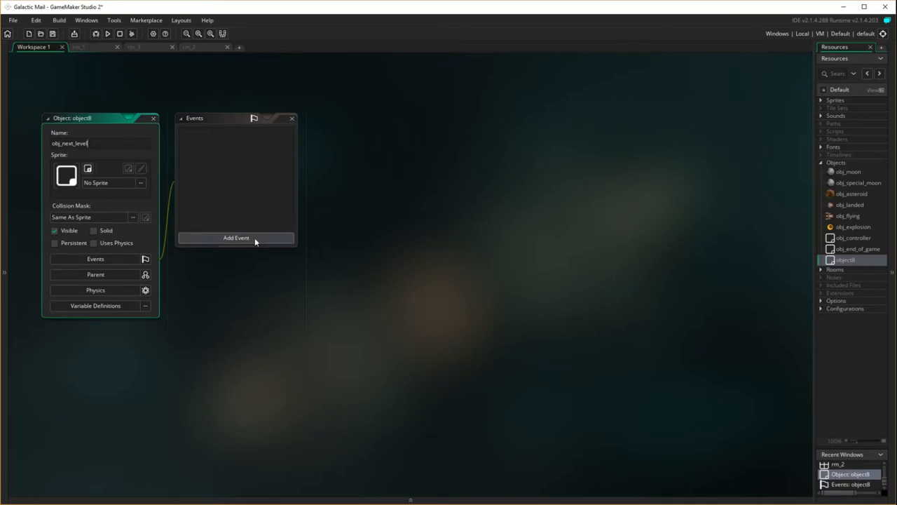
{"action": "left_click", "coordinate": [236, 238]}
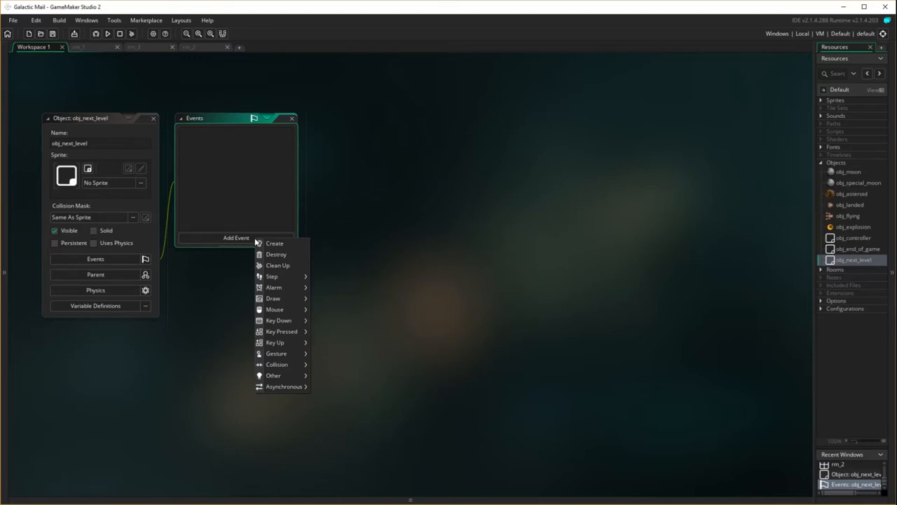
{"action": "mouse_move", "coordinate": [275, 244]}
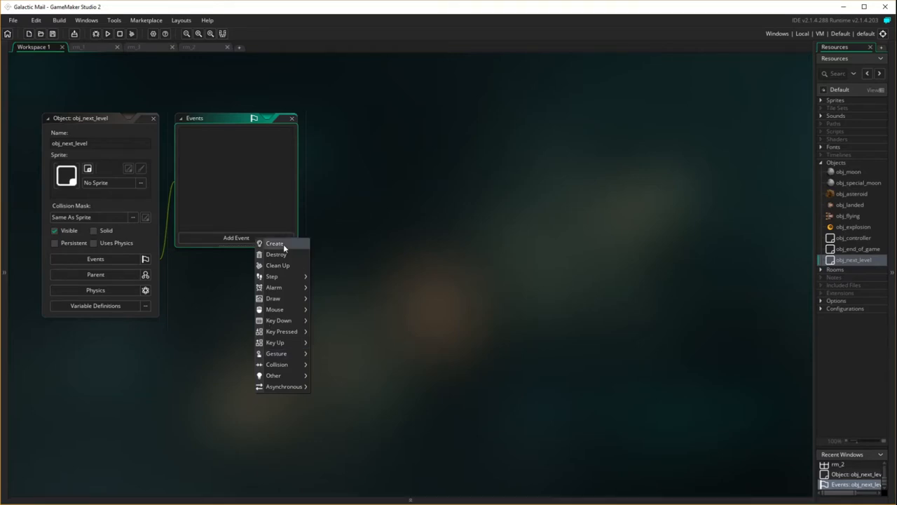
{"action": "mouse_move", "coordinate": [274, 310]}
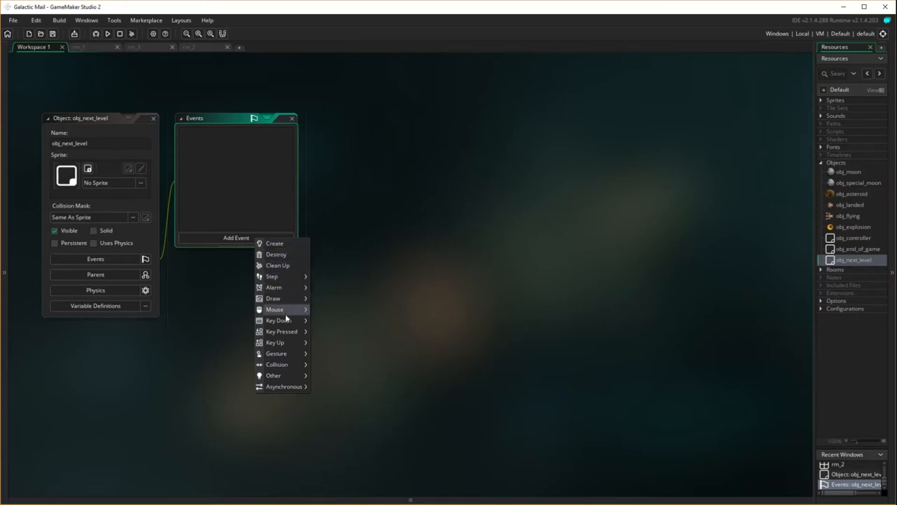
{"action": "mouse_move", "coordinate": [273, 286]}
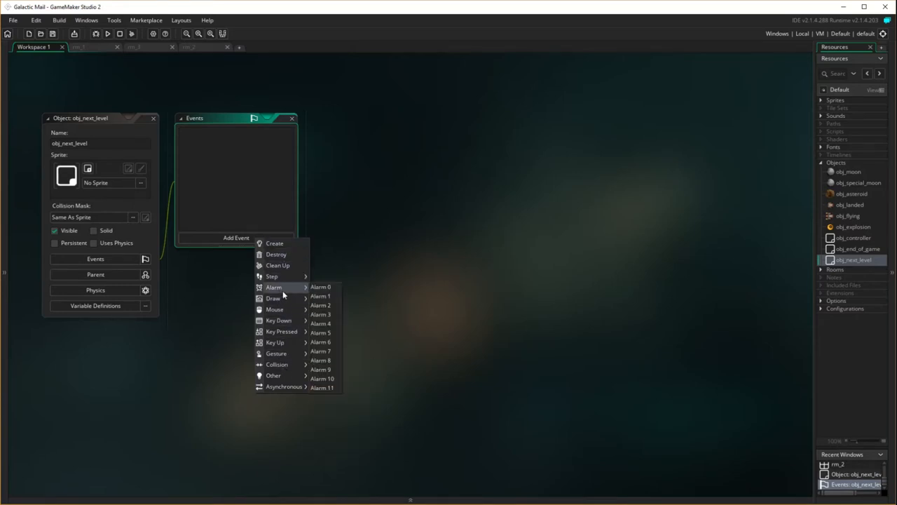
{"action": "mouse_move", "coordinate": [320, 286]}
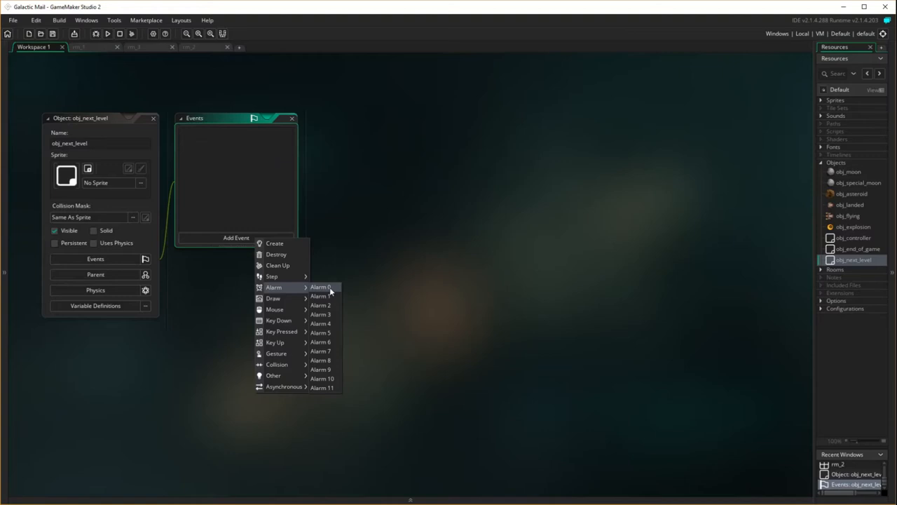
{"action": "mouse_move", "coordinate": [272, 276]}
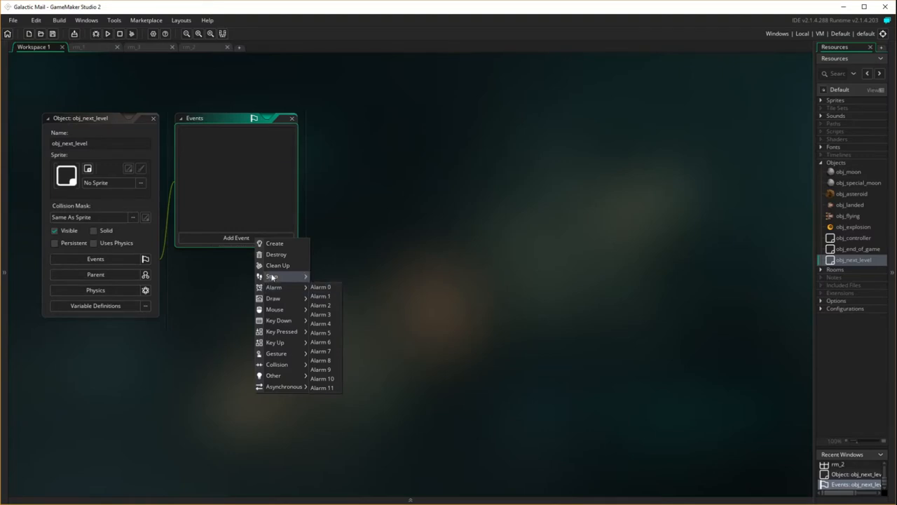
Add a Create event with a Set Alarm Countdown action: alarm 0, 45 steps.
{"action": "left_click", "coordinate": [274, 244]}
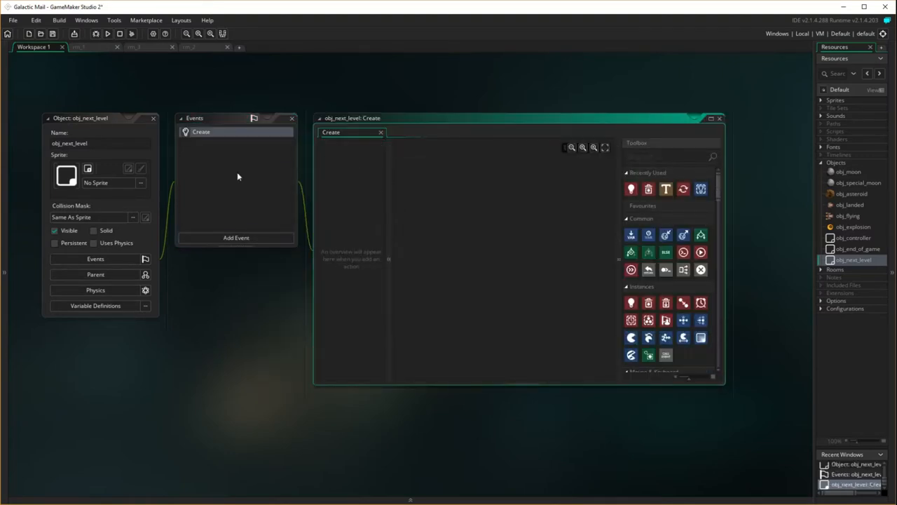
{"action": "mouse_move", "coordinate": [634, 143]}
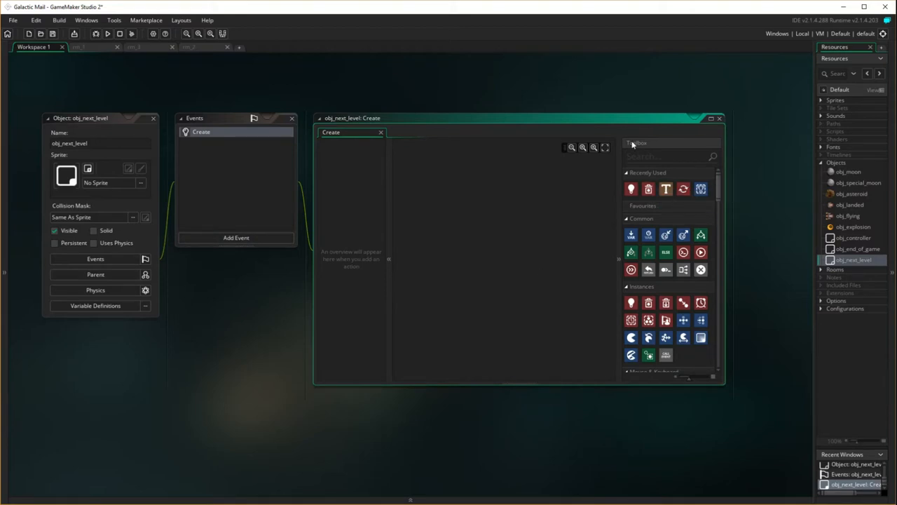
{"action": "type", "text": "alarm"}
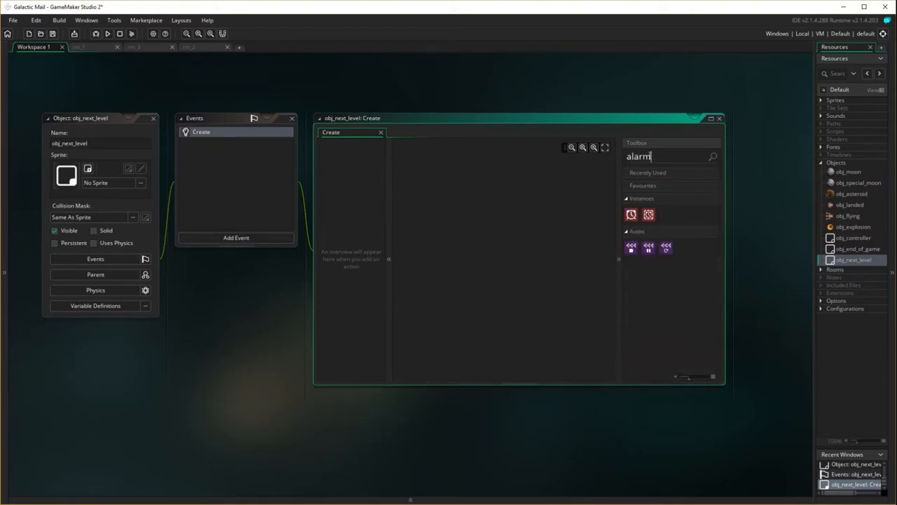
{"action": "mouse_move", "coordinate": [631, 214]}
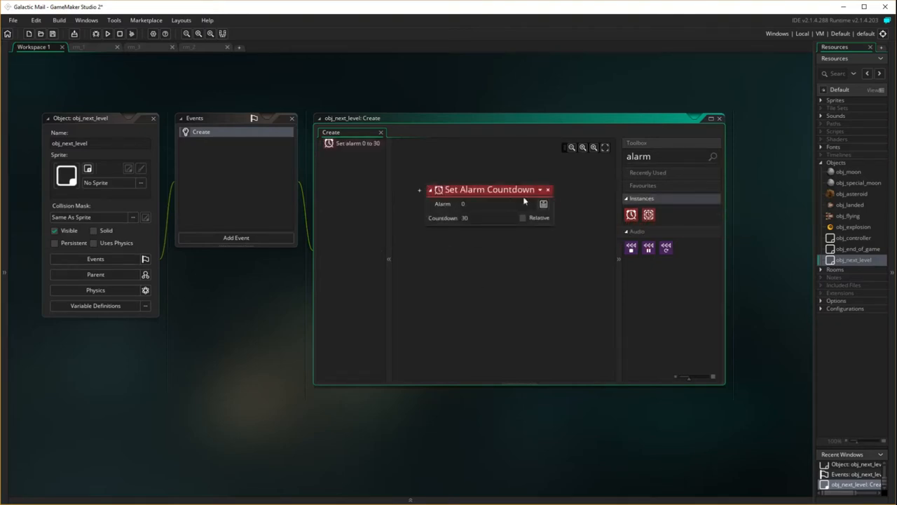
{"action": "left_click", "coordinate": [544, 205]}
{"action": "type", "text": "45"}
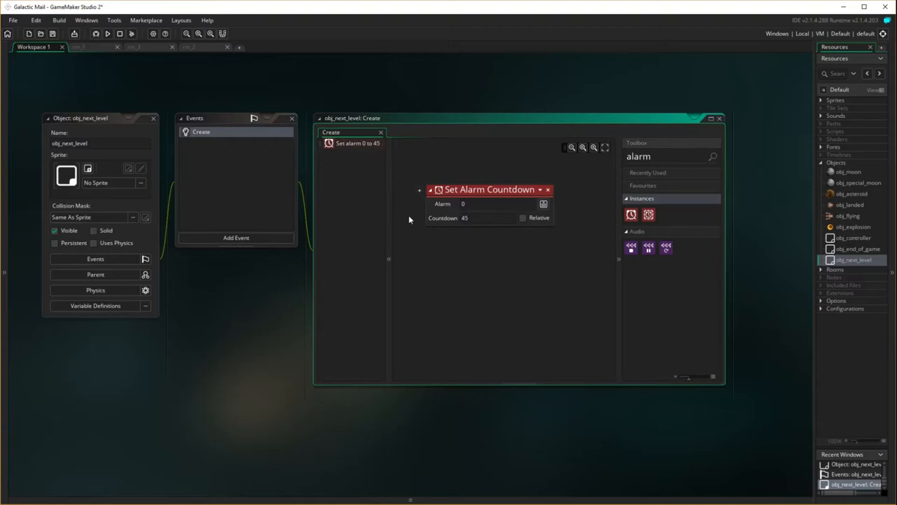
{"action": "mouse_move", "coordinate": [584, 229]}
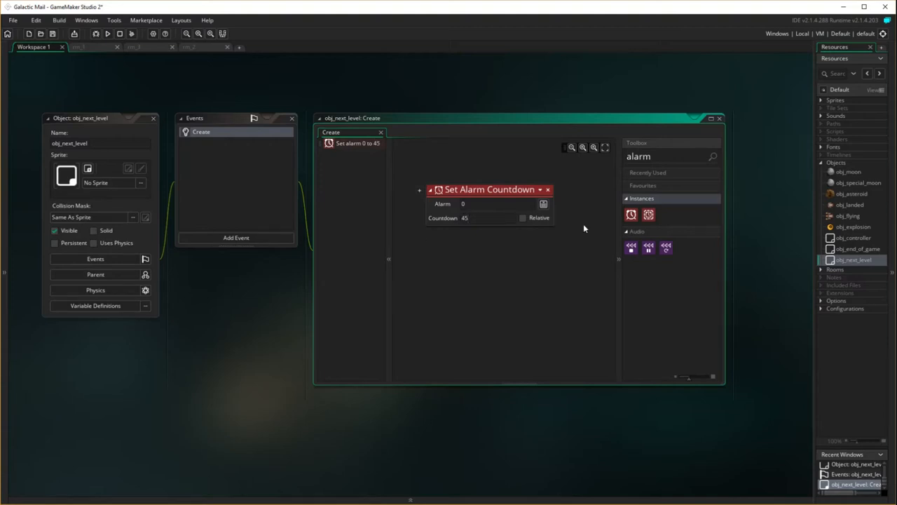
{"action": "mouse_move", "coordinate": [188, 280]}
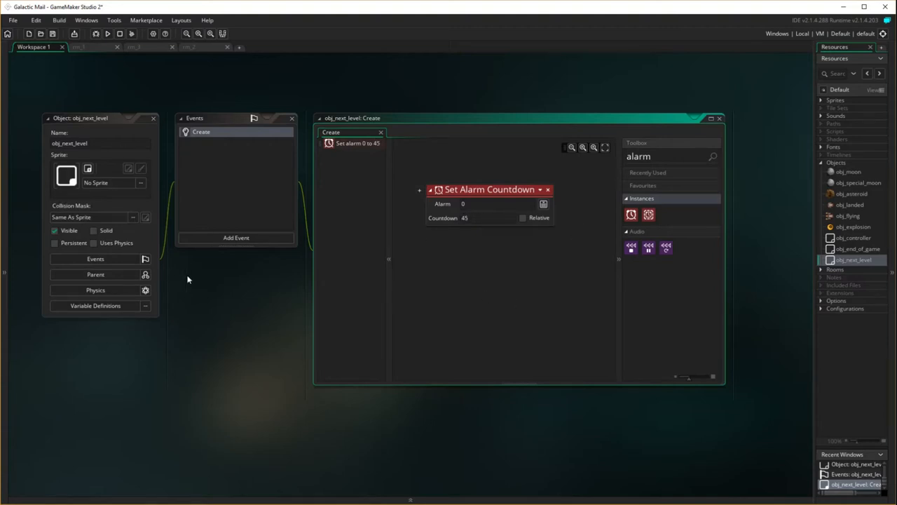
{"action": "mouse_move", "coordinate": [491, 199]}
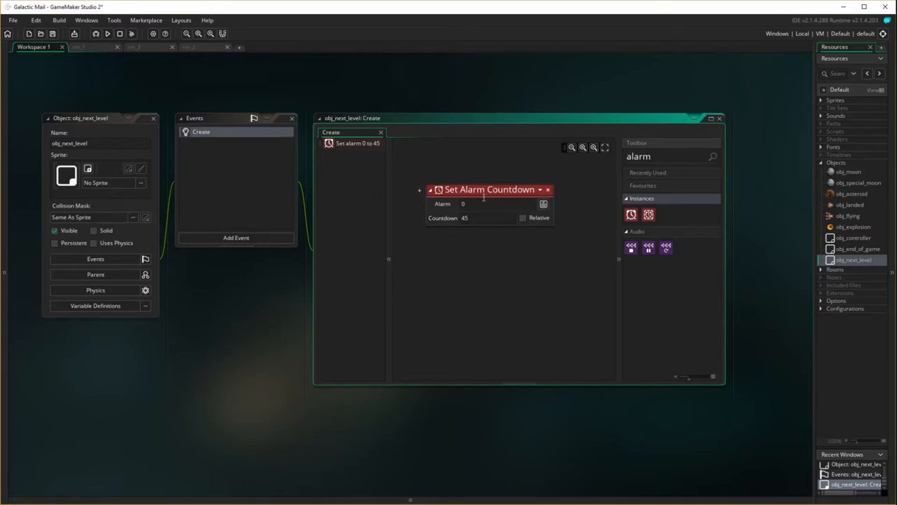
{"action": "mouse_move", "coordinate": [461, 300]}
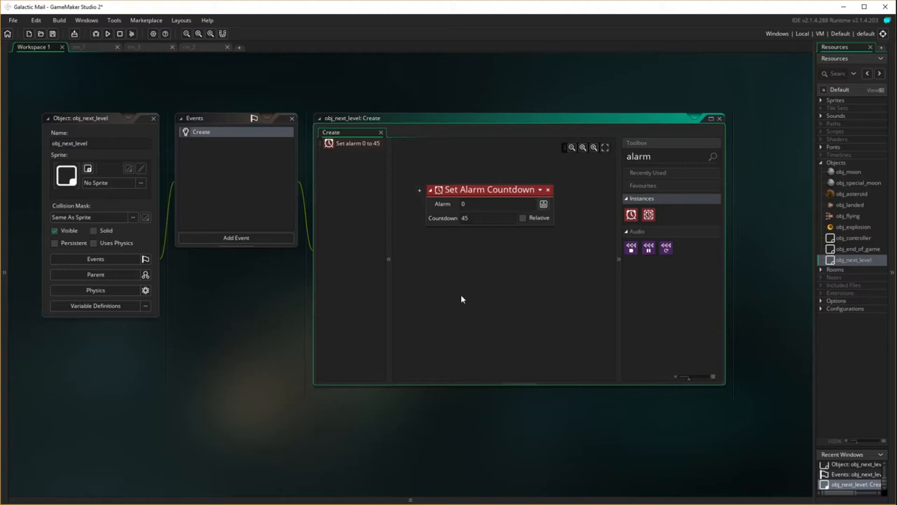
Add an Alarm 0 event to obj_next_level from the Alarm event submenu.
{"action": "left_click", "coordinate": [235, 237]}
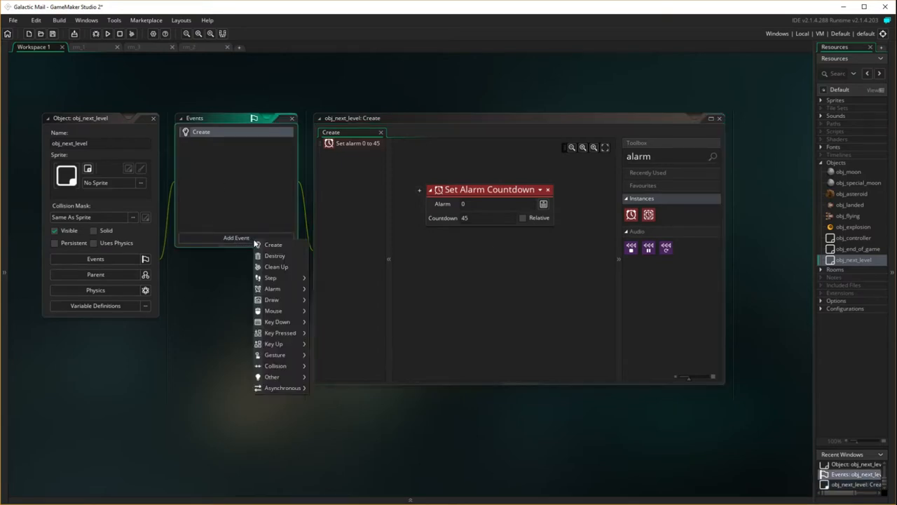
{"action": "left_click", "coordinate": [272, 375]}
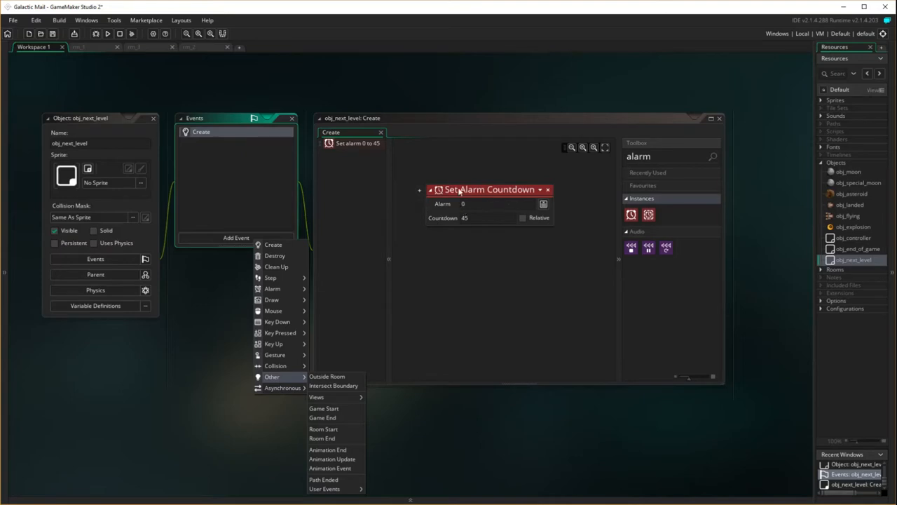
{"action": "mouse_move", "coordinate": [272, 289]}
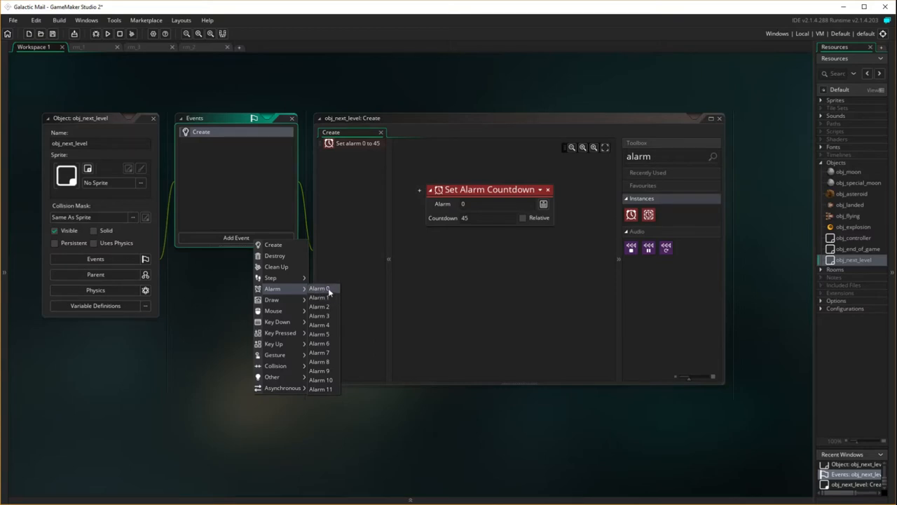
{"action": "left_click", "coordinate": [316, 289]}
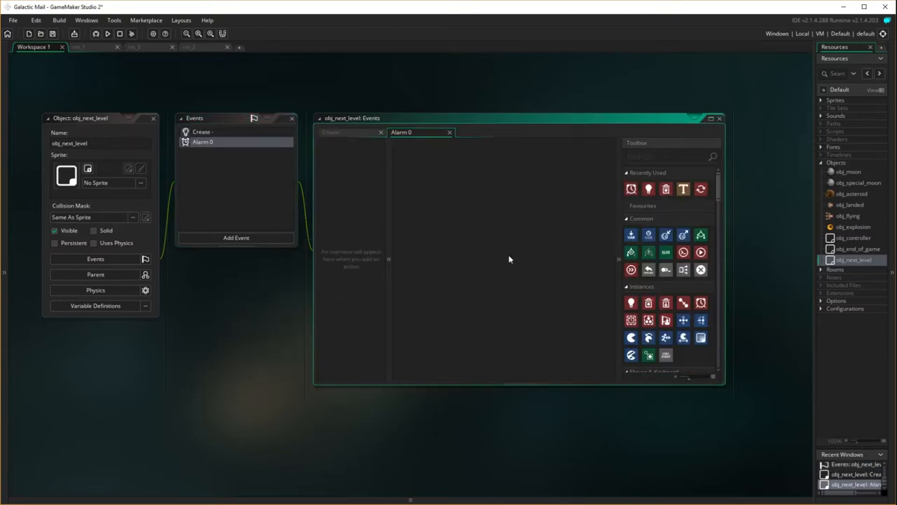
{"action": "mouse_move", "coordinate": [768, 262]}
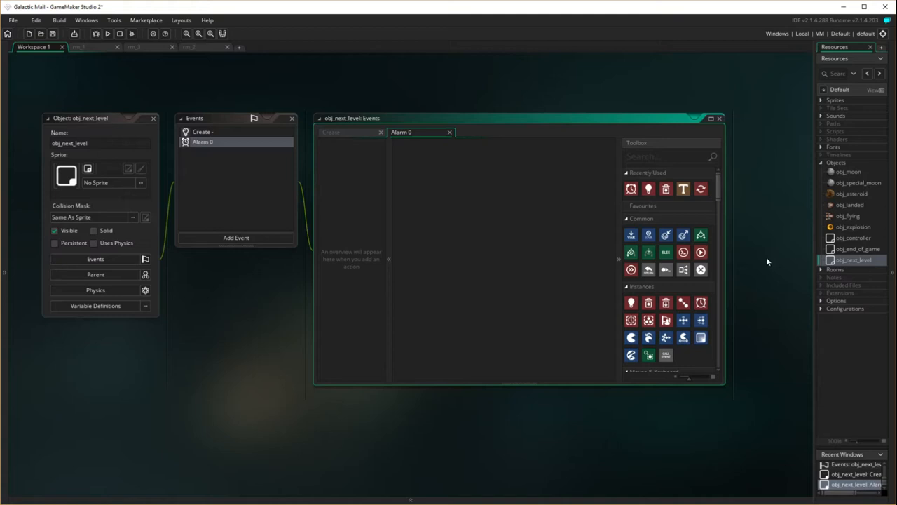
Add a Set Score action to Alarm 0 adding 1000 relatively.
{"action": "type", "text": "sc"}
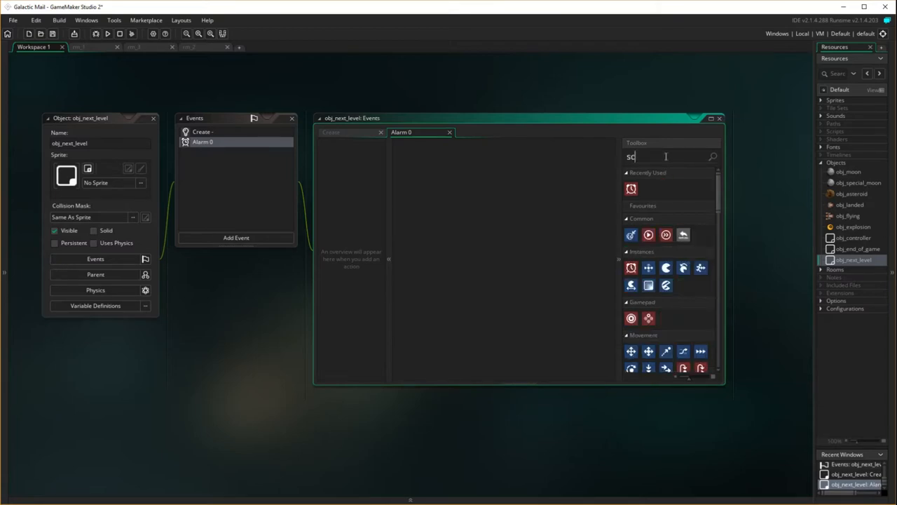
{"action": "type", "text": "ore"}
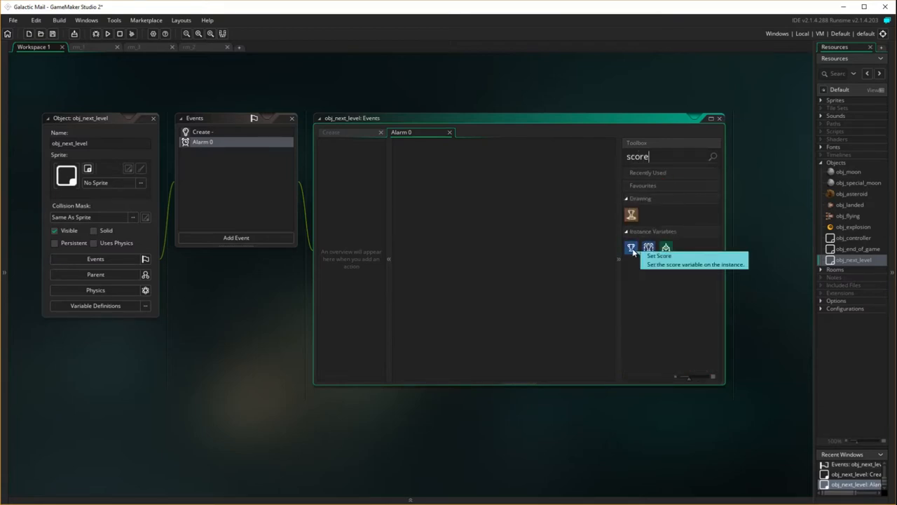
{"action": "left_click", "coordinate": [630, 247]}
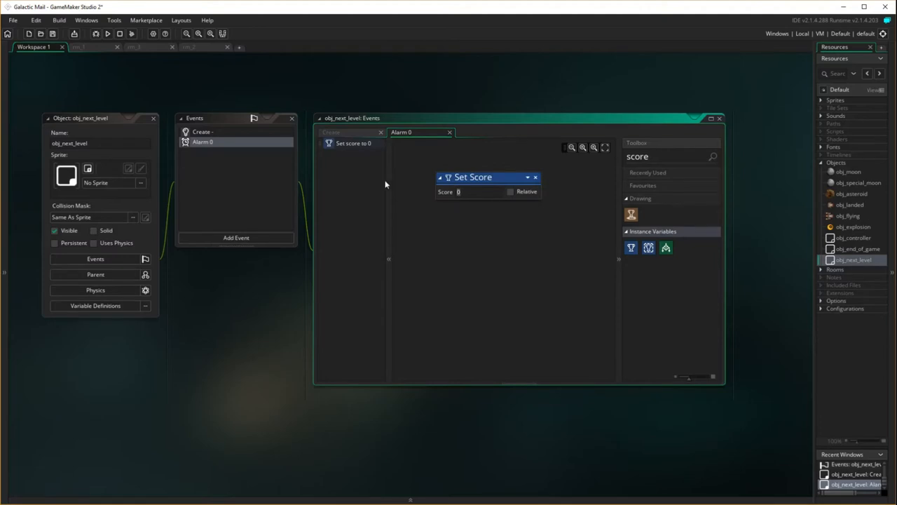
{"action": "type", "text": "1000"}
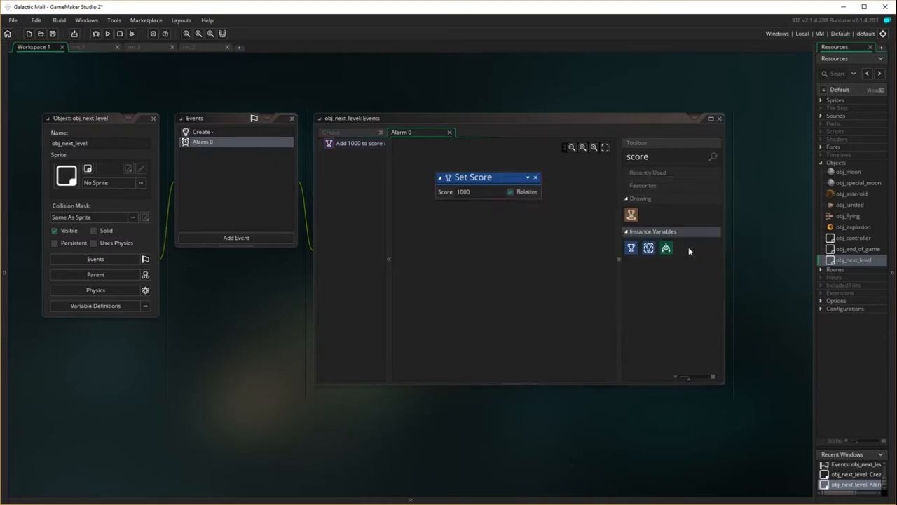
{"action": "mouse_move", "coordinate": [479, 278]}
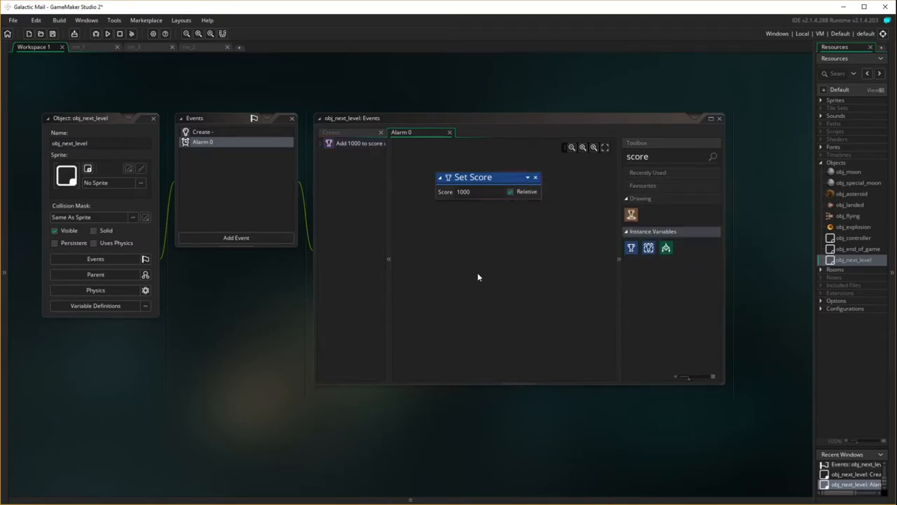
{"action": "mouse_move", "coordinate": [717, 259]}
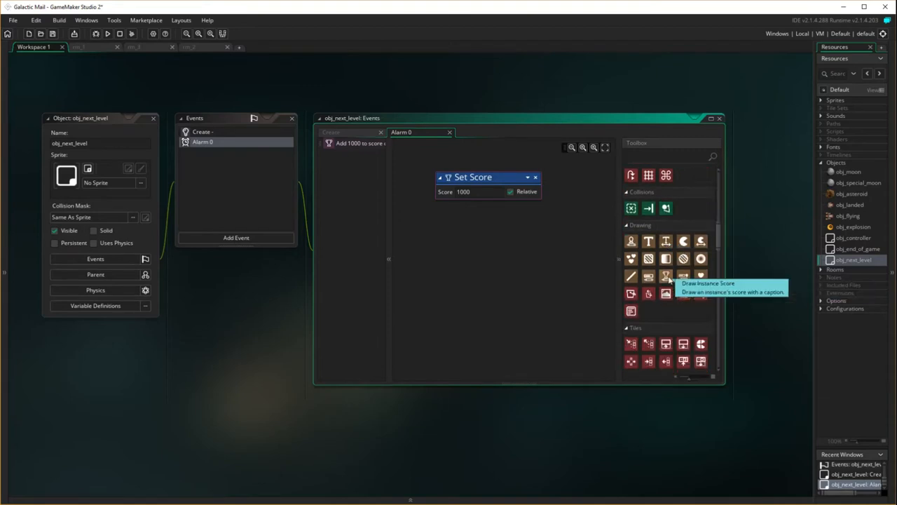
Browse the Toolbox's Rooms section for the If Room Is Last action.
{"action": "scroll", "scroll_direction": "down", "scroll_amount": 3}
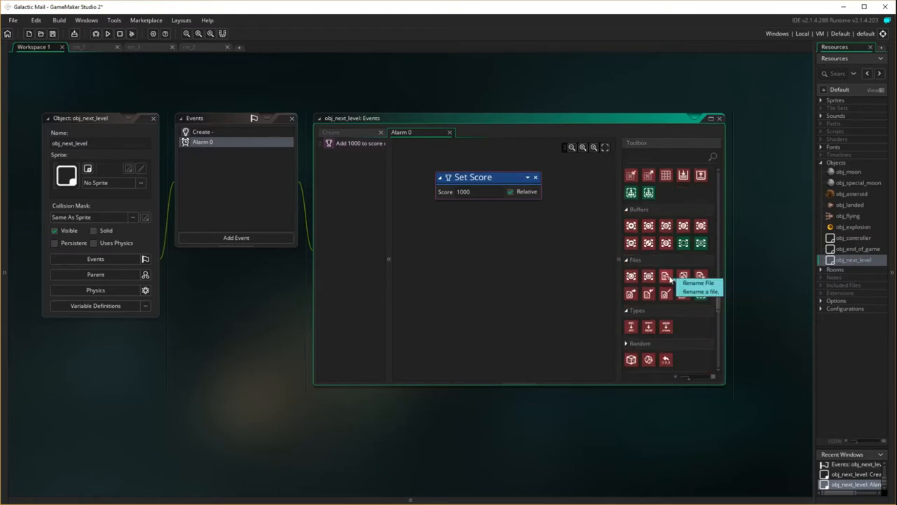
{"action": "scroll", "scroll_direction": "down", "scroll_amount": 3}
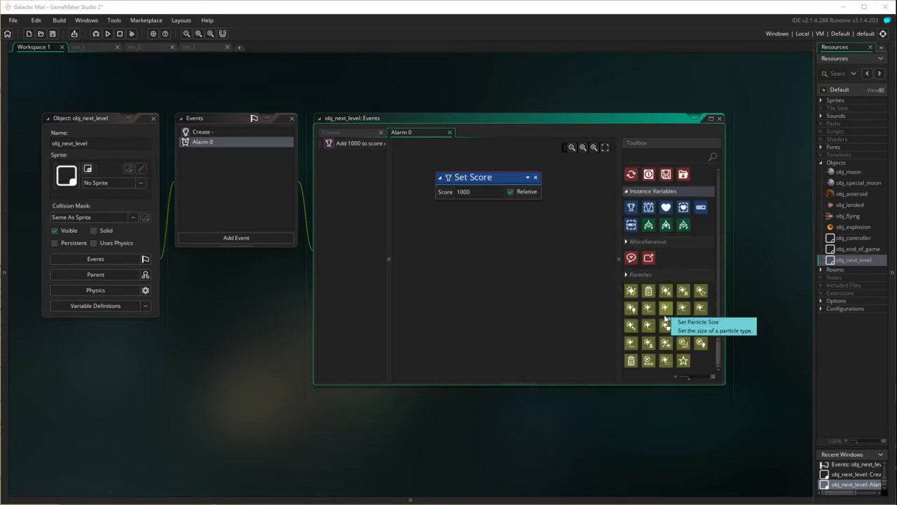
{"action": "scroll", "scroll_direction": "up", "scroll_amount": 3}
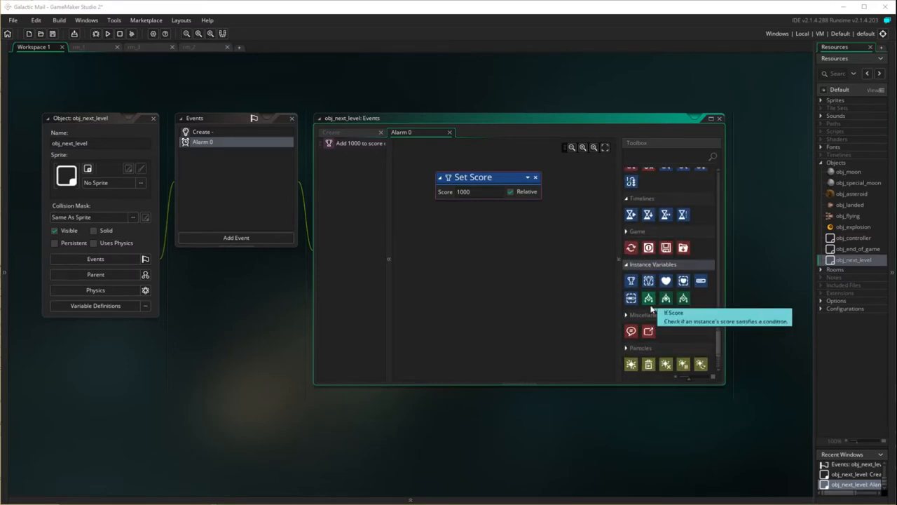
{"action": "scroll", "scroll_direction": "up", "scroll_amount": 3}
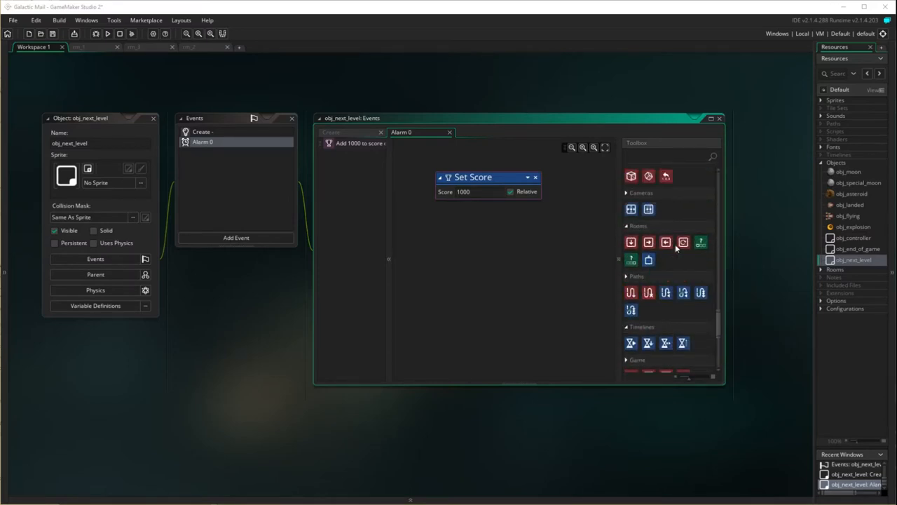
{"action": "mouse_move", "coordinate": [662, 286]}
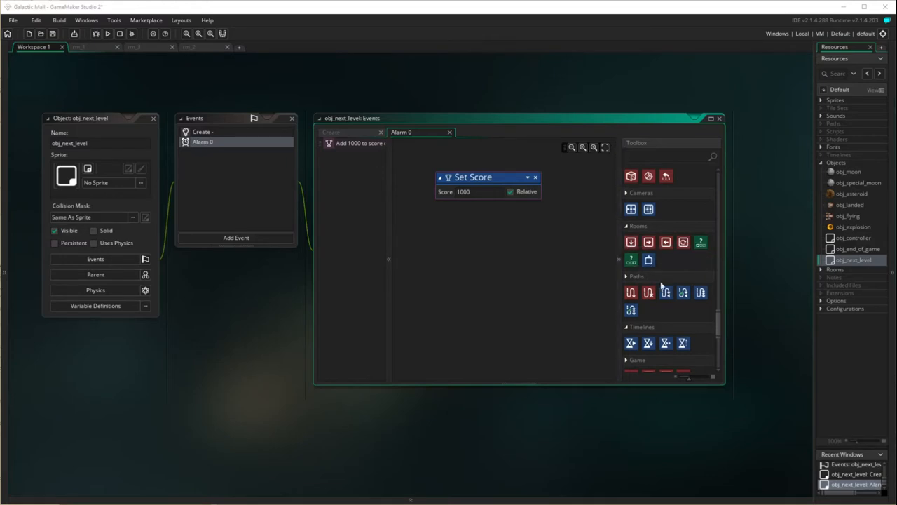
{"action": "mouse_move", "coordinate": [701, 241]}
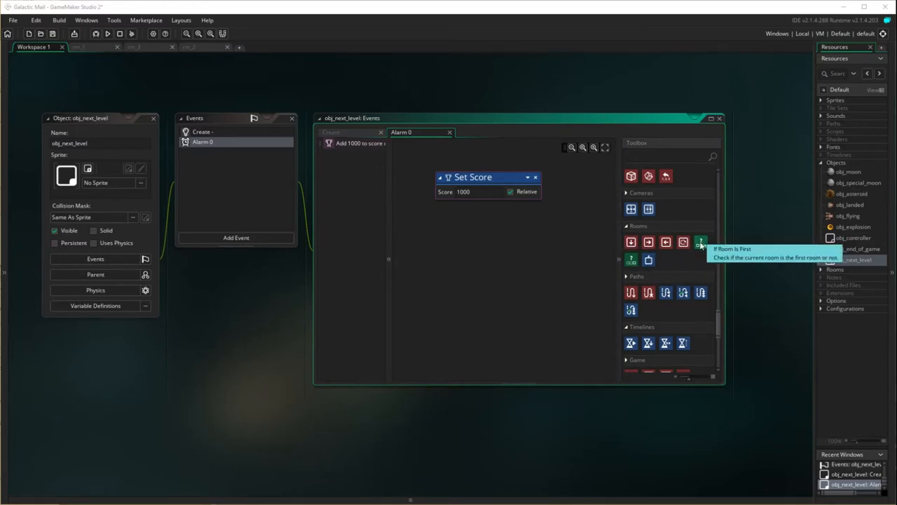
{"action": "mouse_move", "coordinate": [631, 259]}
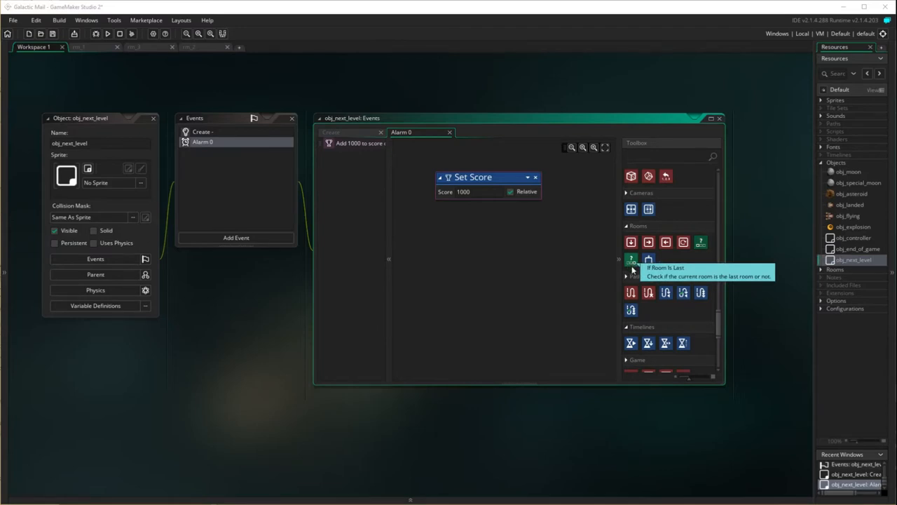
{"action": "mouse_move", "coordinate": [647, 259]}
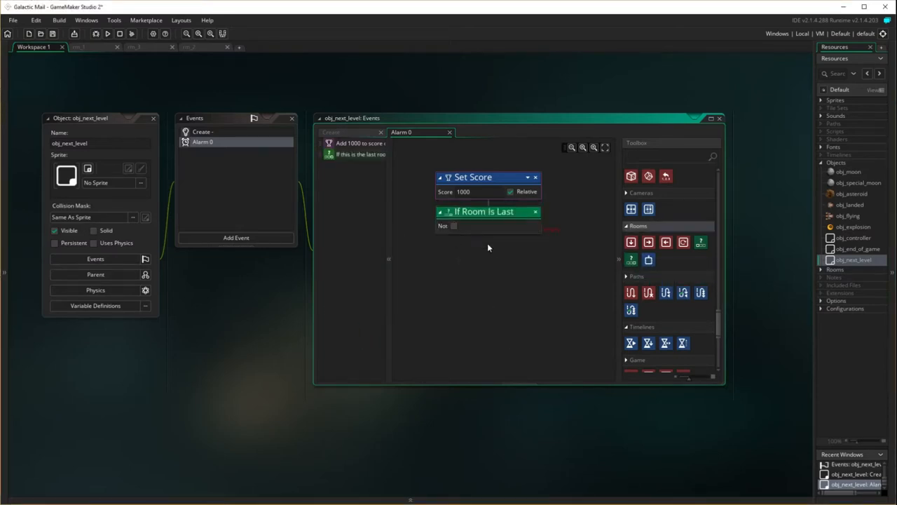
Tick Not on If Room Is Last so Go To Next Room runs when it isn't the last.
{"action": "left_click", "coordinate": [454, 226]}
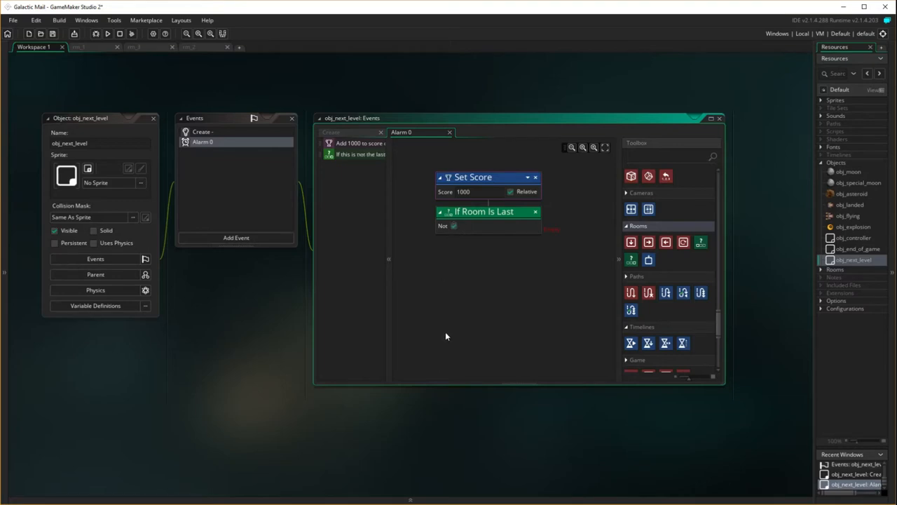
{"action": "mouse_move", "coordinate": [462, 307]}
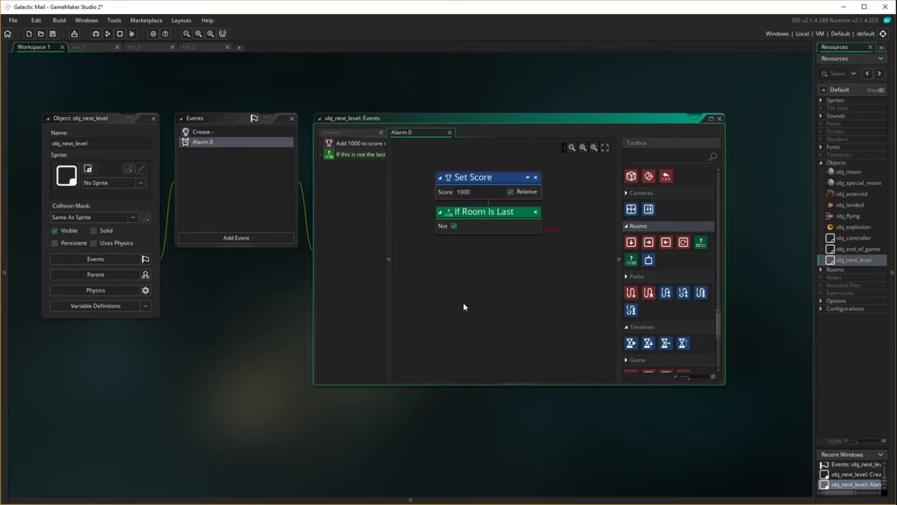
{"action": "mouse_move", "coordinate": [656, 249]}
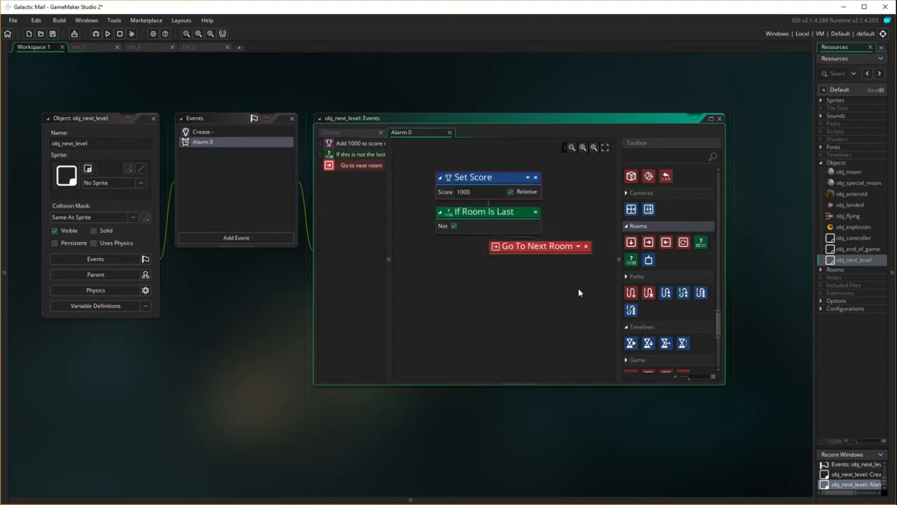
{"action": "mouse_move", "coordinate": [555, 333]}
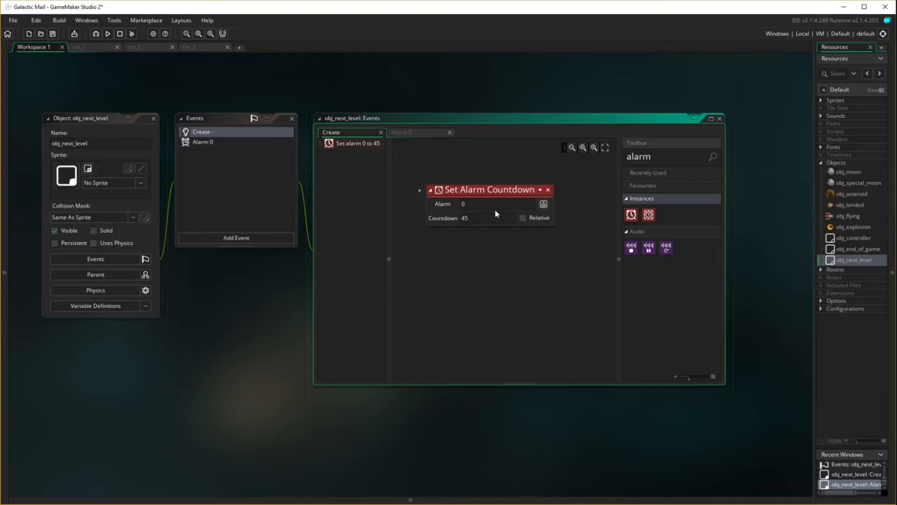
{"action": "mouse_move", "coordinate": [163, 171]}
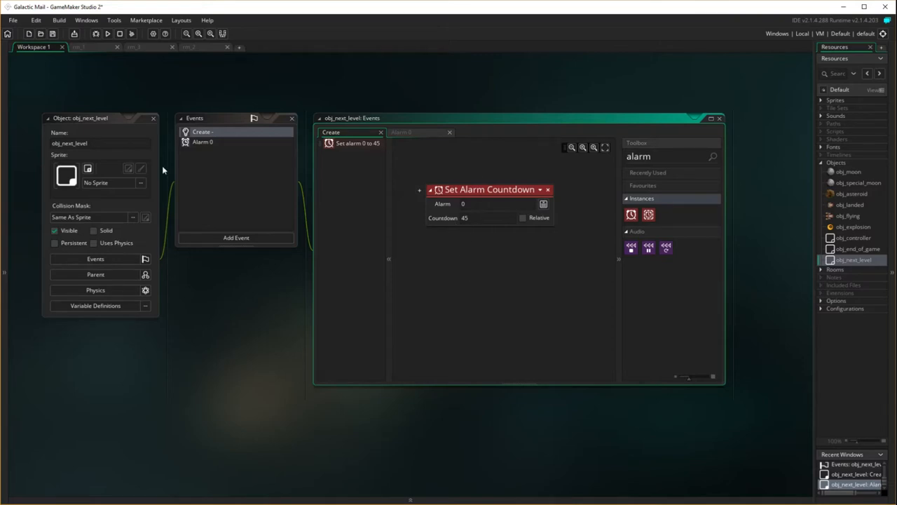
{"action": "left_click", "coordinate": [401, 132]}
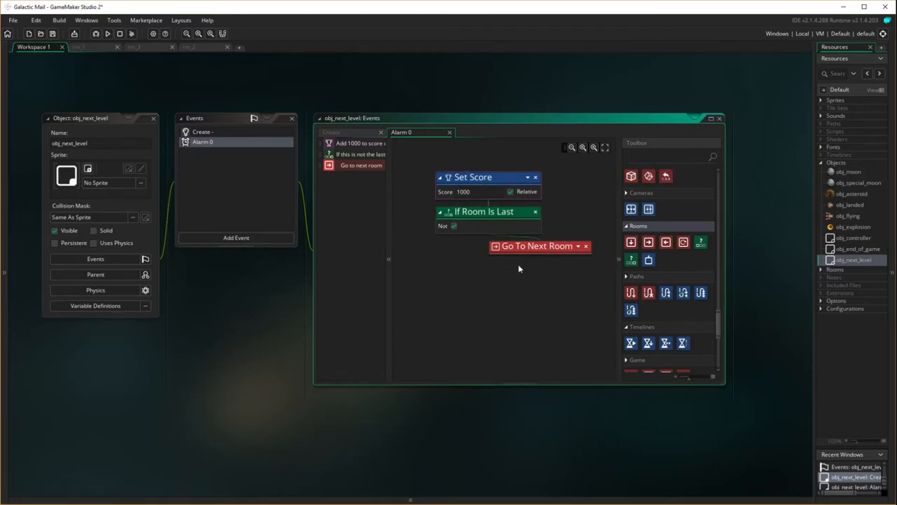
{"action": "mouse_move", "coordinate": [554, 278]}
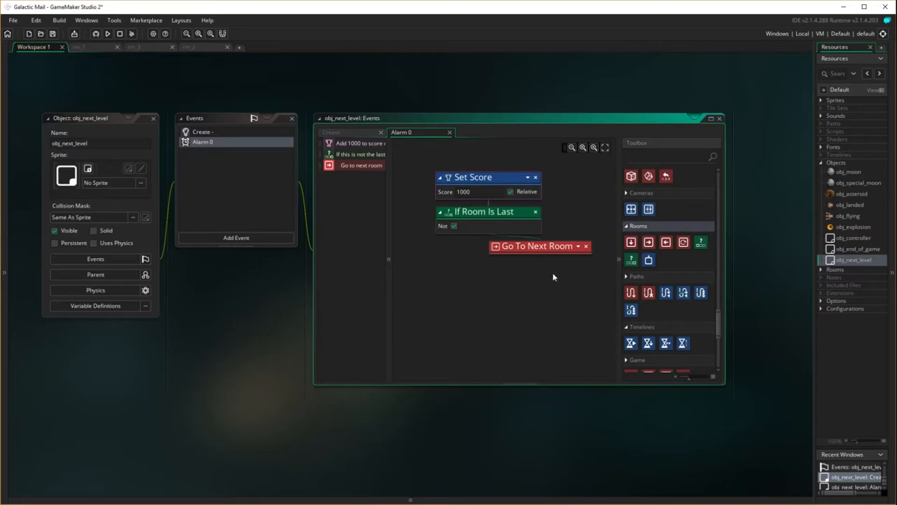
{"action": "mouse_move", "coordinate": [398, 140]}
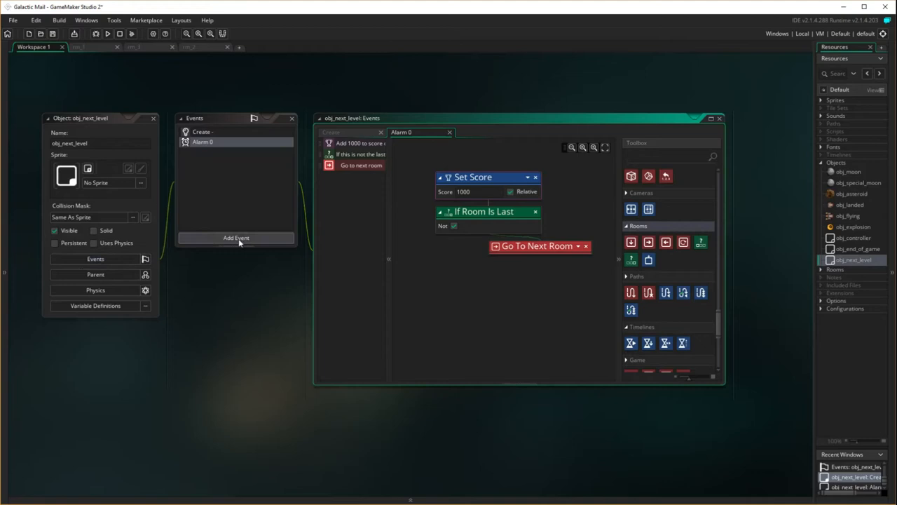
Add a Draw event with a Set Font action using fnt_score.
{"action": "left_click", "coordinate": [235, 238]}
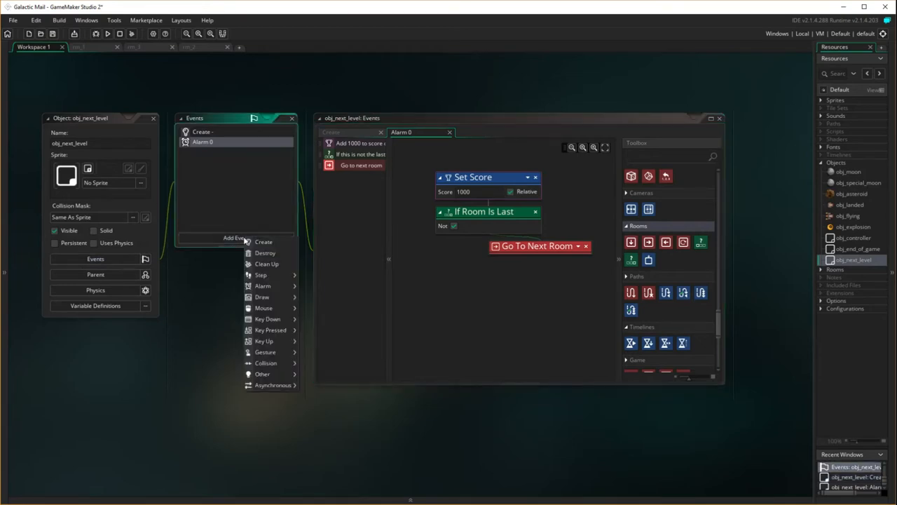
{"action": "mouse_move", "coordinate": [263, 297]}
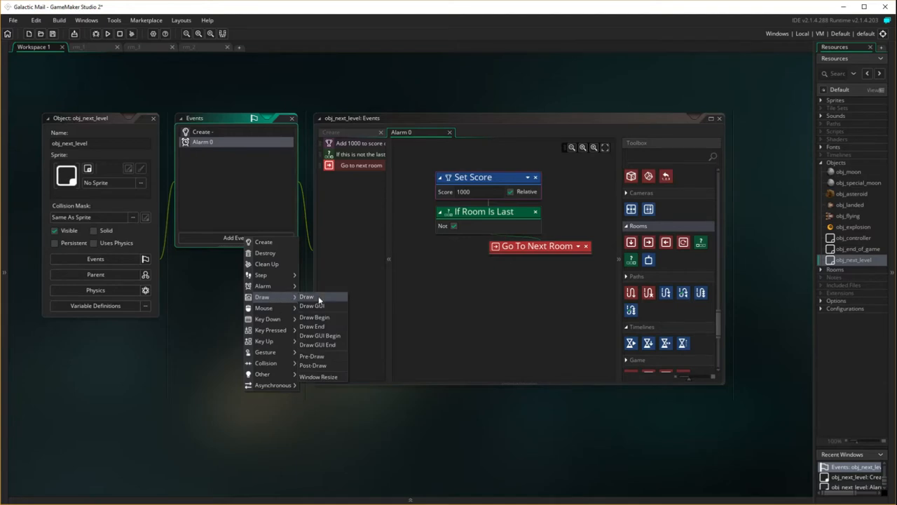
{"action": "left_click", "coordinate": [306, 296]}
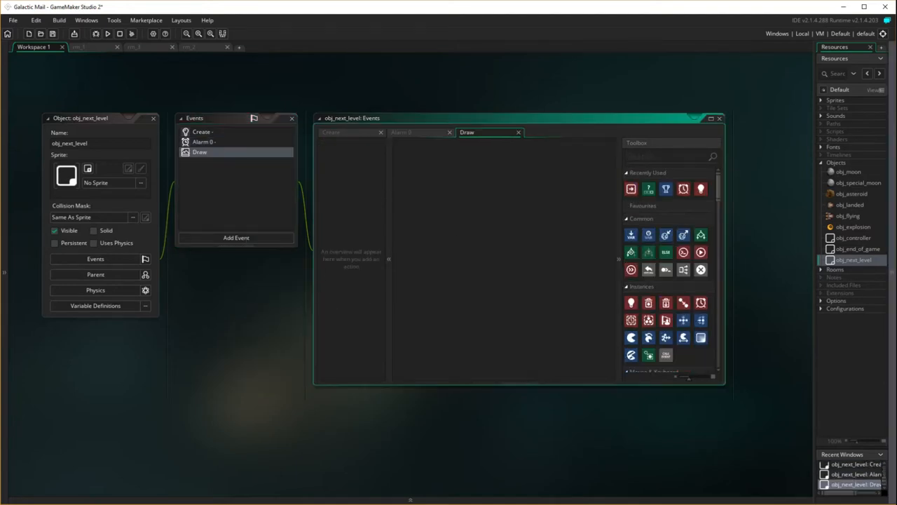
{"action": "mouse_move", "coordinate": [490, 233]}
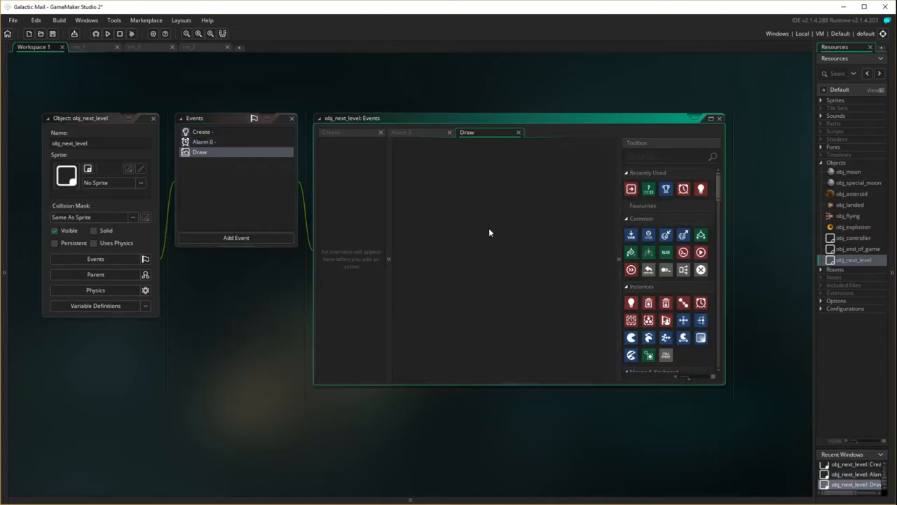
{"action": "left_click", "coordinate": [662, 157]}
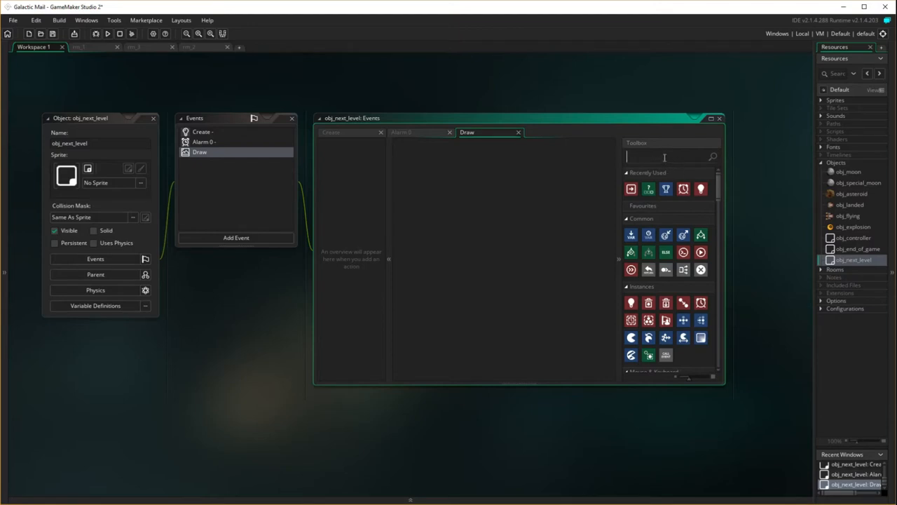
{"action": "type", "text": "font"}
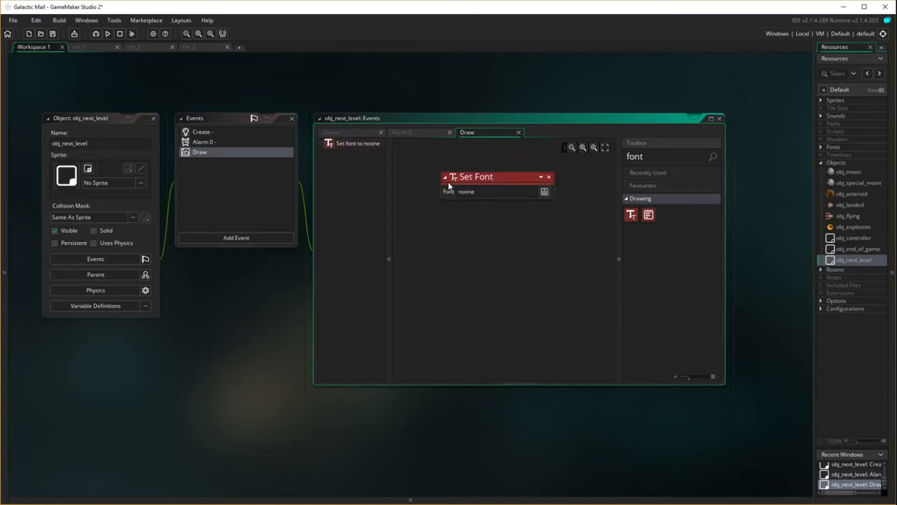
{"action": "left_click", "coordinate": [544, 190]}
{"action": "type", "text": "col"}
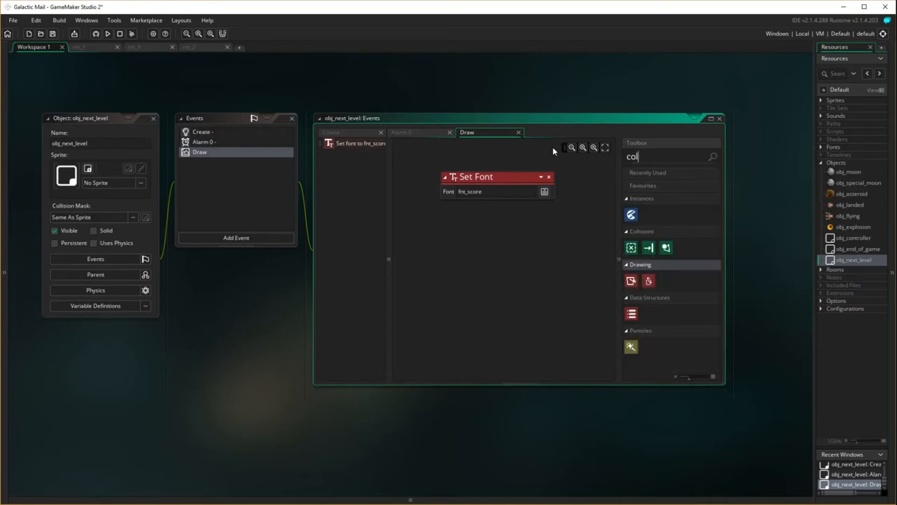
Add Set Draw Colour (white) and Set Text Alignment with fa_center, fa_top.
{"action": "type", "text": "ou"}
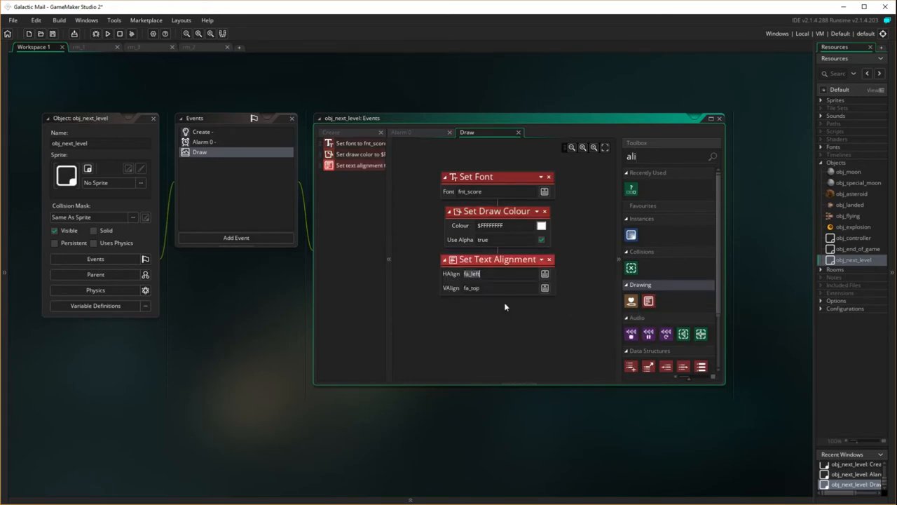
{"action": "left_click", "coordinate": [544, 274]}
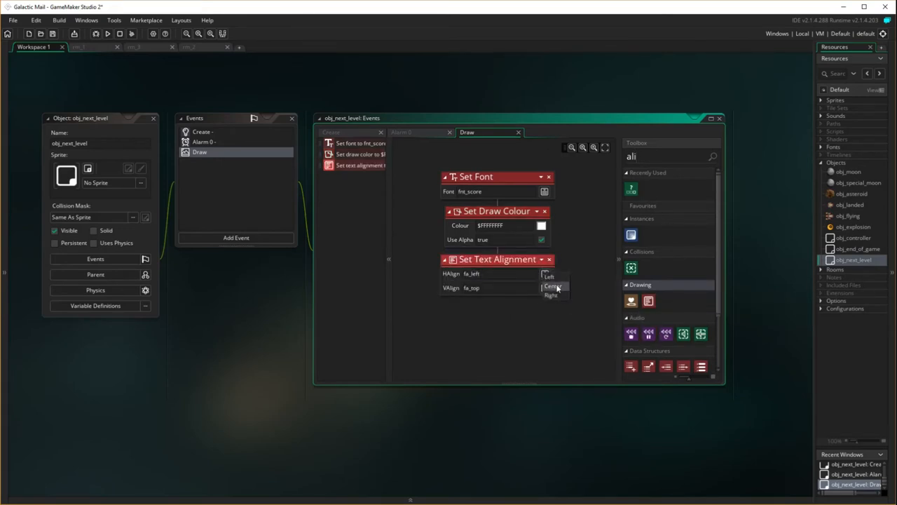
{"action": "left_click", "coordinate": [553, 286]}
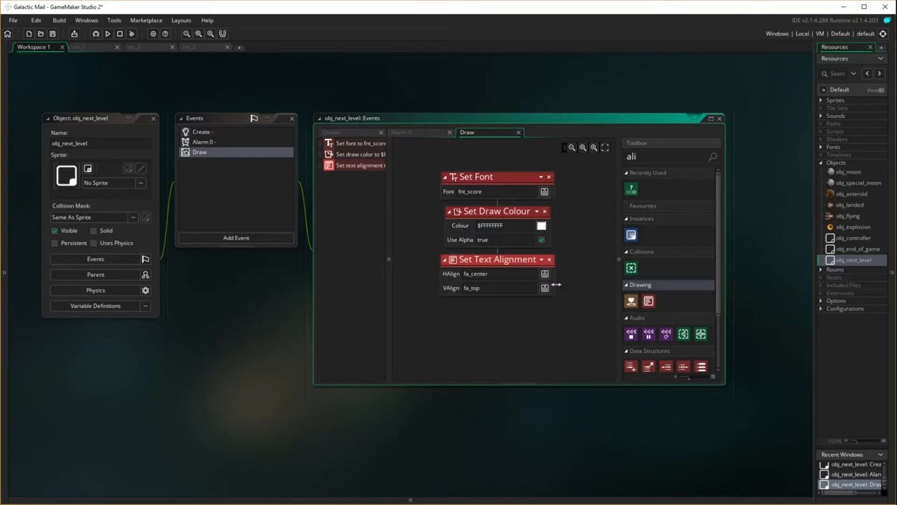
{"action": "mouse_move", "coordinate": [670, 163]}
{"action": "type", "text": "draw"}
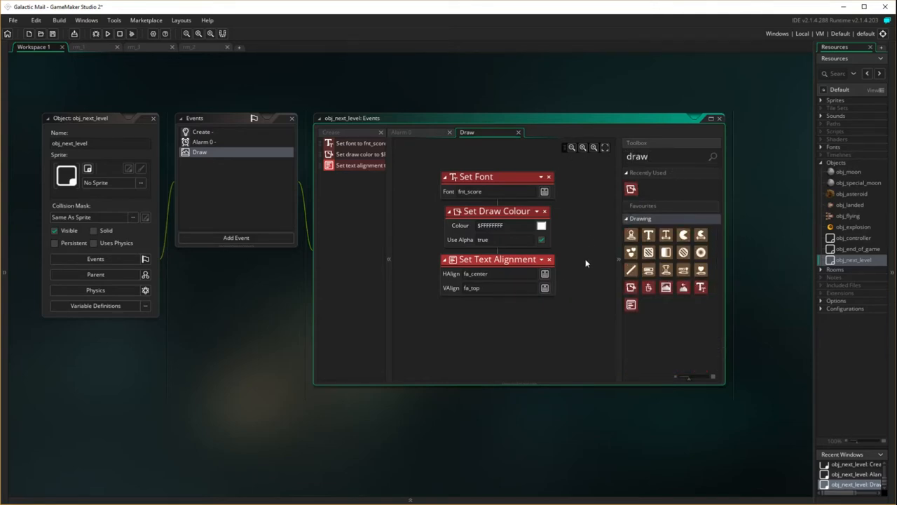
{"action": "mouse_move", "coordinate": [666, 269]}
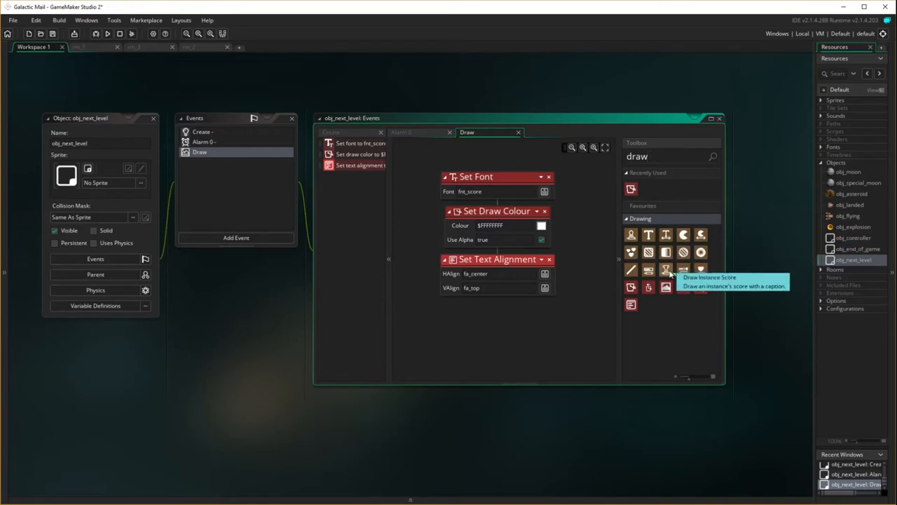
{"action": "mouse_move", "coordinate": [647, 286]}
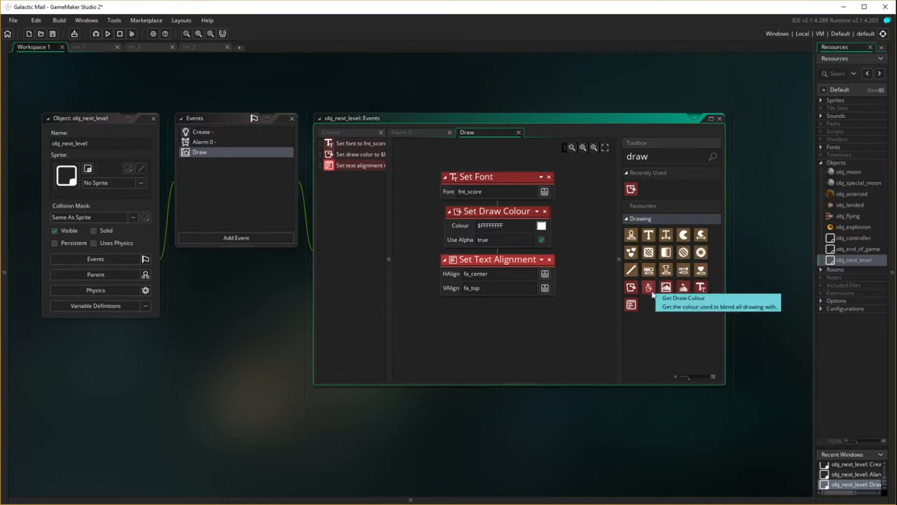
{"action": "mouse_move", "coordinate": [684, 270]}
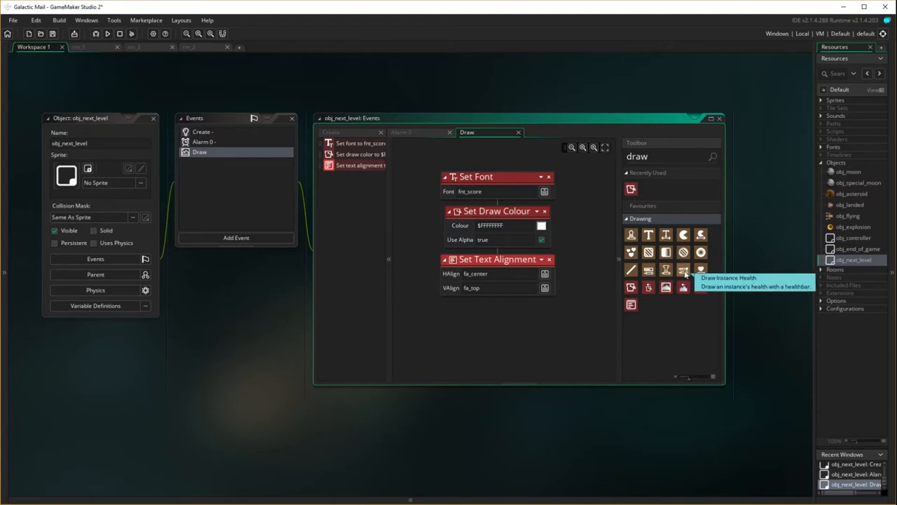
{"action": "mouse_move", "coordinate": [631, 234]}
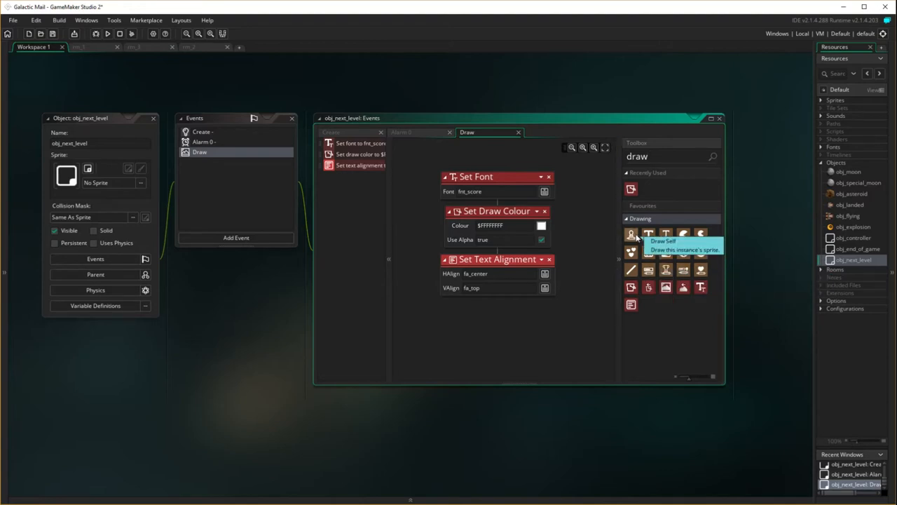
{"action": "mouse_move", "coordinate": [647, 236]}
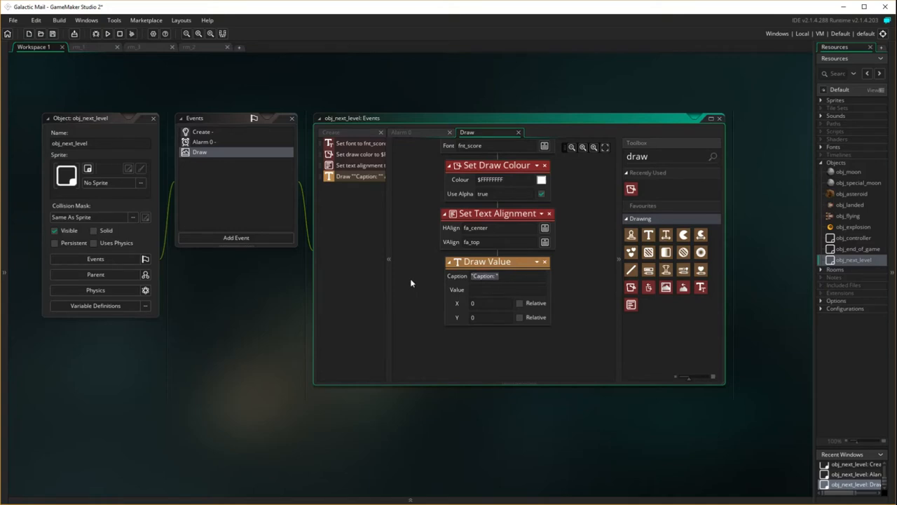
Caption the Draw Value action 'Congratulations! Next Level' and start editing its X position.
{"action": "type", "text": "Congra"}
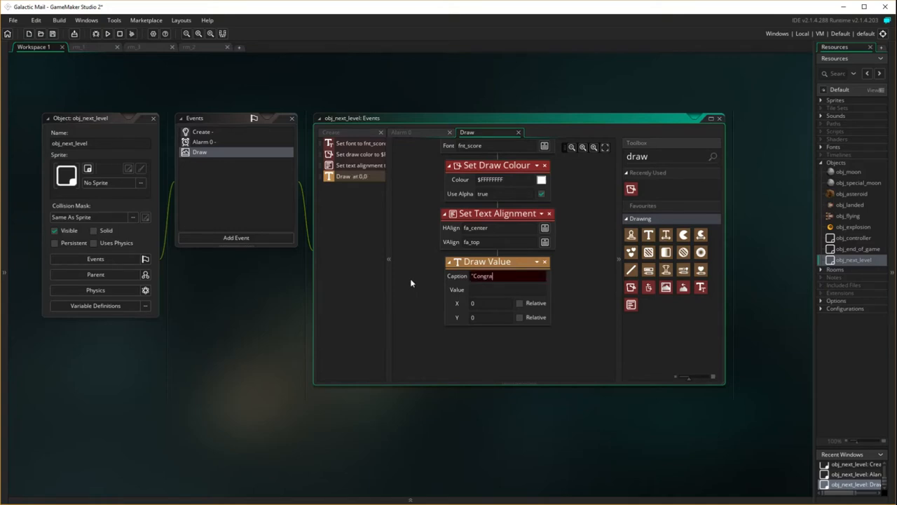
{"action": "type", "text": "tulations!"}
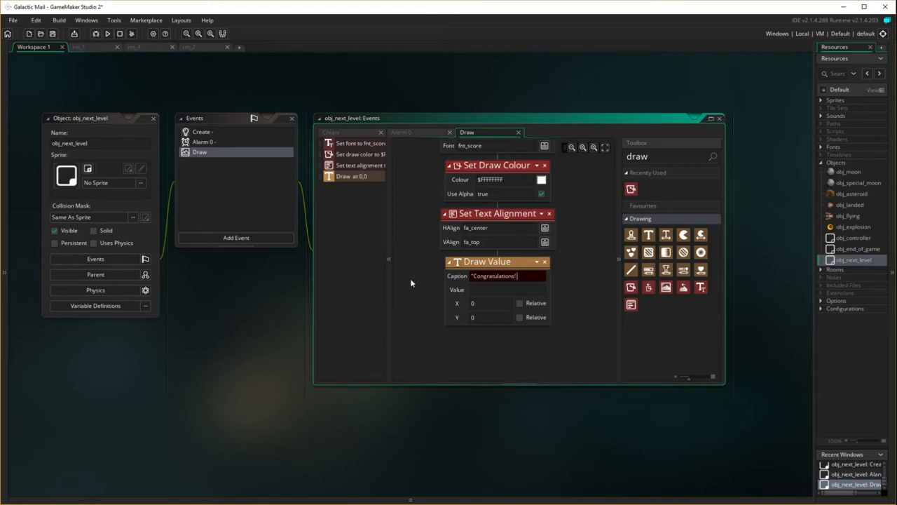
{"action": "type", "text": "Next"}
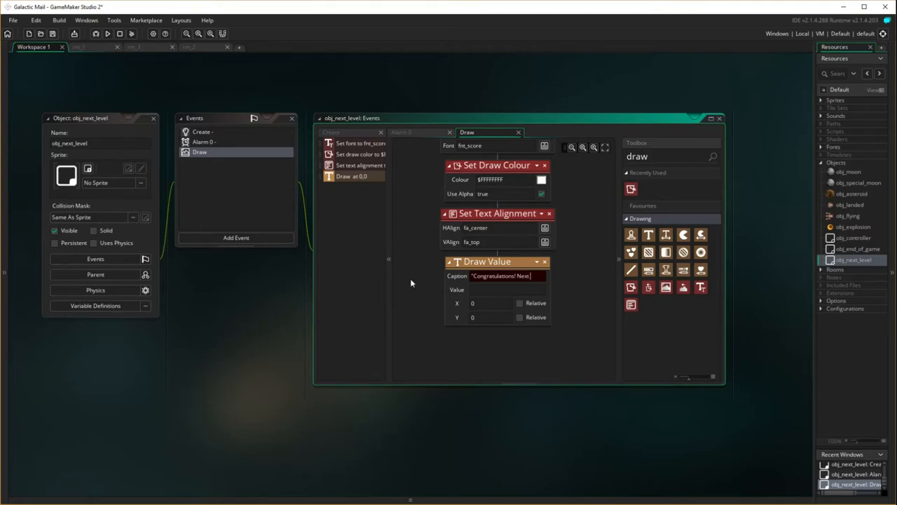
{"action": "type", "text": "Level.\""}
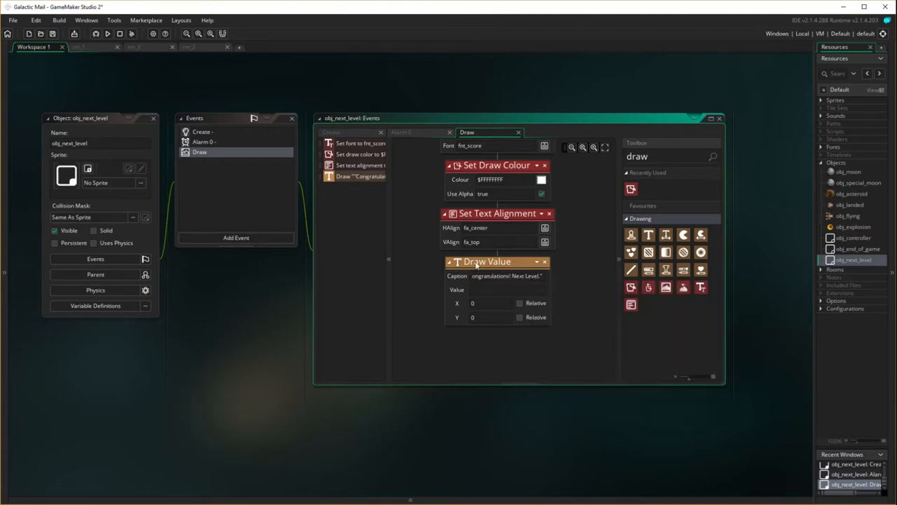
{"action": "left_click", "coordinate": [491, 302]}
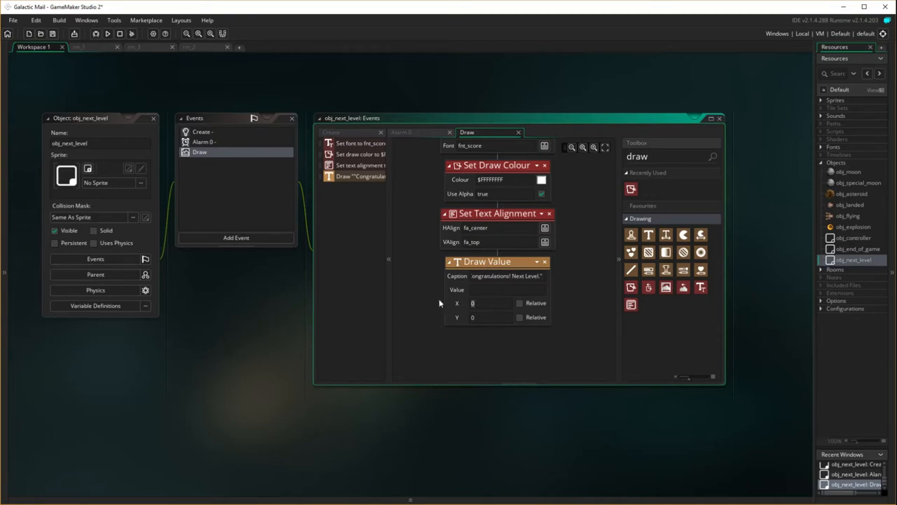
Set the Draw Value X to room_width/2 and Y to room_height/2 via autocomplete.
{"action": "type", "text": "room_"}
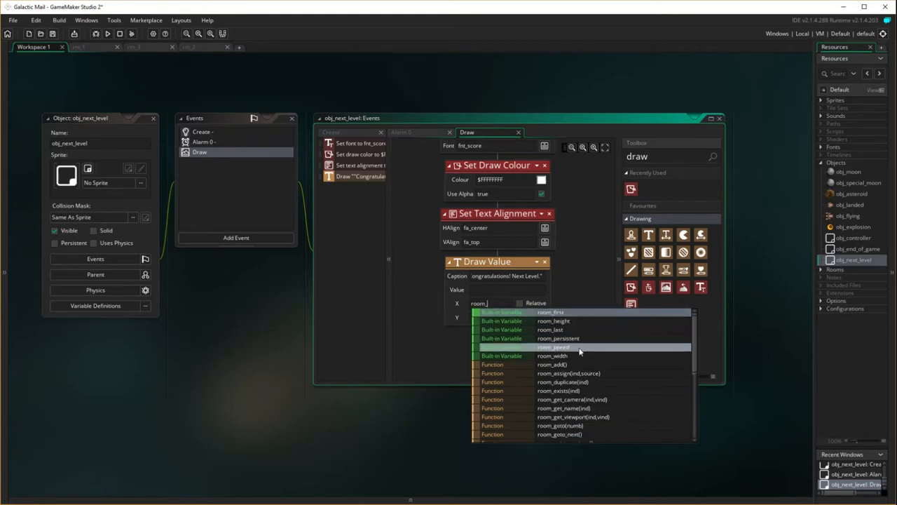
{"action": "left_click", "coordinate": [552, 356]}
{"action": "type", "text": "r"}
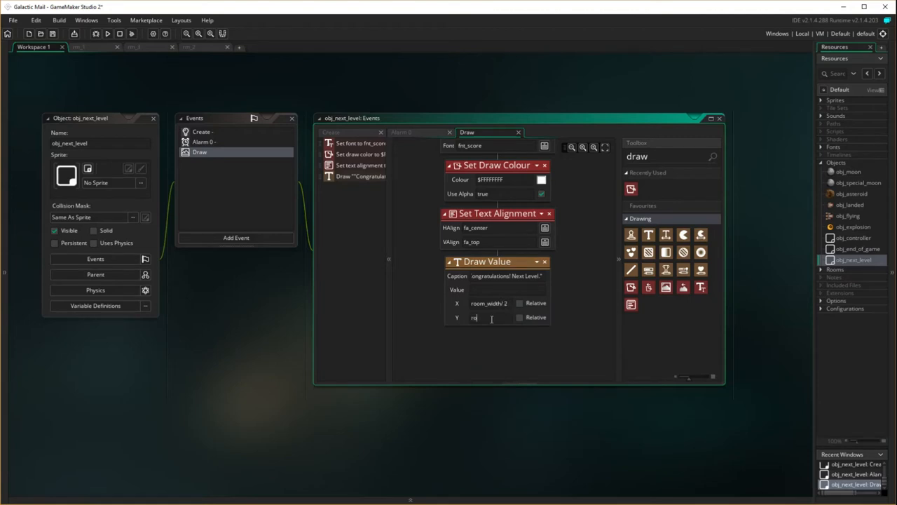
{"action": "type", "text": "omh"}
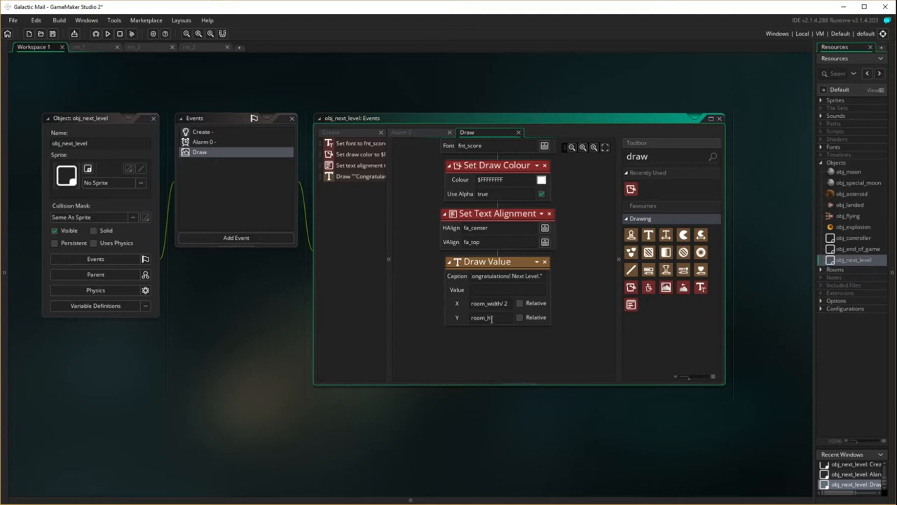
{"action": "type", "text": "ieg"}
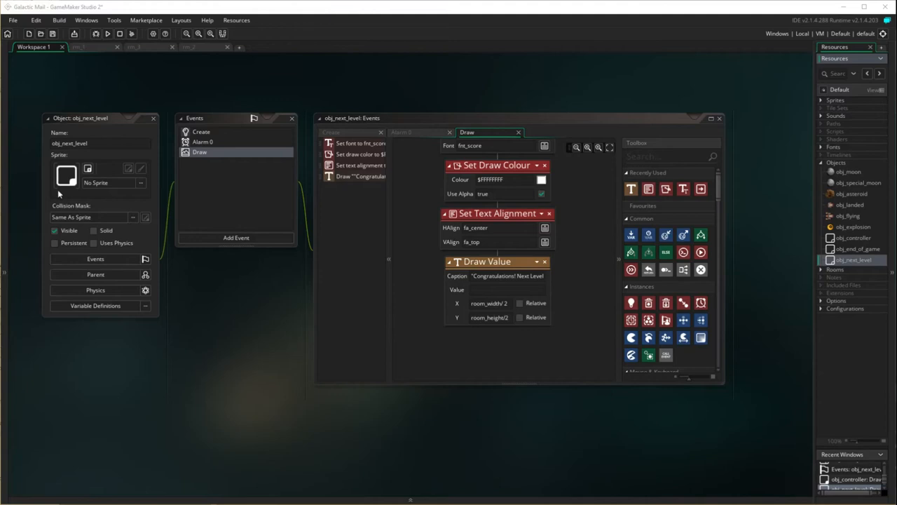
{"action": "mouse_move", "coordinate": [154, 121]}
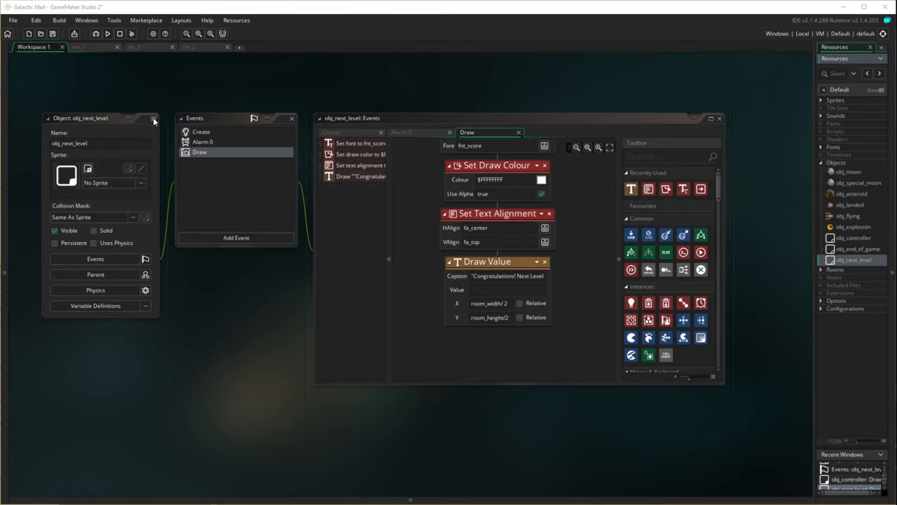
Close the obj_next_level editor windows.
{"action": "left_click", "coordinate": [154, 118]}
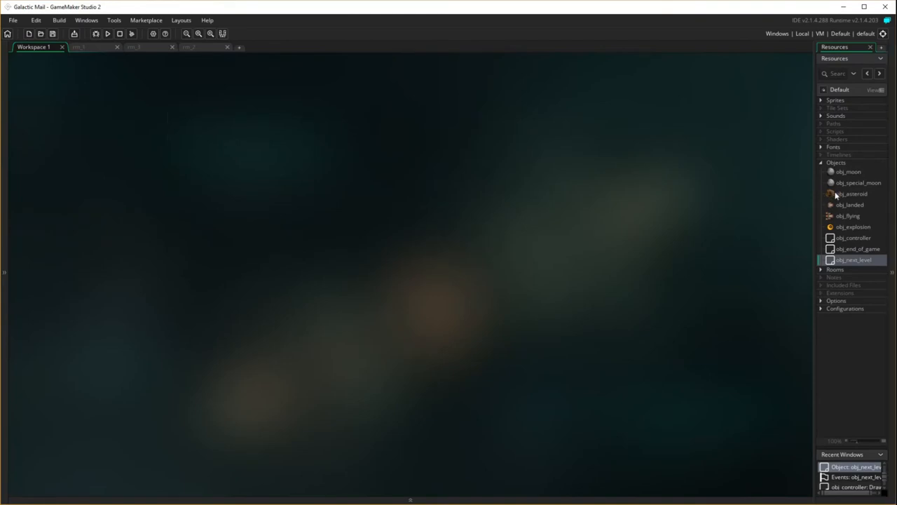
{"action": "left_click", "coordinate": [848, 216]}
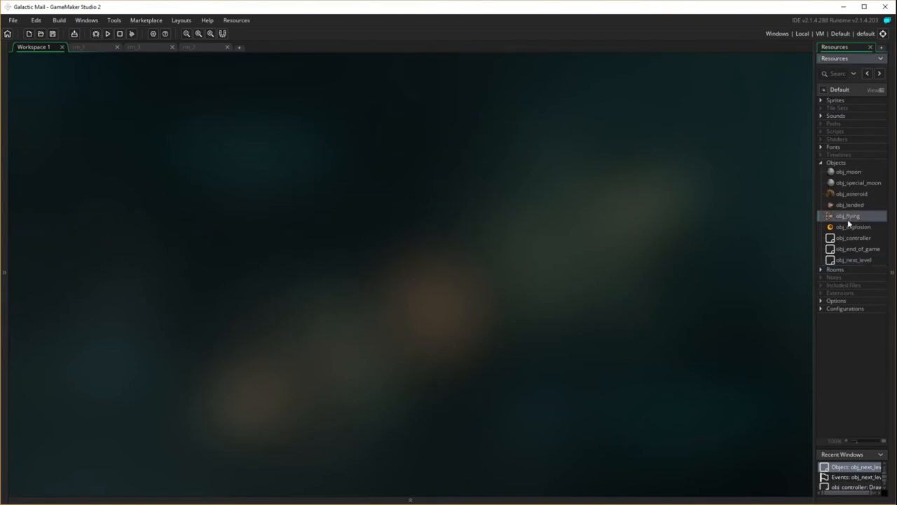
{"action": "double_click", "coordinate": [848, 216]}
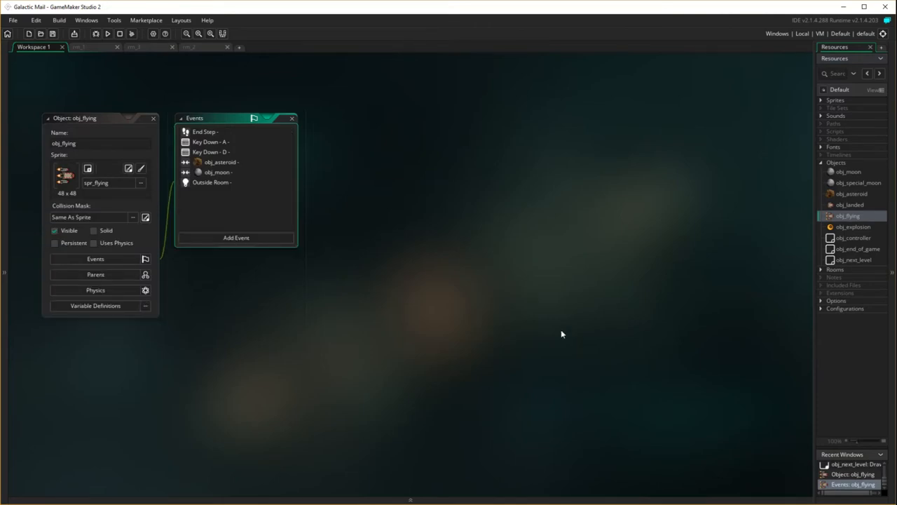
{"action": "double_click", "coordinate": [216, 171]}
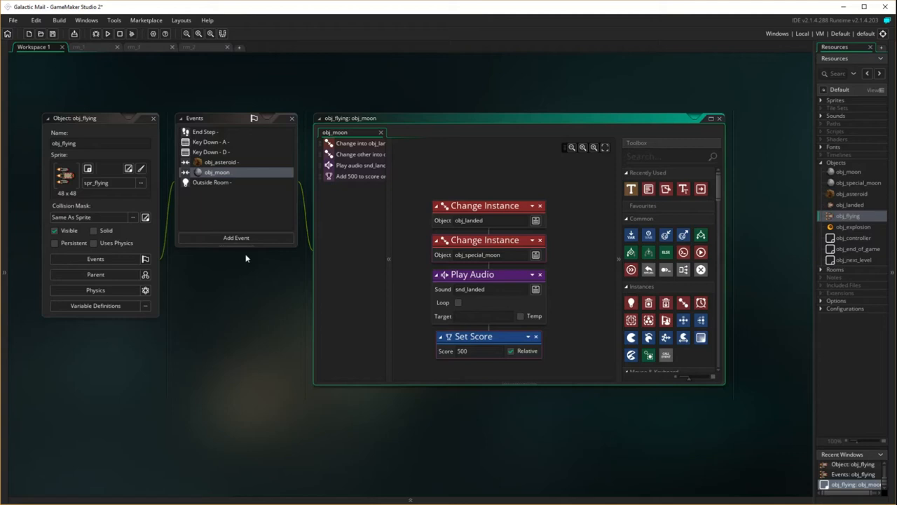
{"action": "mouse_move", "coordinate": [571, 295]}
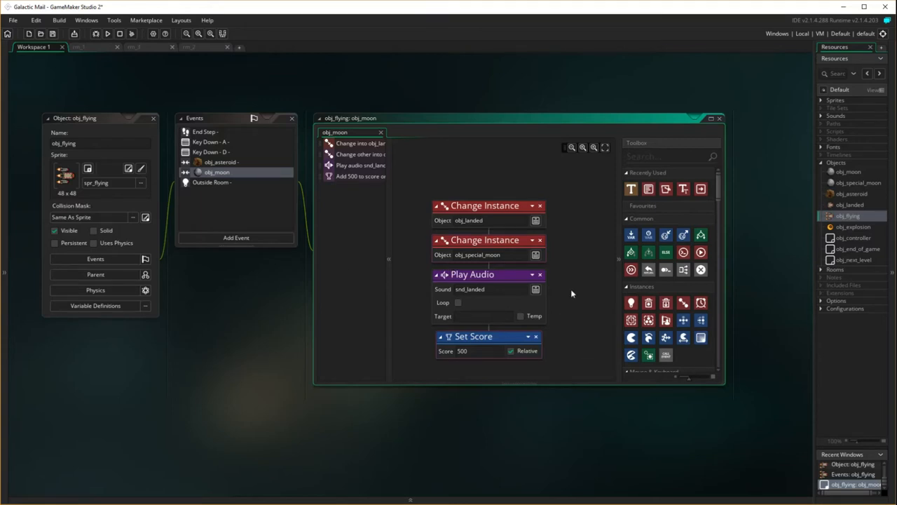
{"action": "mouse_move", "coordinate": [582, 323]}
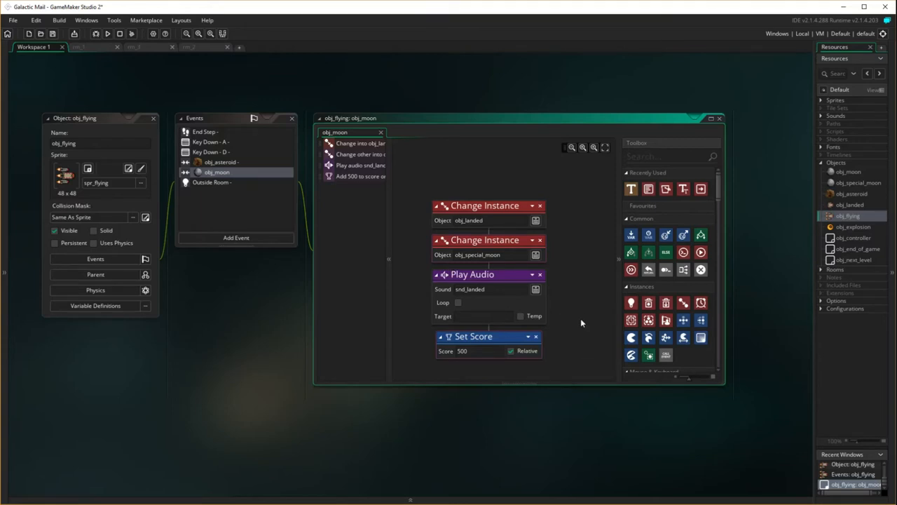
{"action": "mouse_move", "coordinate": [578, 314]}
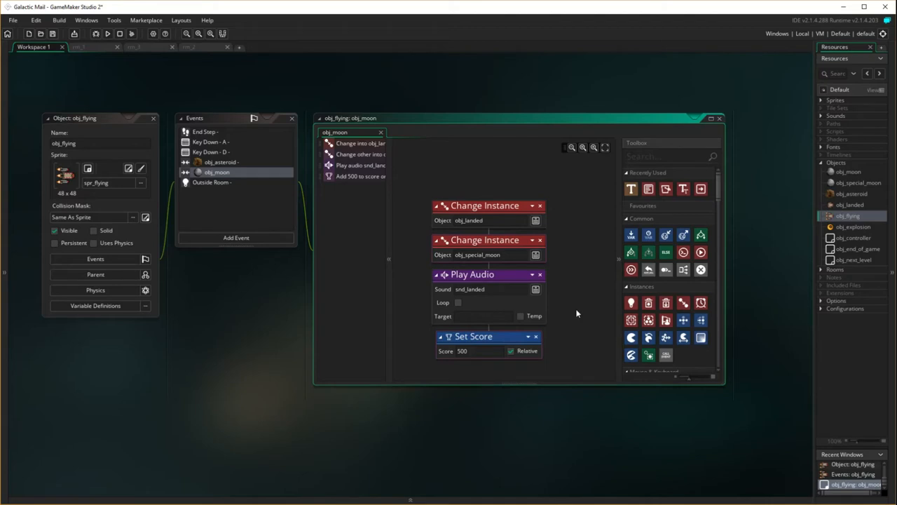
{"action": "mouse_move", "coordinate": [561, 323]}
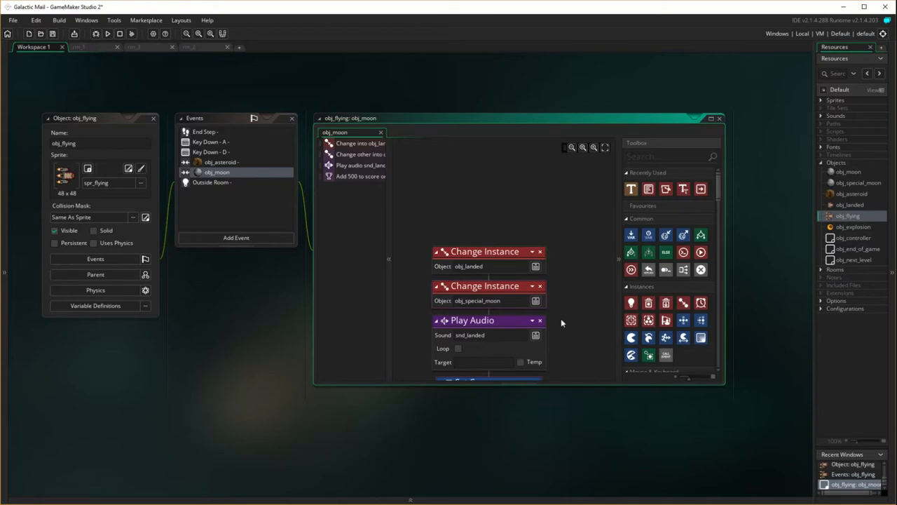
{"action": "scroll", "scroll_direction": "up", "scroll_amount": 3}
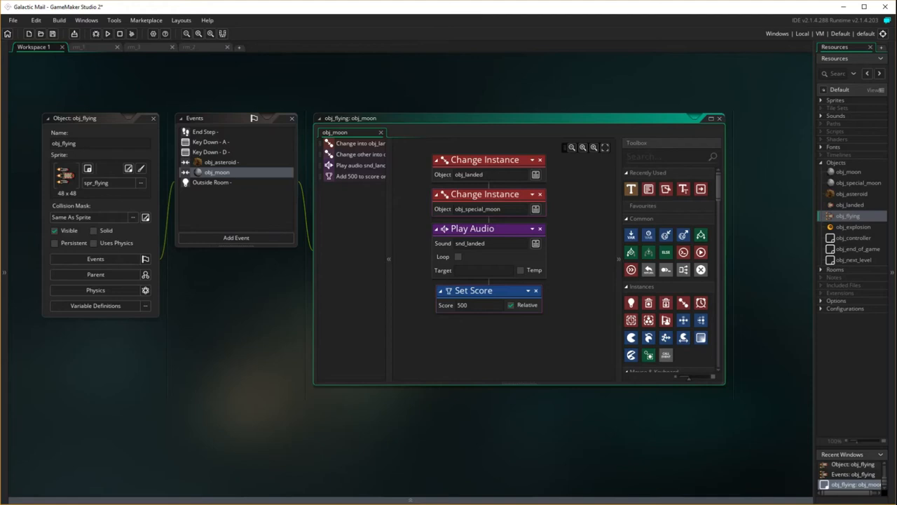
{"action": "mouse_move", "coordinate": [579, 362]}
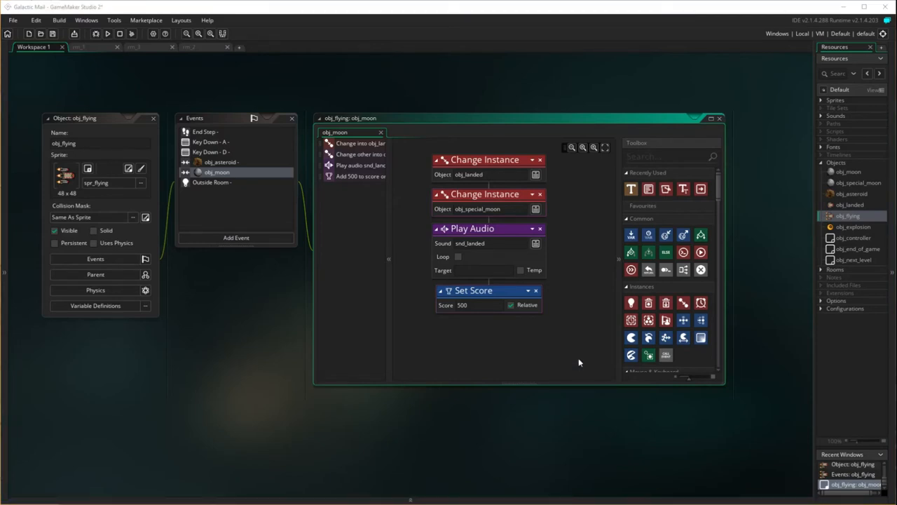
{"action": "mouse_move", "coordinate": [444, 230]}
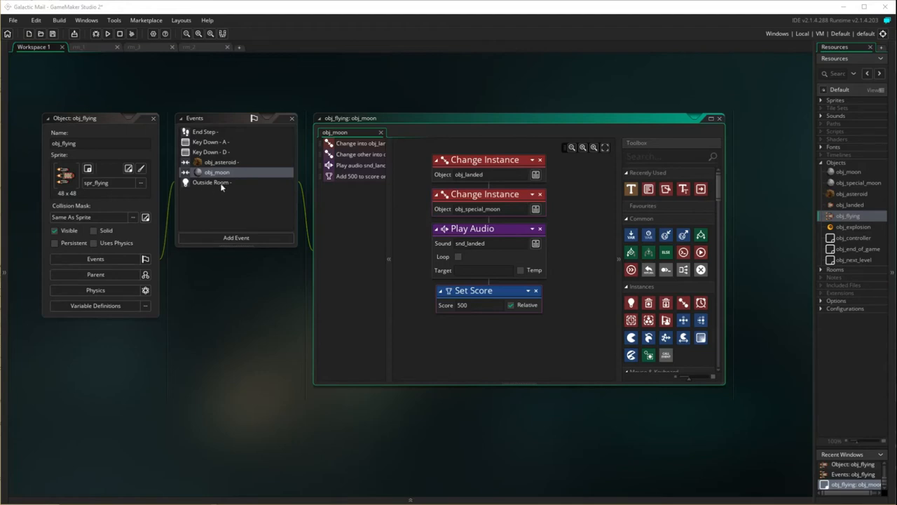
{"action": "mouse_move", "coordinate": [290, 313]}
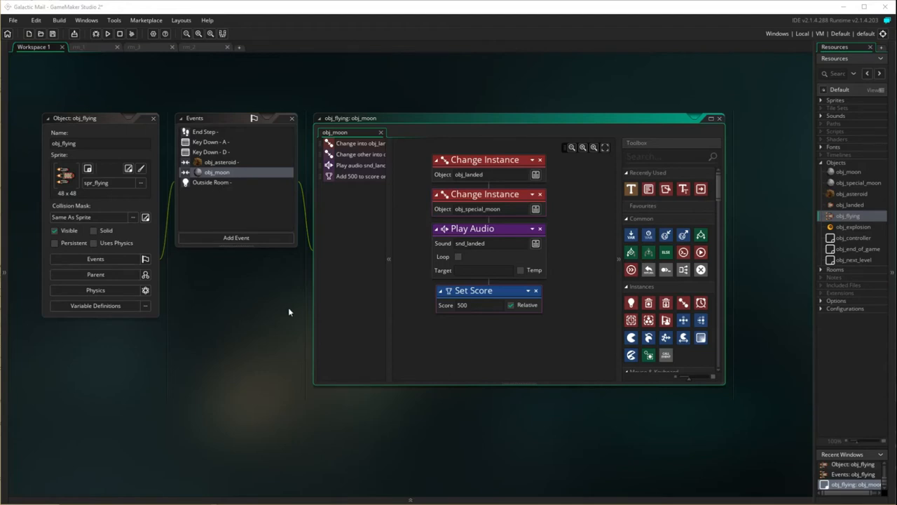
{"action": "mouse_move", "coordinate": [323, 300]}
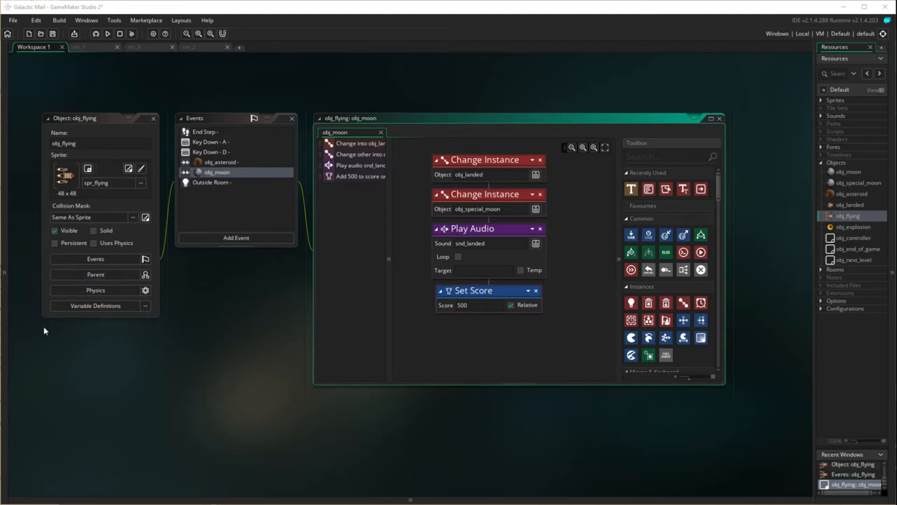
{"action": "mouse_move", "coordinate": [566, 266]}
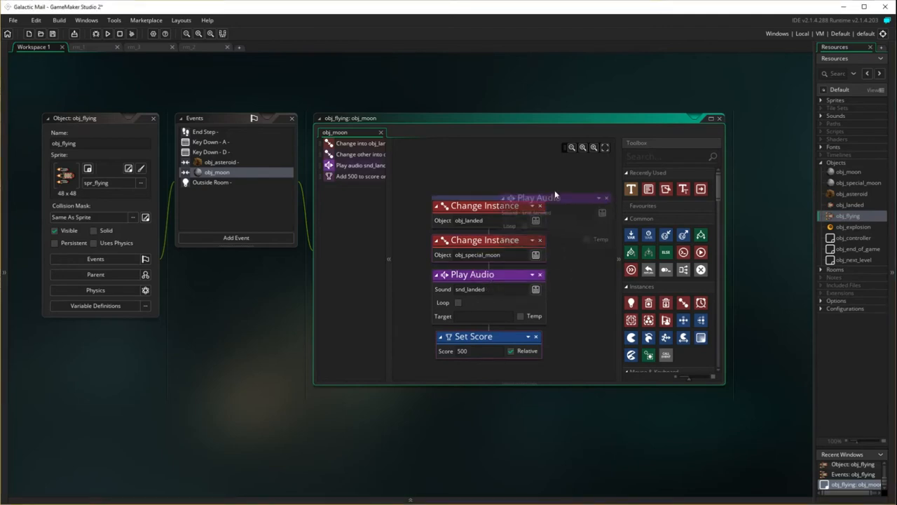
Move Play Audio and Set Score above the two Change Instance actions in the moon collision.
{"action": "left_click_drag", "start_coordinate": [471, 274], "coordinate": [471, 203]}
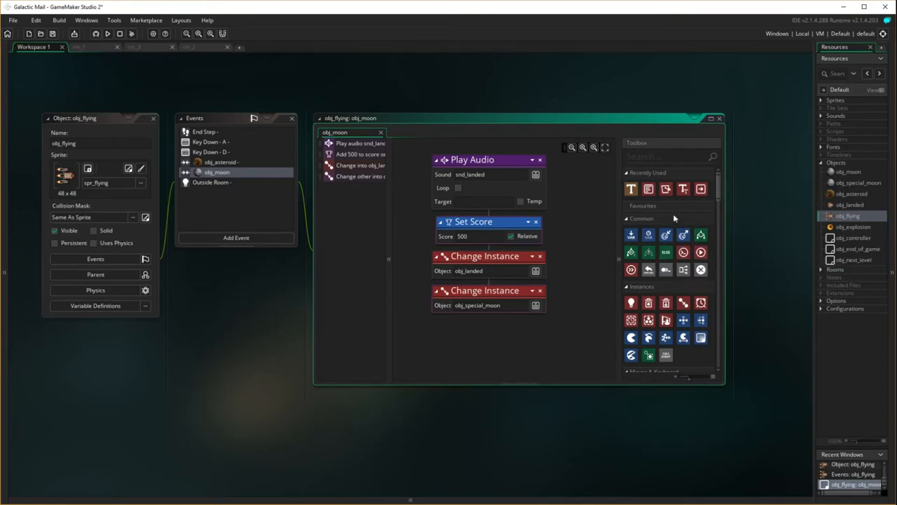
{"action": "mouse_move", "coordinate": [701, 252]}
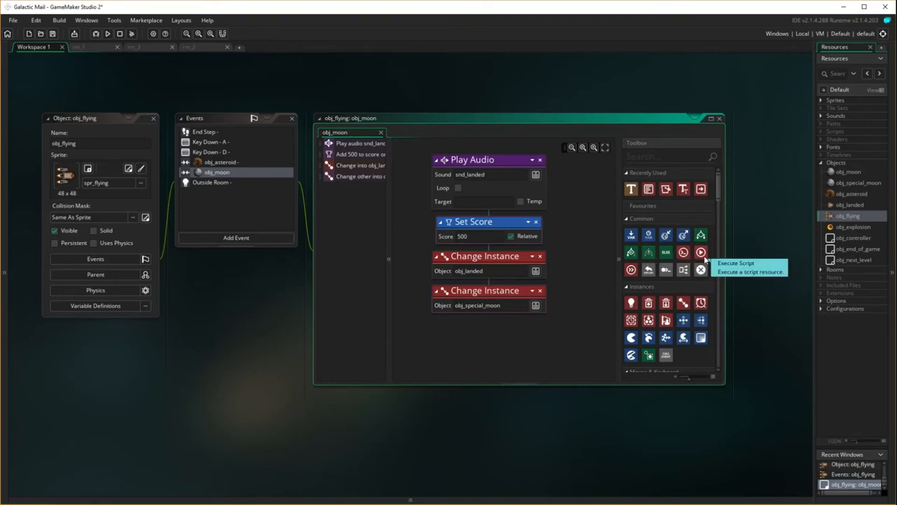
{"action": "mouse_move", "coordinate": [648, 336]}
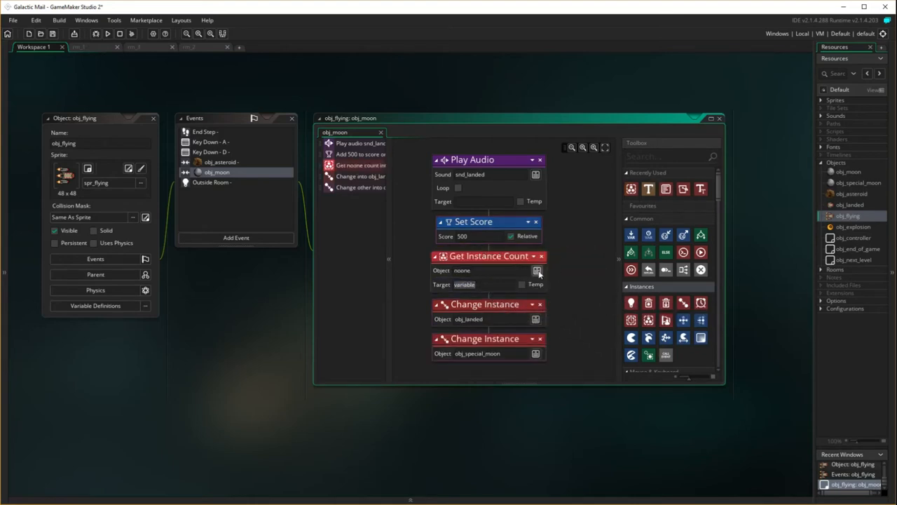
Make Get Instance Count count obj_moon into a temporary num_moons variable.
{"action": "left_click", "coordinate": [539, 271]}
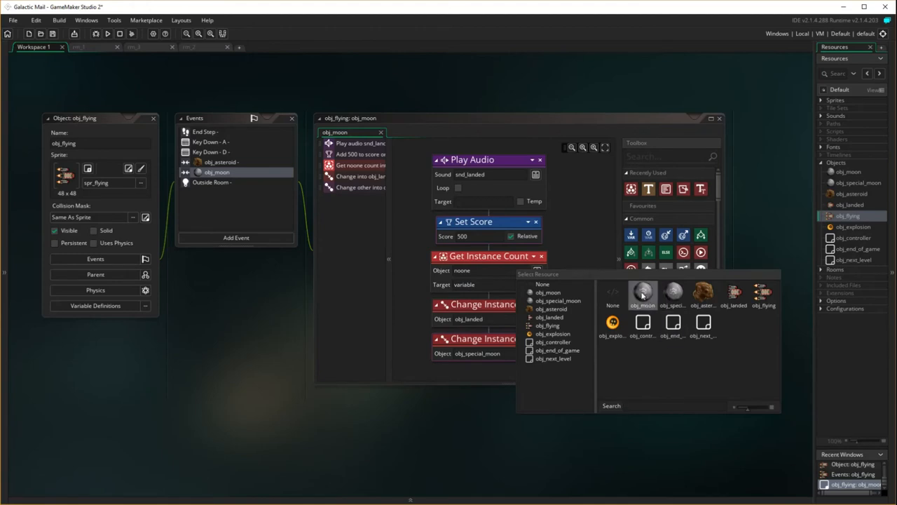
{"action": "left_click", "coordinate": [548, 293]}
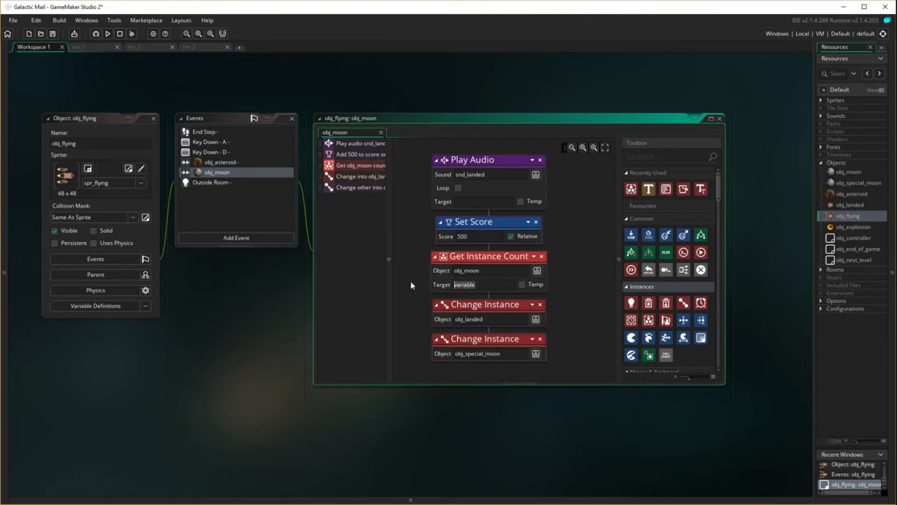
{"action": "type", "text": "num_moons"}
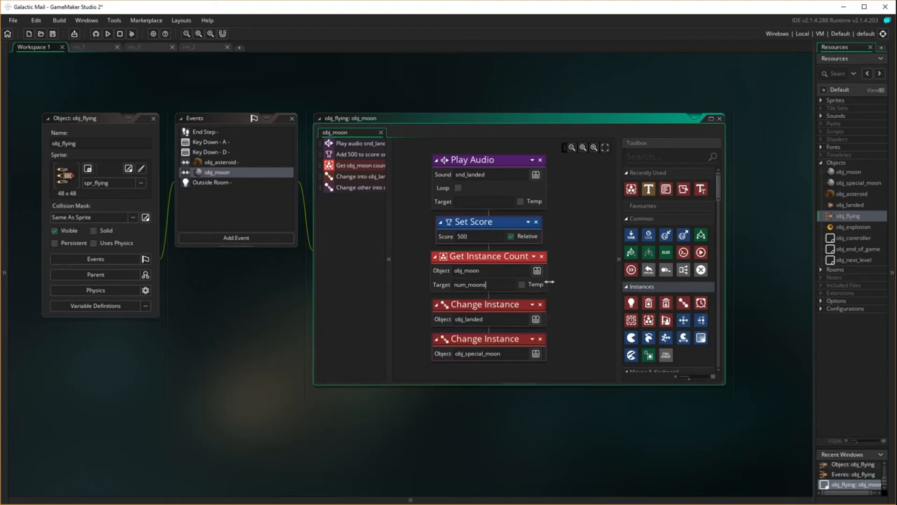
{"action": "left_click", "coordinate": [521, 283]}
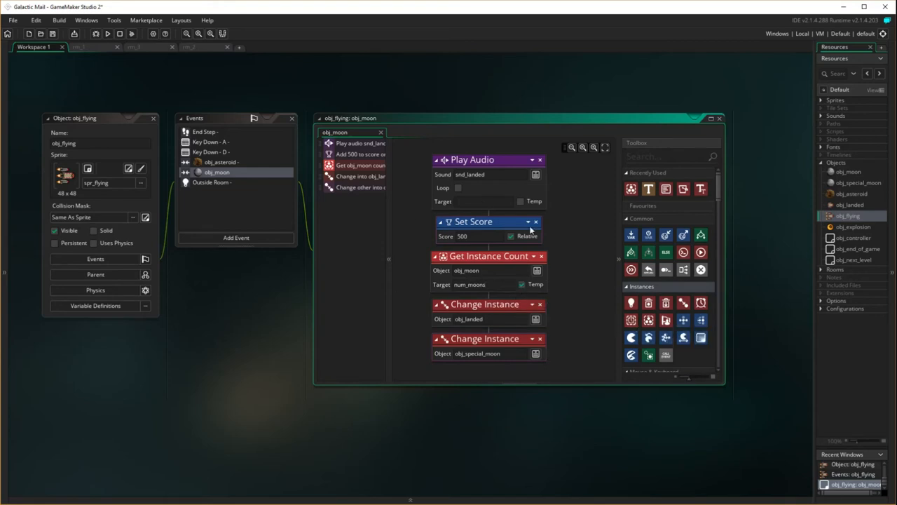
{"action": "mouse_move", "coordinate": [342, 265]}
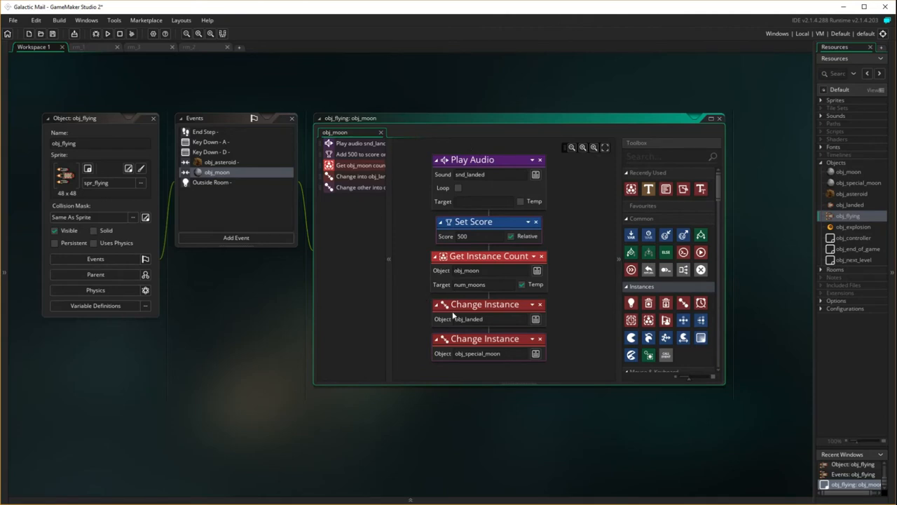
{"action": "mouse_move", "coordinate": [571, 328]}
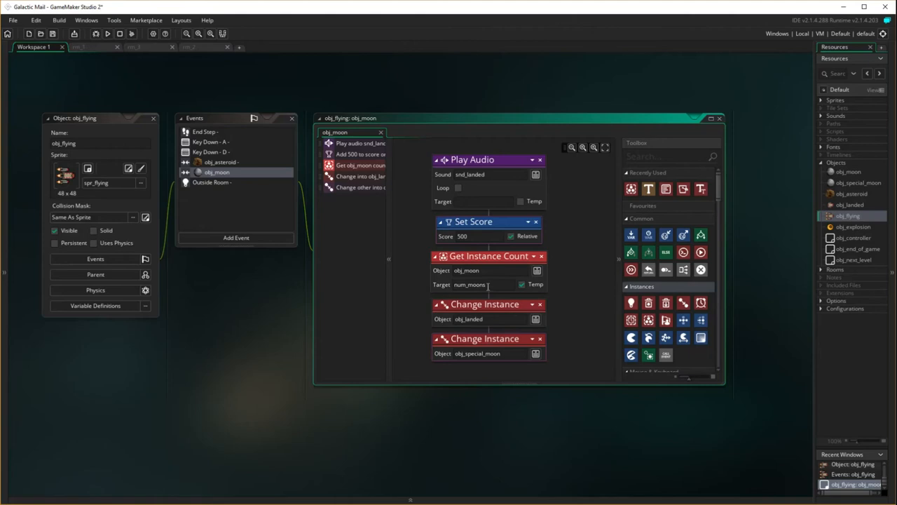
{"action": "mouse_move", "coordinate": [482, 171]}
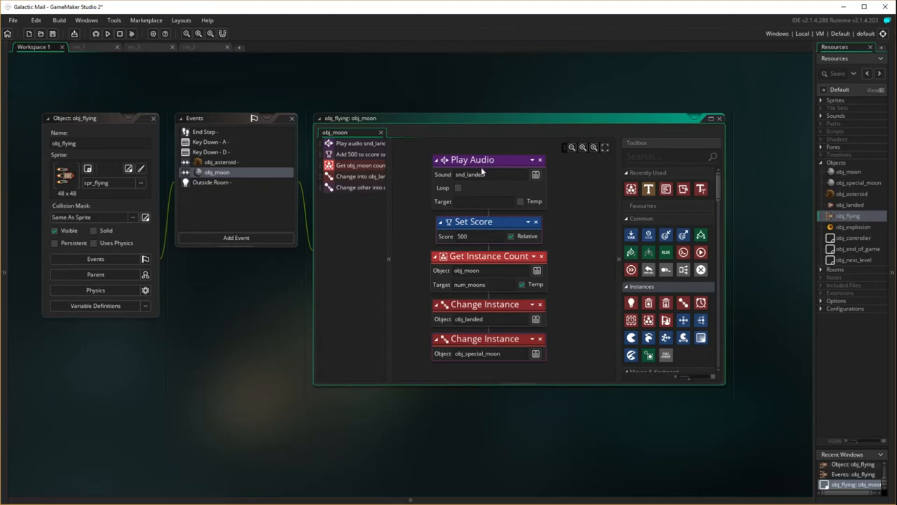
{"action": "mouse_move", "coordinate": [409, 298]}
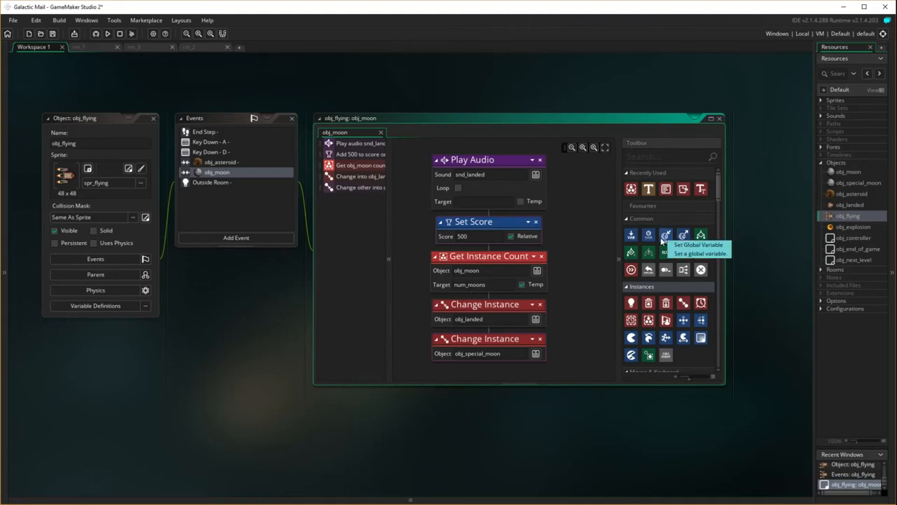
{"action": "mouse_move", "coordinate": [701, 234]}
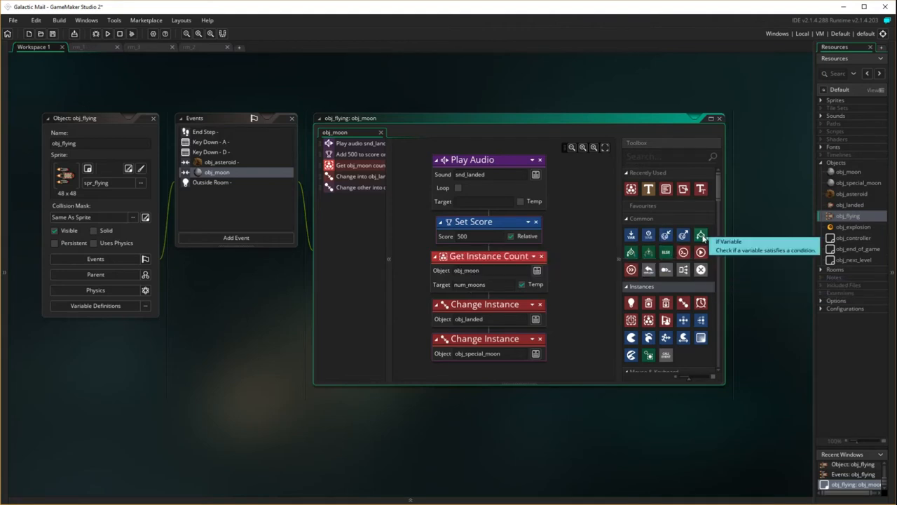
Add an If Variable check after the count testing whether num_moons equals 1.
{"action": "left_click_drag", "start_coordinate": [700, 236], "coordinate": [568, 306]}
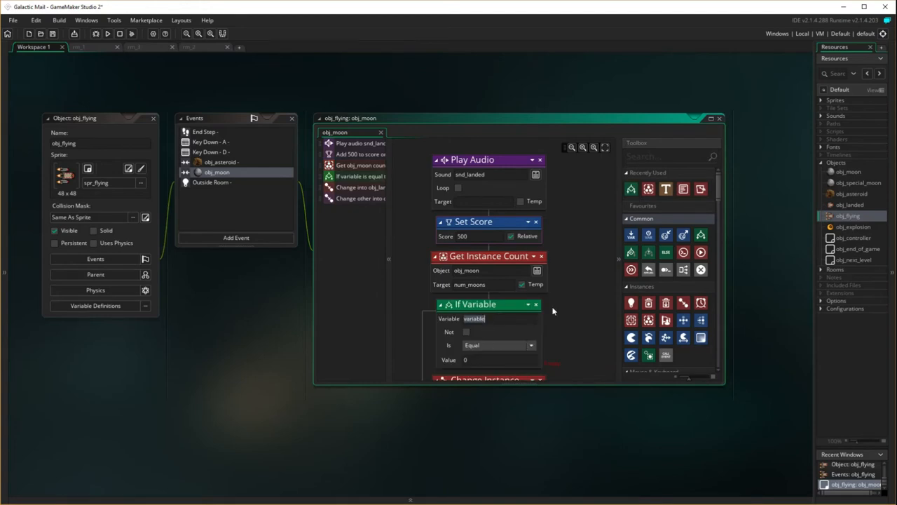
{"action": "scroll", "scroll_direction": "down", "scroll_amount": 3}
{"action": "type", "text": "num_moons"}
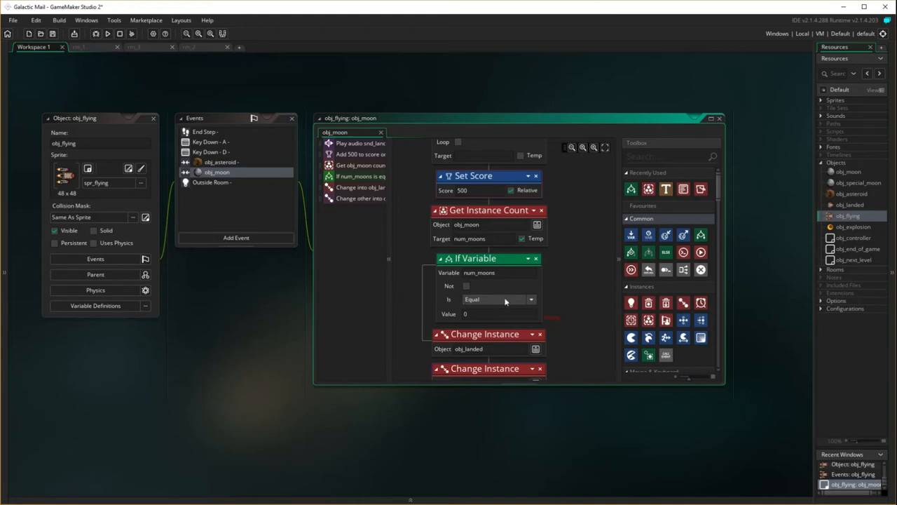
{"action": "type", "text": "1"}
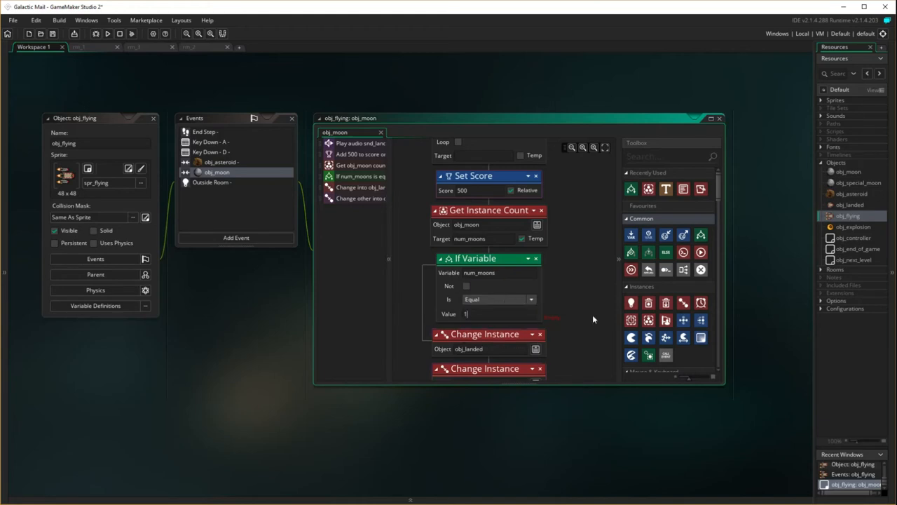
{"action": "mouse_move", "coordinate": [585, 311]}
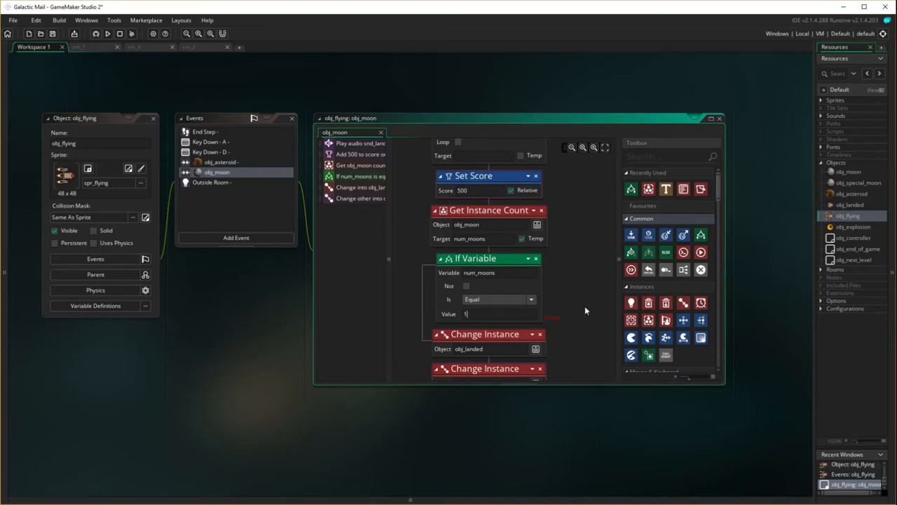
{"action": "mouse_move", "coordinate": [577, 289]}
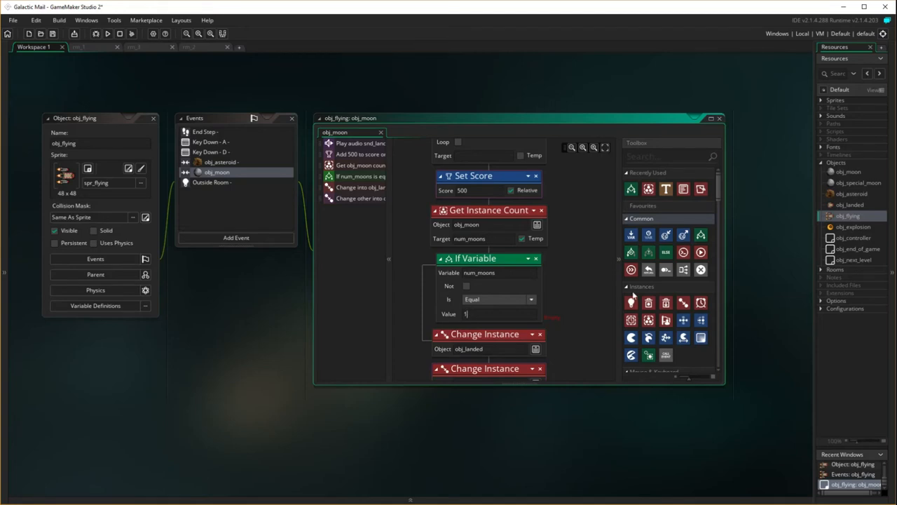
{"action": "mouse_move", "coordinate": [631, 303]}
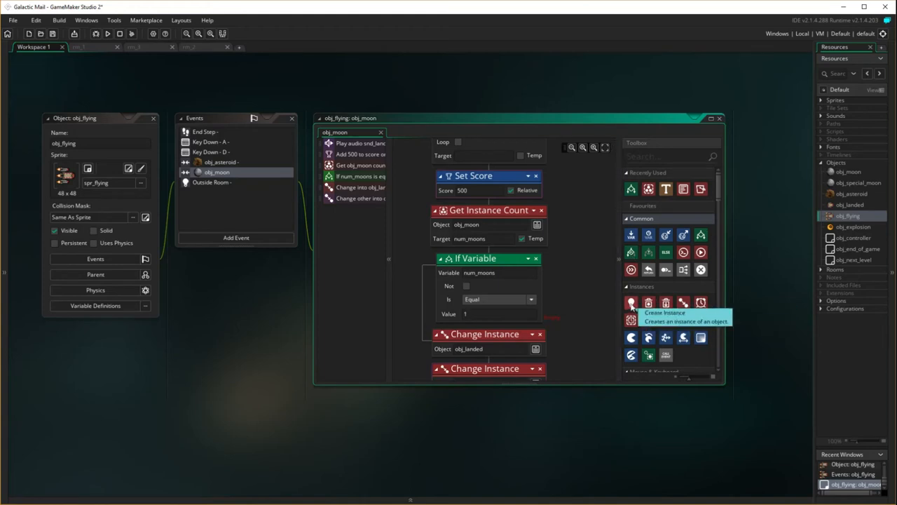
Add a Create Instance action spawning obj_next_level on the explosions layer.
{"action": "left_click", "coordinate": [630, 303]}
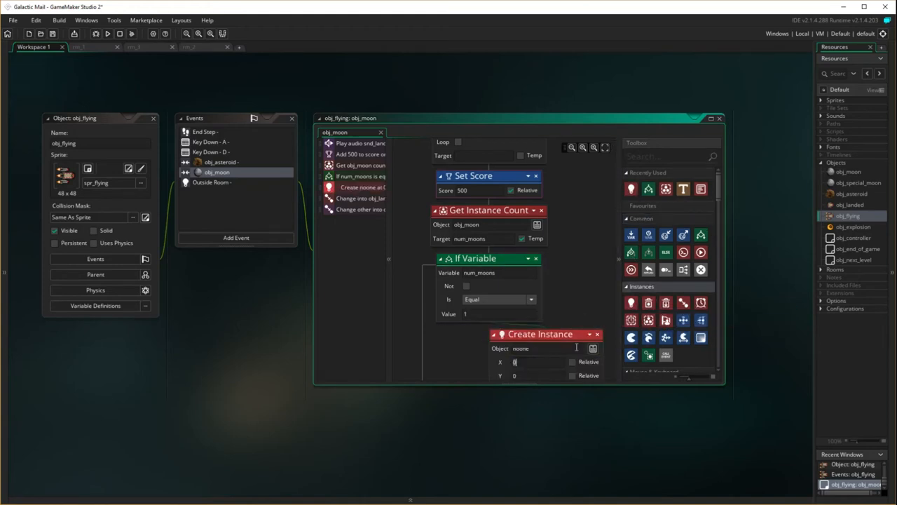
{"action": "scroll", "scroll_direction": "down", "scroll_amount": 3}
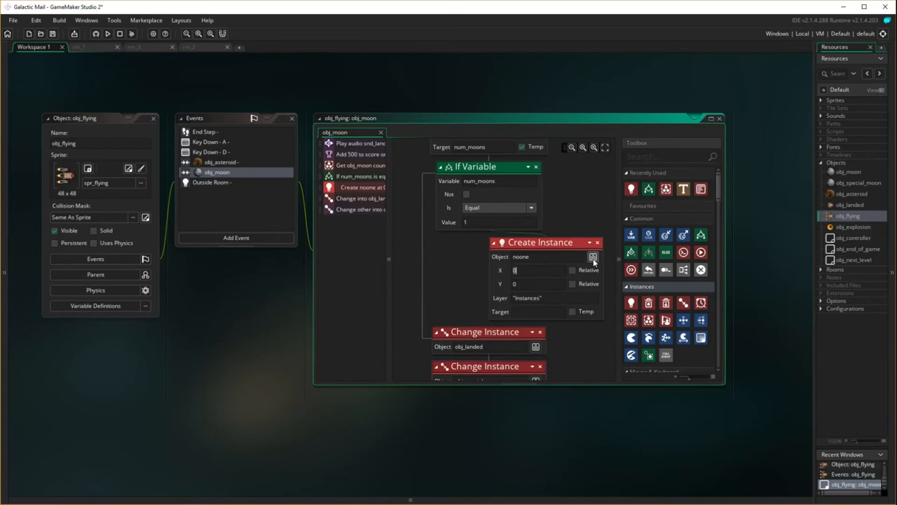
{"action": "left_click", "coordinate": [591, 255]}
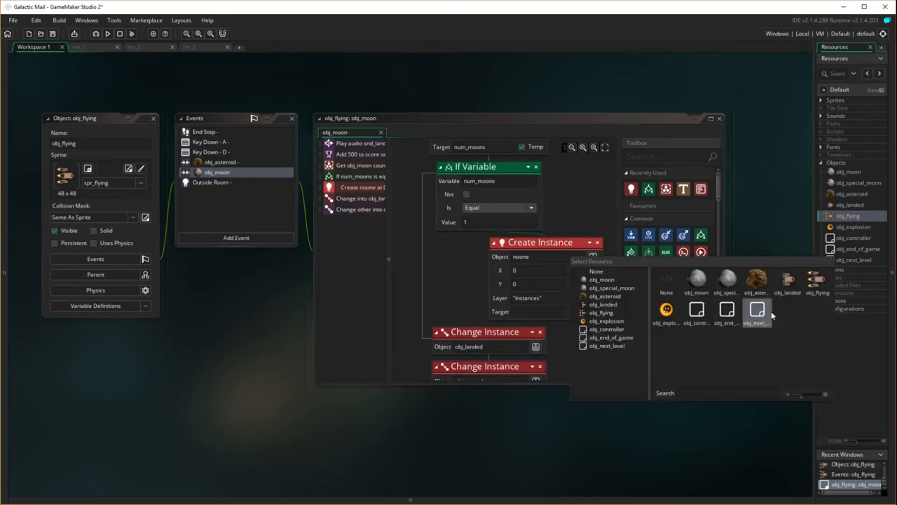
{"action": "left_click", "coordinate": [605, 344]}
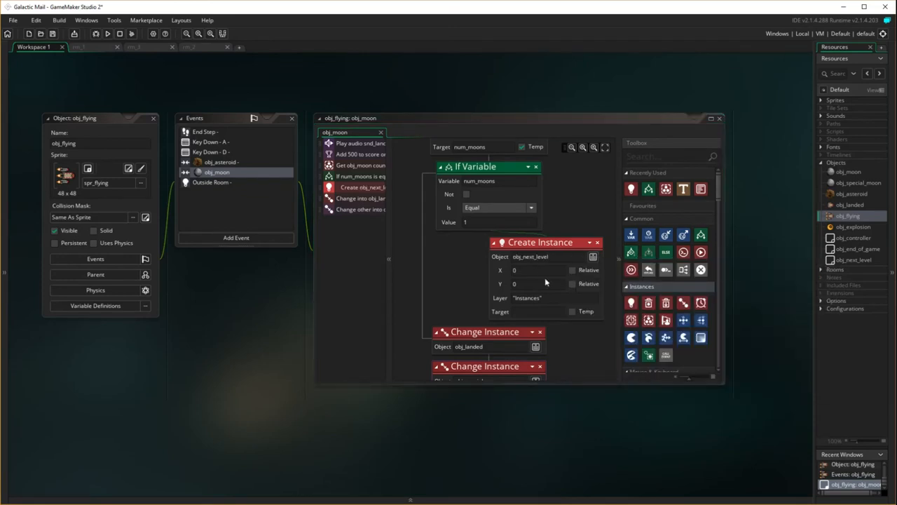
{"action": "mouse_move", "coordinate": [560, 288]}
{"action": "type", "text": "\"explosions"}
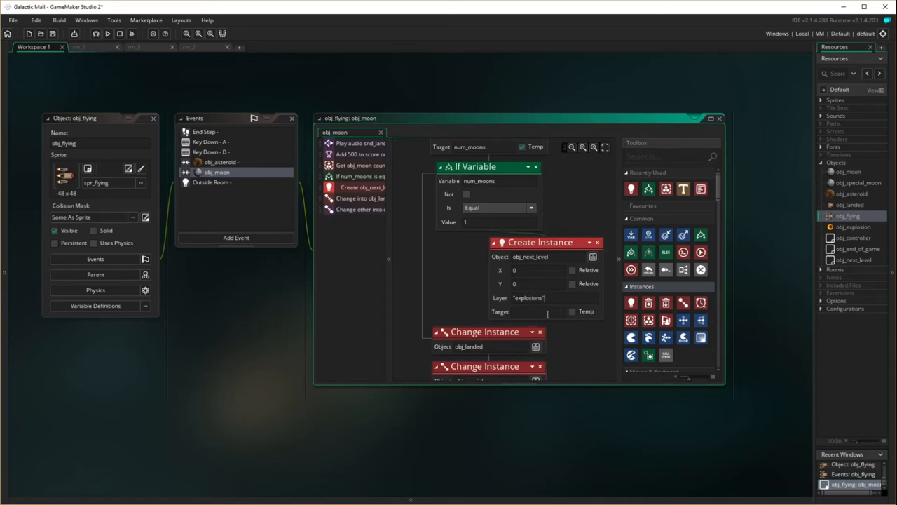
{"action": "mouse_move", "coordinate": [579, 342]}
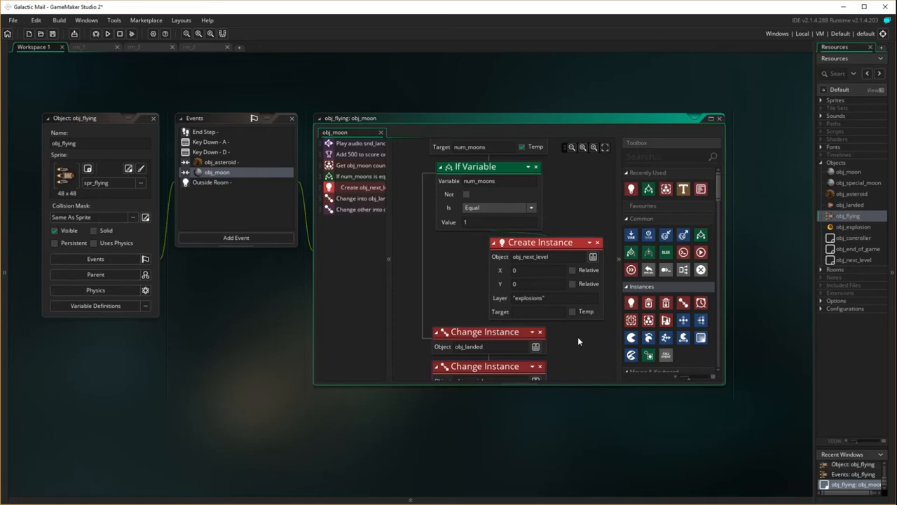
{"action": "scroll", "scroll_direction": "down", "scroll_amount": 3}
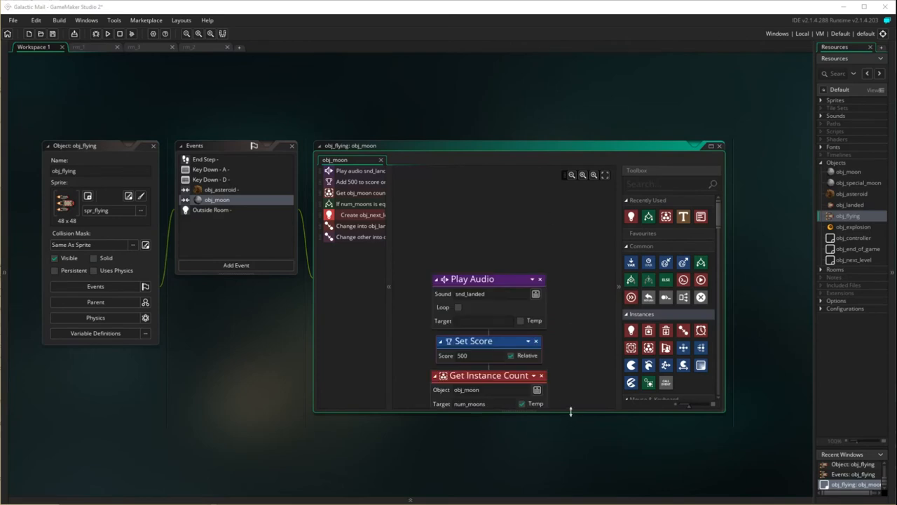
{"action": "scroll", "scroll_direction": "down", "scroll_amount": 3}
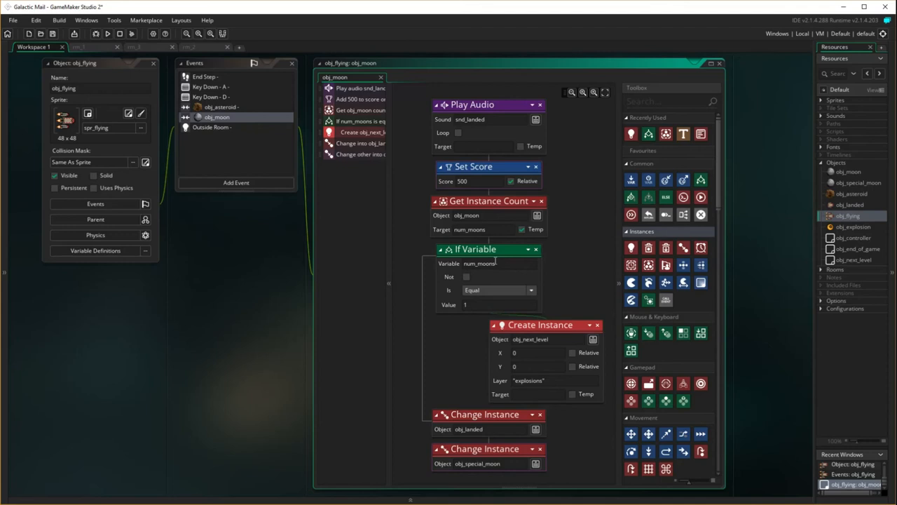
{"action": "left_click", "coordinate": [477, 304]}
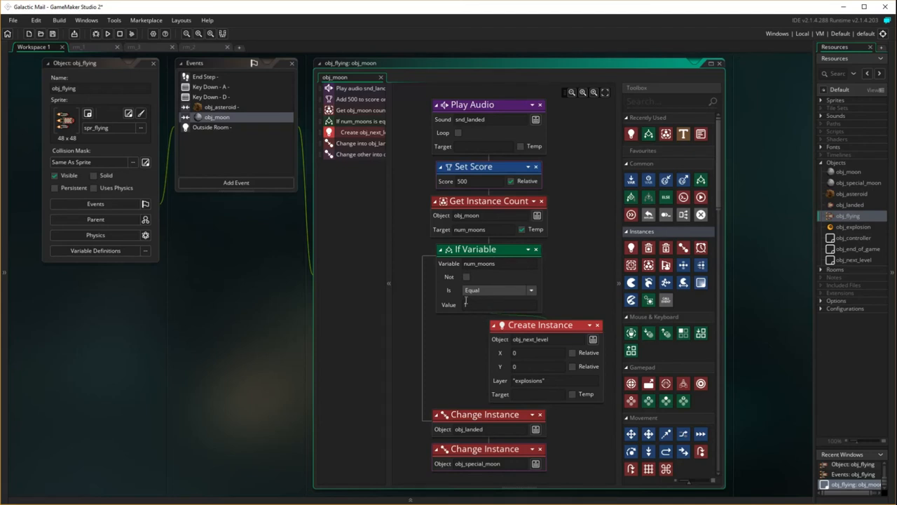
{"action": "type", "text": "1"}
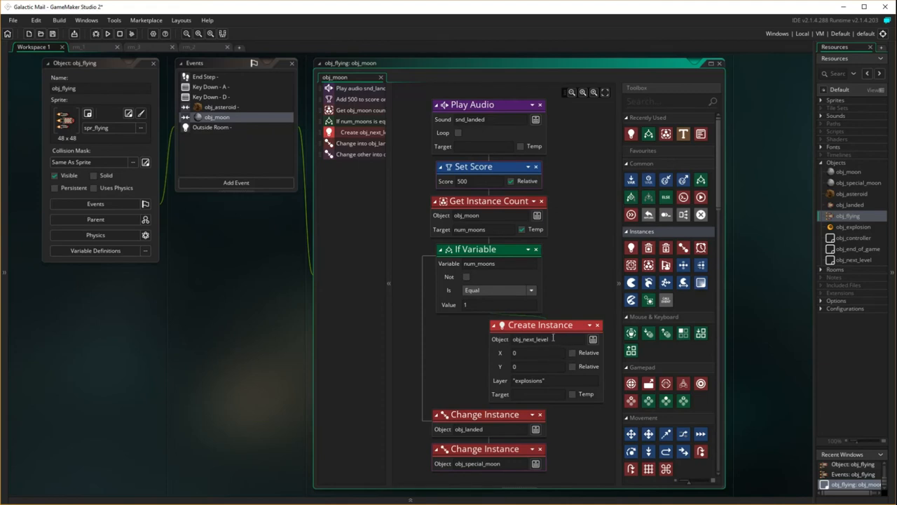
{"action": "mouse_move", "coordinate": [477, 275]}
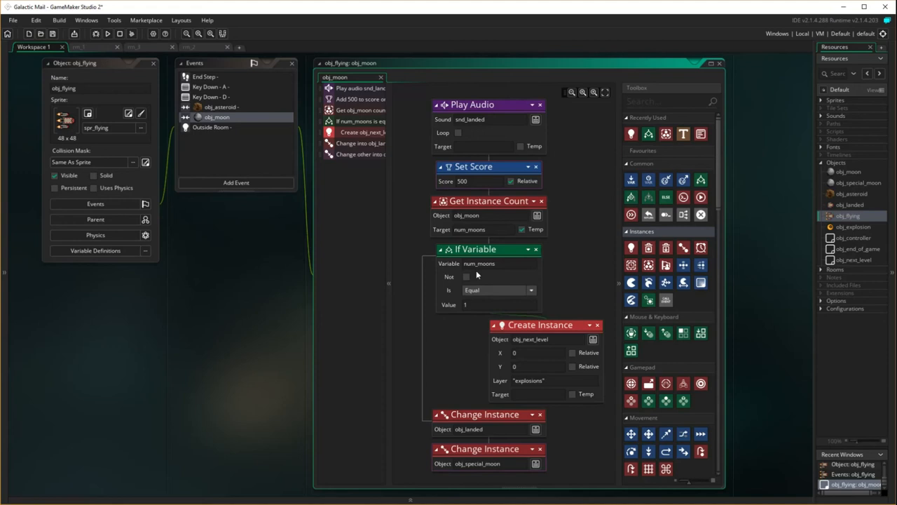
{"action": "mouse_move", "coordinate": [474, 440]}
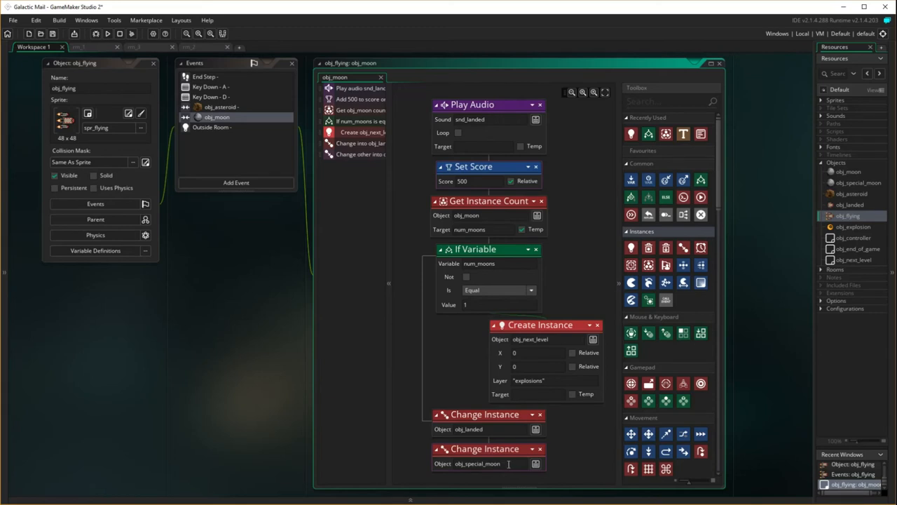
{"action": "mouse_move", "coordinate": [180, 429]}
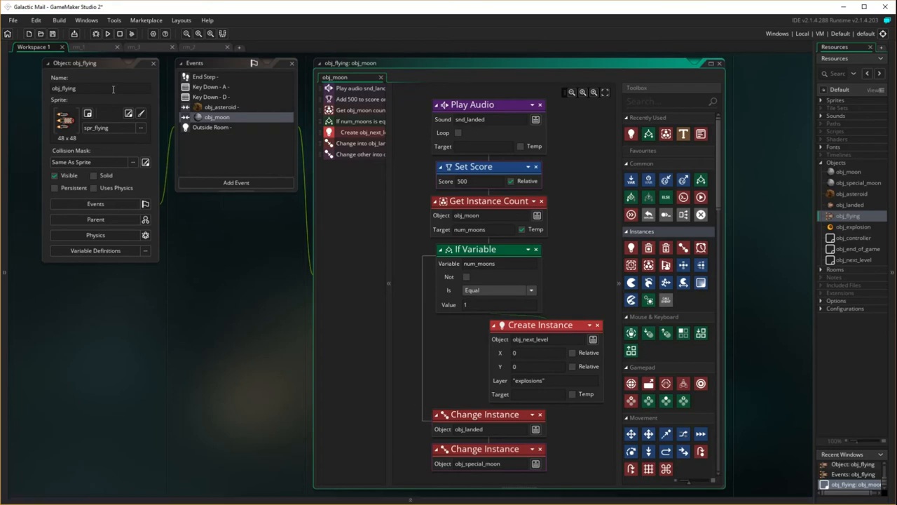
{"action": "left_click", "coordinate": [107, 34]}
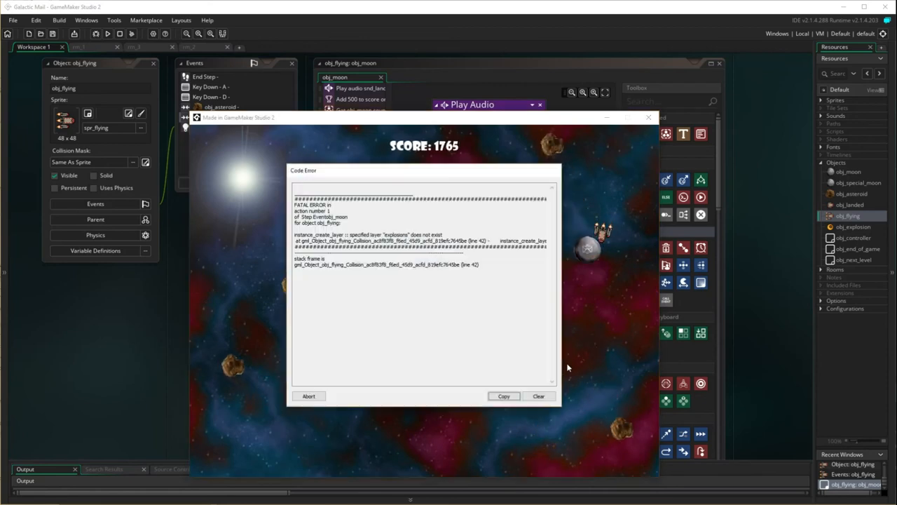
{"action": "mouse_move", "coordinate": [501, 372]}
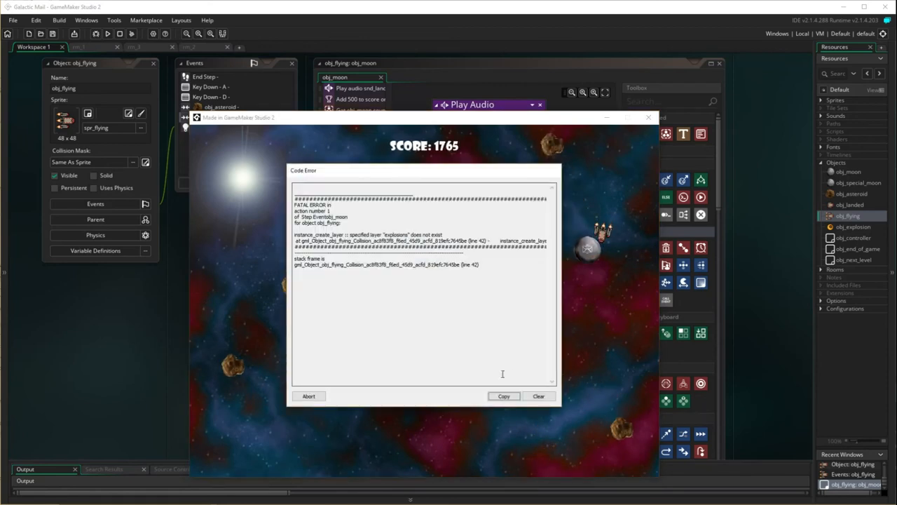
{"action": "mouse_move", "coordinate": [391, 287]}
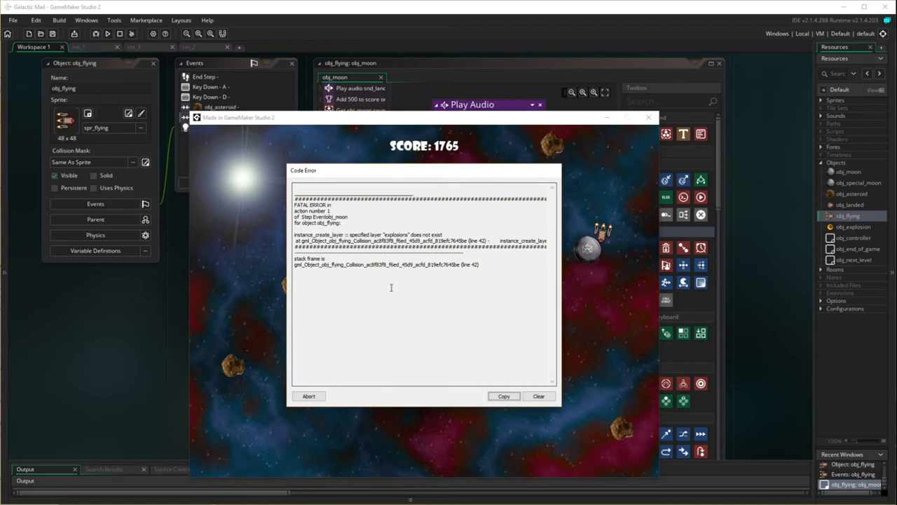
{"action": "mouse_move", "coordinate": [555, 378]}
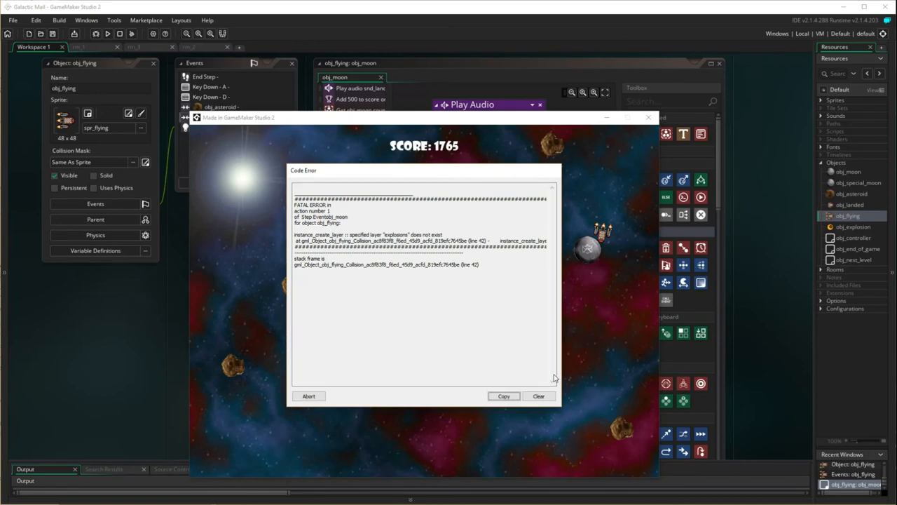
{"action": "mouse_move", "coordinate": [361, 381]}
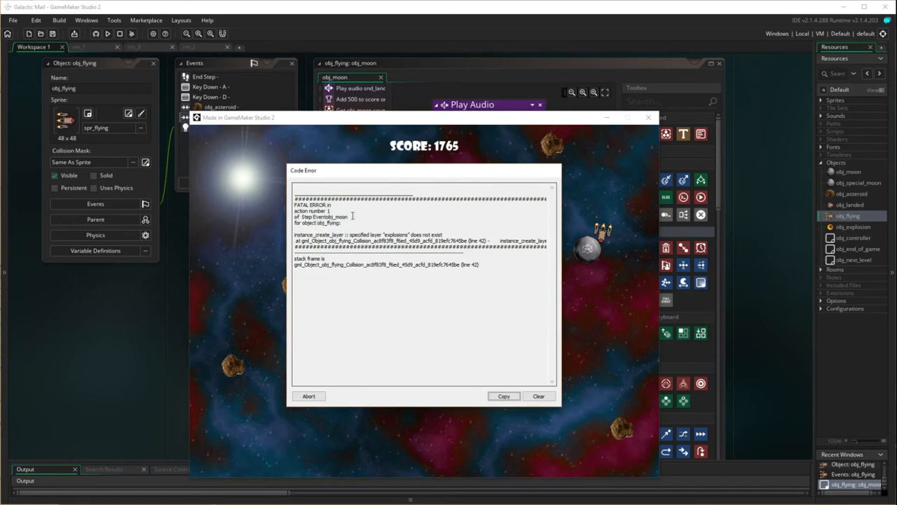
{"action": "mouse_move", "coordinate": [384, 174]}
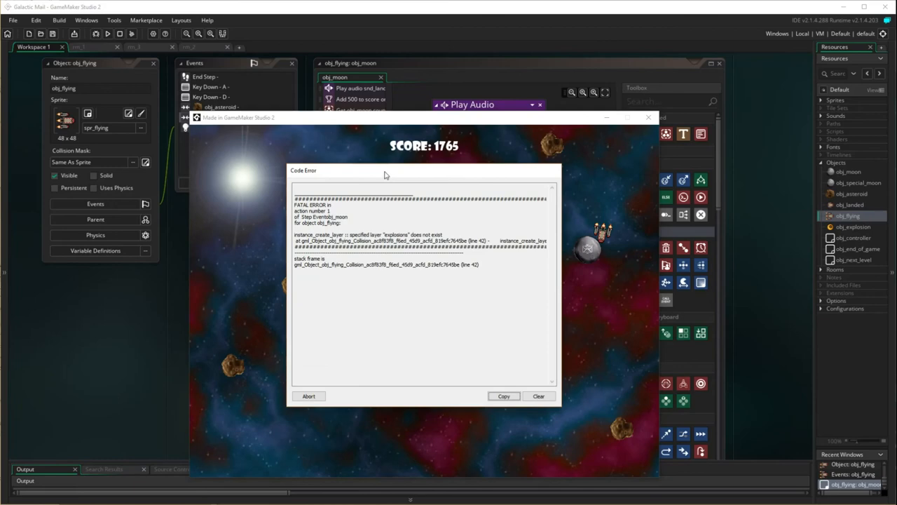
Abort the Code Error dialog reporting the missing explosions layer and stop the game.
{"action": "left_click", "coordinate": [309, 395]}
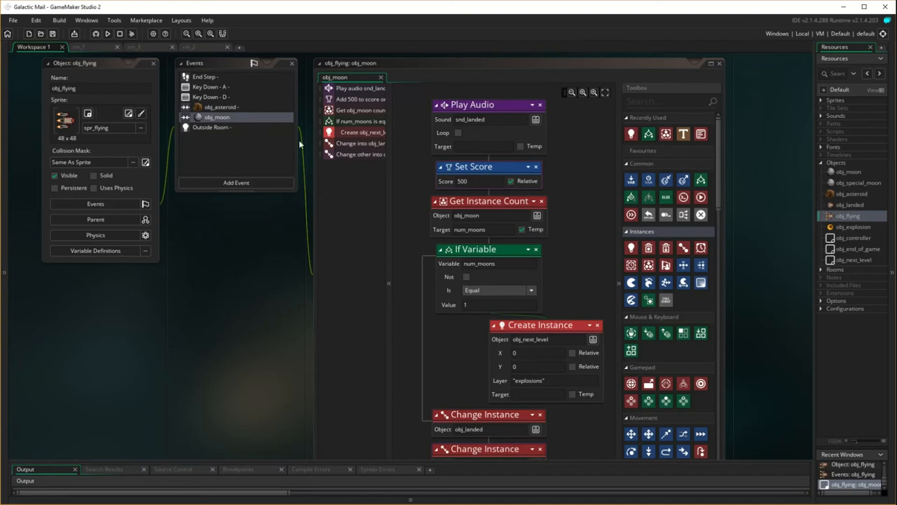
{"action": "mouse_move", "coordinate": [187, 118]}
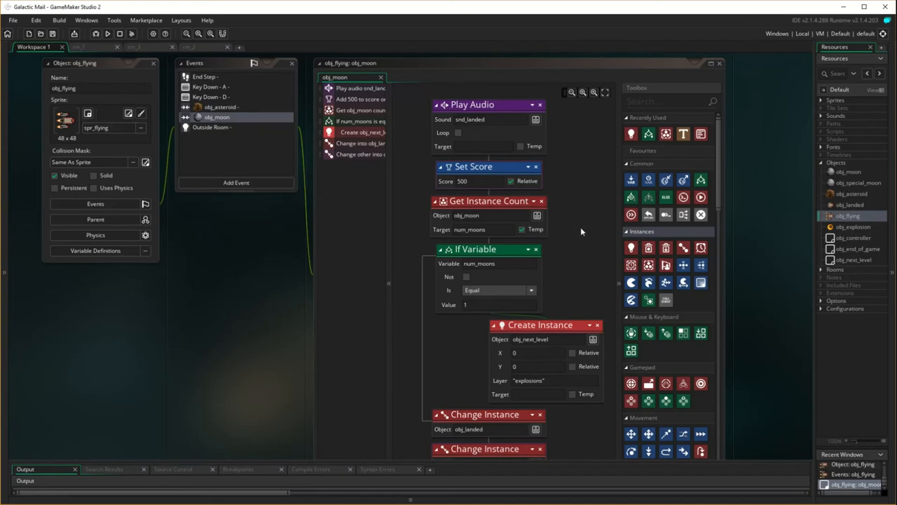
{"action": "scroll", "scroll_direction": "down", "scroll_amount": 3}
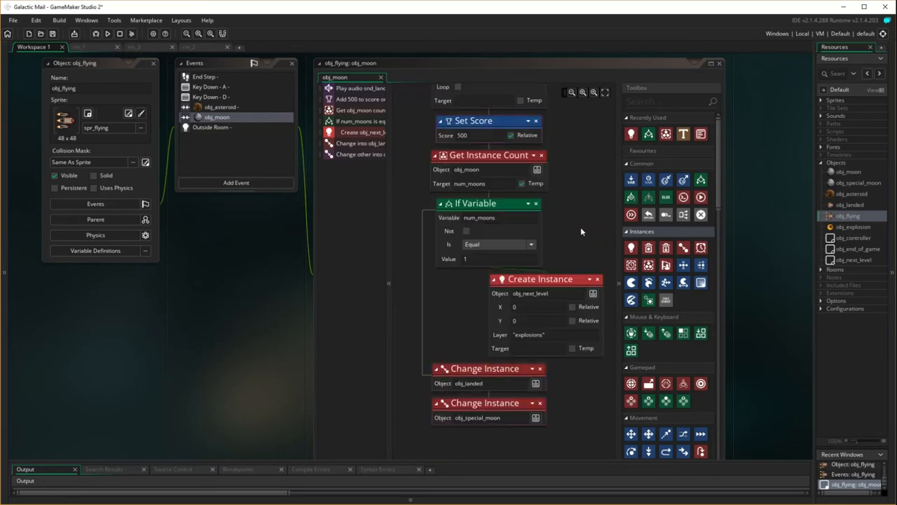
{"action": "scroll", "scroll_direction": "up", "scroll_amount": 3}
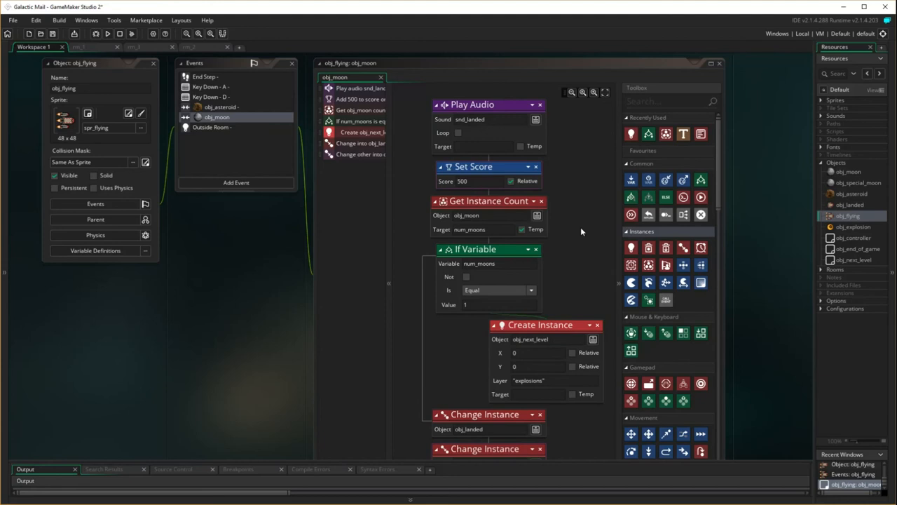
{"action": "mouse_move", "coordinate": [530, 249]}
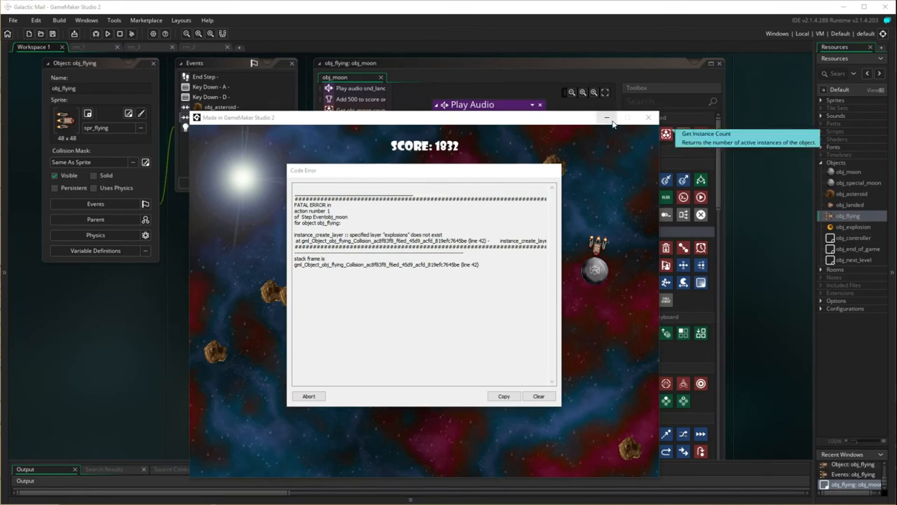
{"action": "mouse_move", "coordinate": [636, 359]}
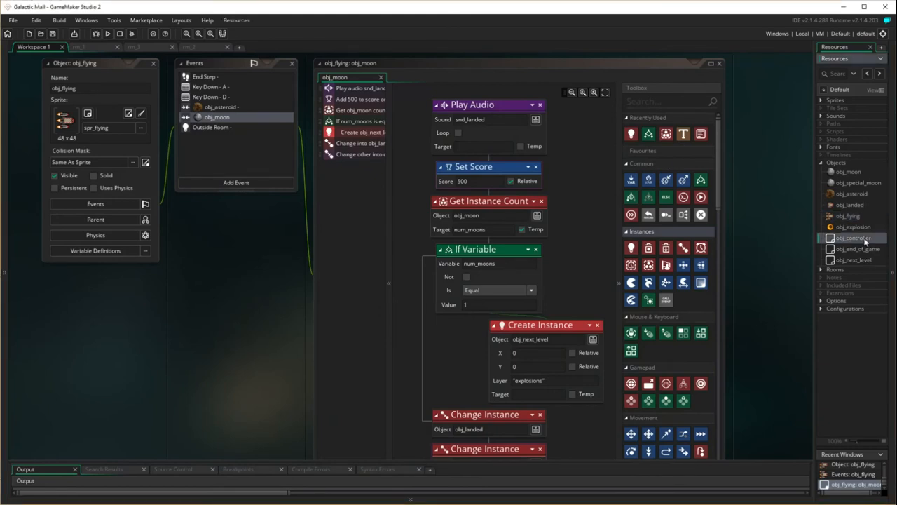
Open rm_1 from the Rooms list to check its layer names.
{"action": "left_click", "coordinate": [821, 269]}
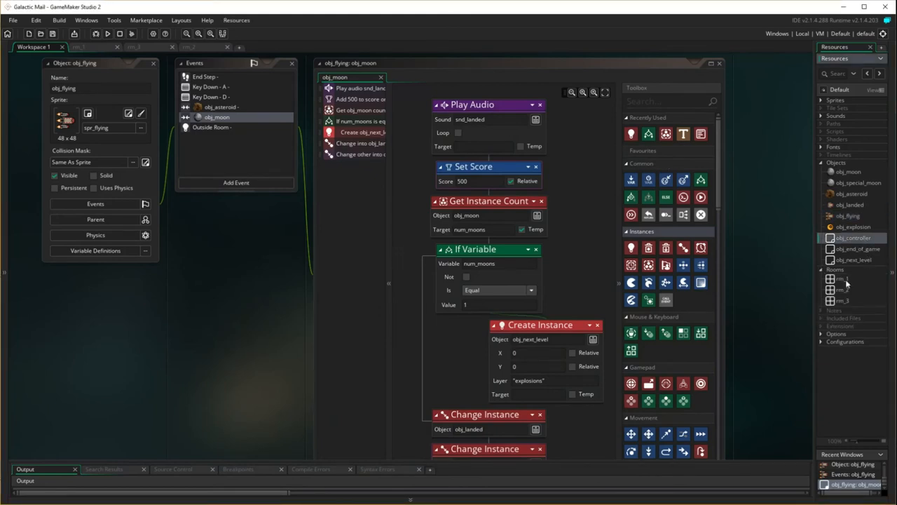
{"action": "double_click", "coordinate": [841, 277]}
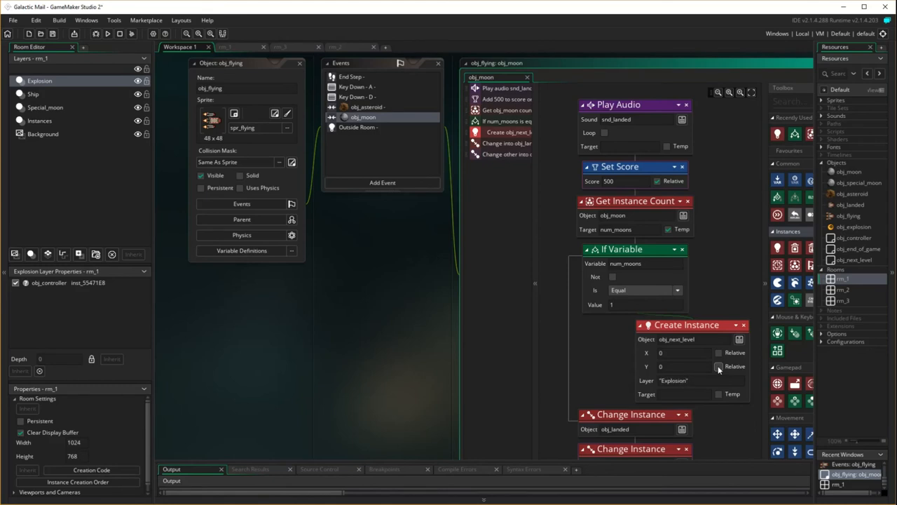
Change the Create Instance layer to "Explosion" and run the game.
{"action": "left_click", "coordinate": [106, 33]}
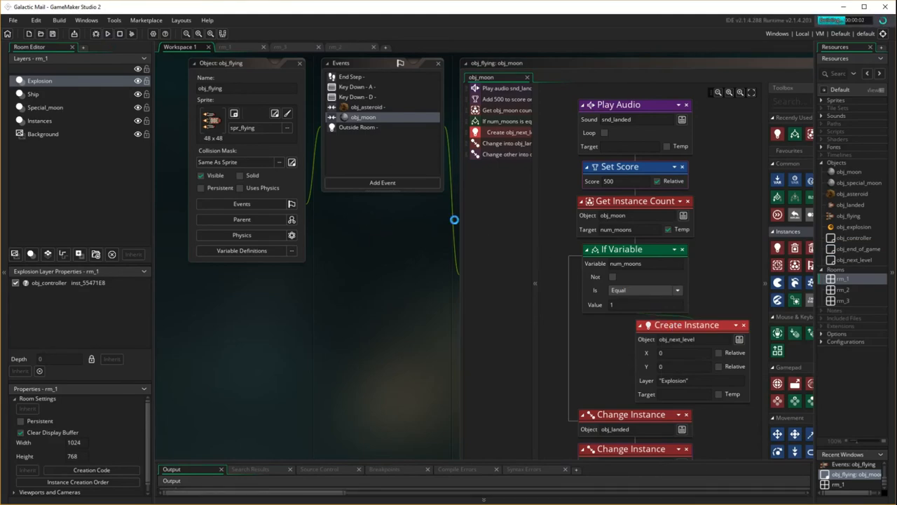
{"action": "left_click", "coordinate": [107, 34]}
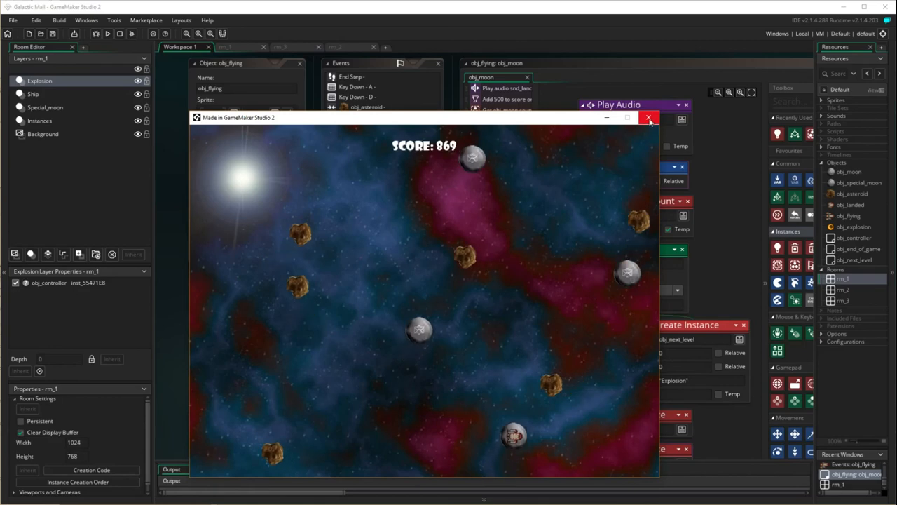
{"action": "left_click", "coordinate": [647, 117]}
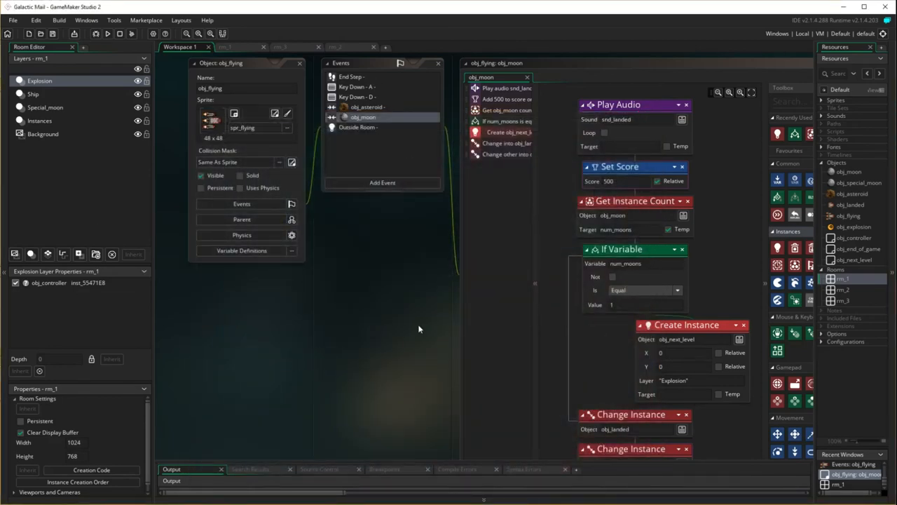
{"action": "mouse_move", "coordinate": [405, 314]}
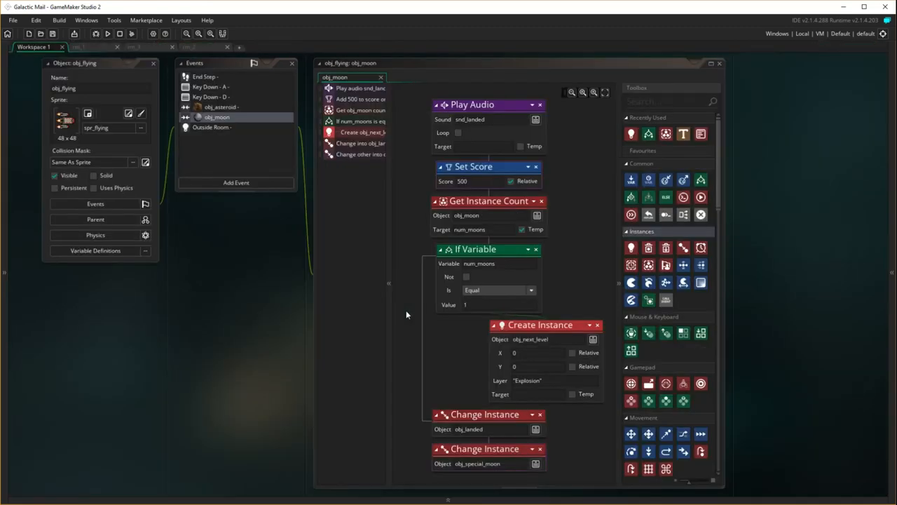
{"action": "mouse_move", "coordinate": [387, 173]}
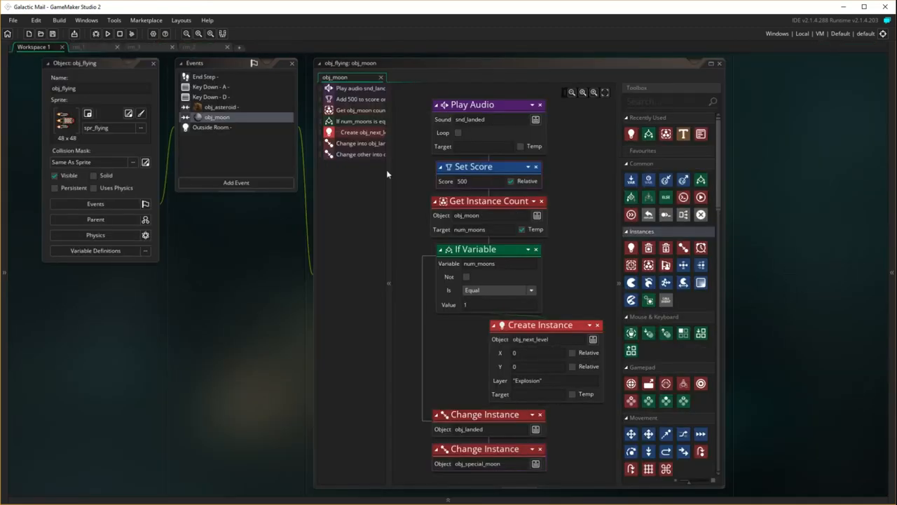
{"action": "mouse_move", "coordinate": [419, 169]}
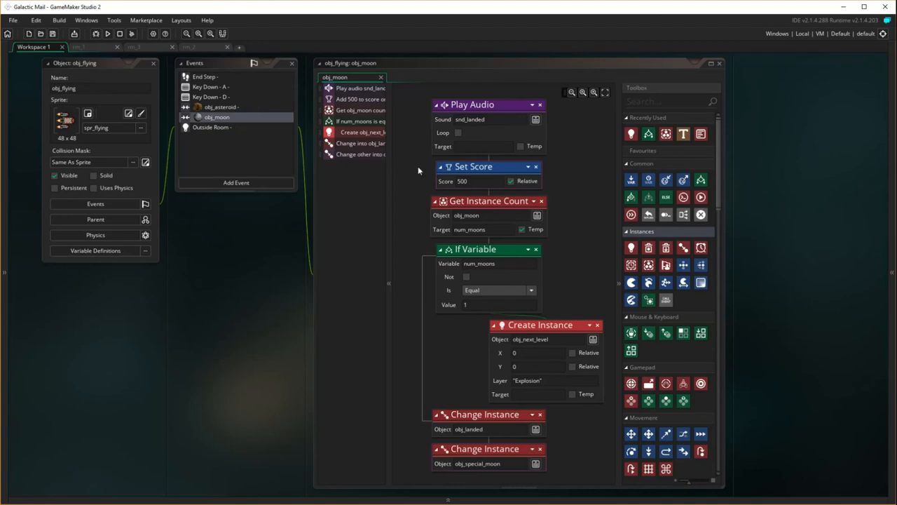
{"action": "mouse_move", "coordinate": [269, 244]}
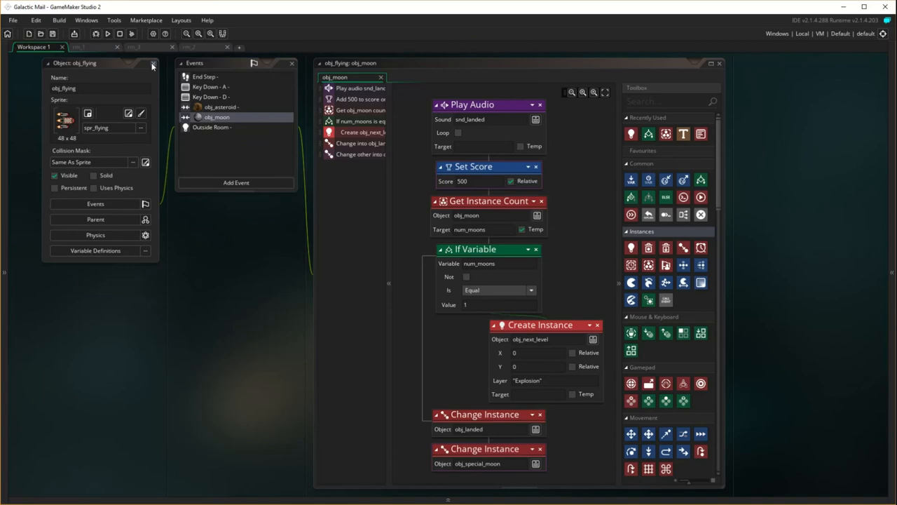
On rm_1's Instances layer, delete the right-side moon and two lower asteroids.
{"action": "left_click", "coordinate": [224, 46]}
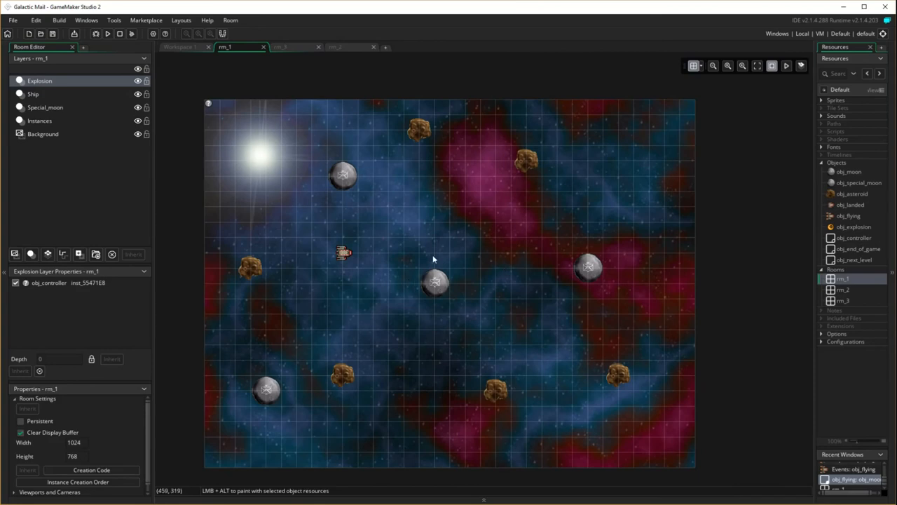
{"action": "mouse_move", "coordinate": [589, 272]}
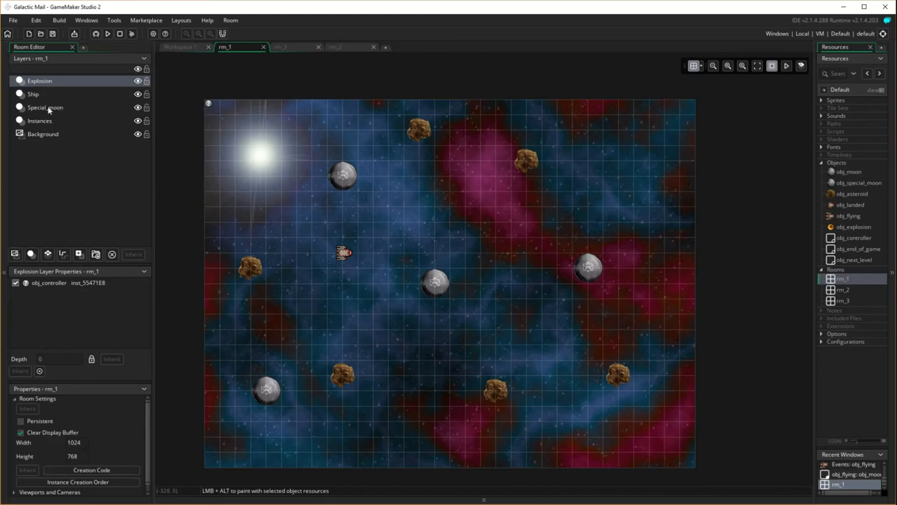
{"action": "left_click", "coordinate": [40, 120]}
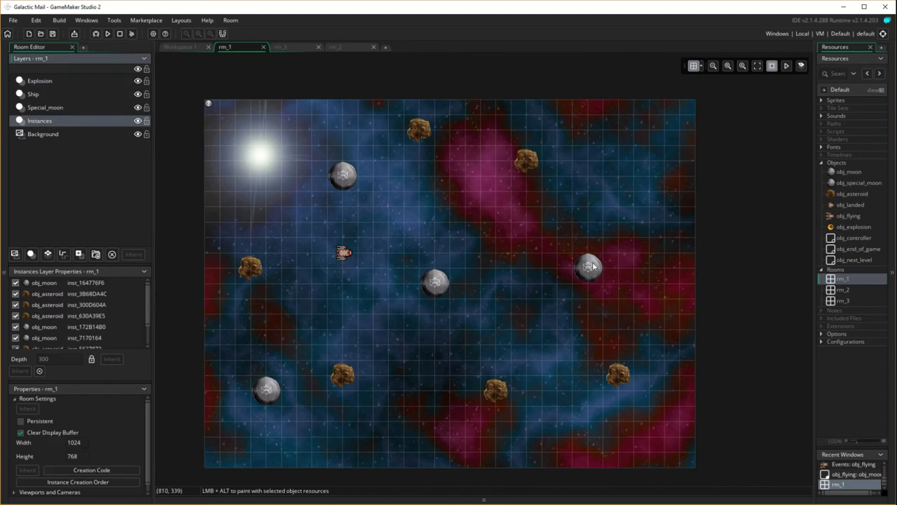
{"action": "left_click", "coordinate": [589, 266]}
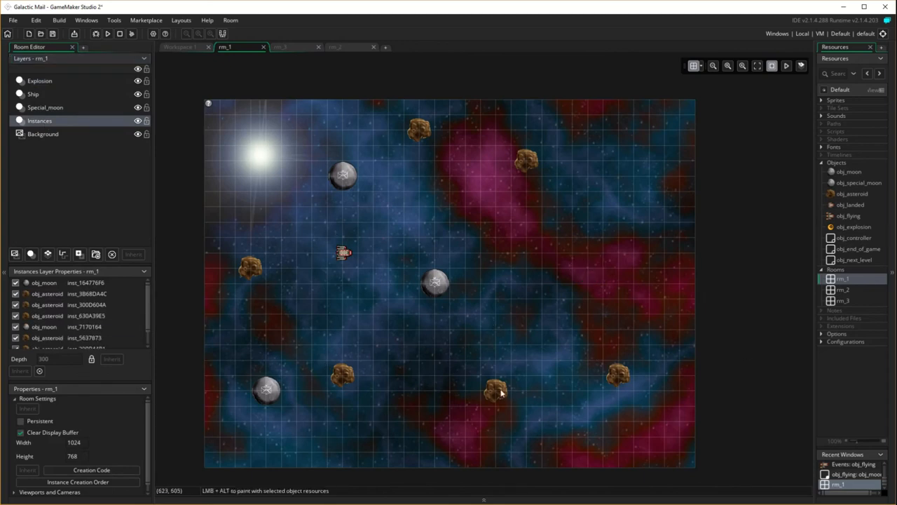
{"action": "left_click", "coordinate": [494, 390]}
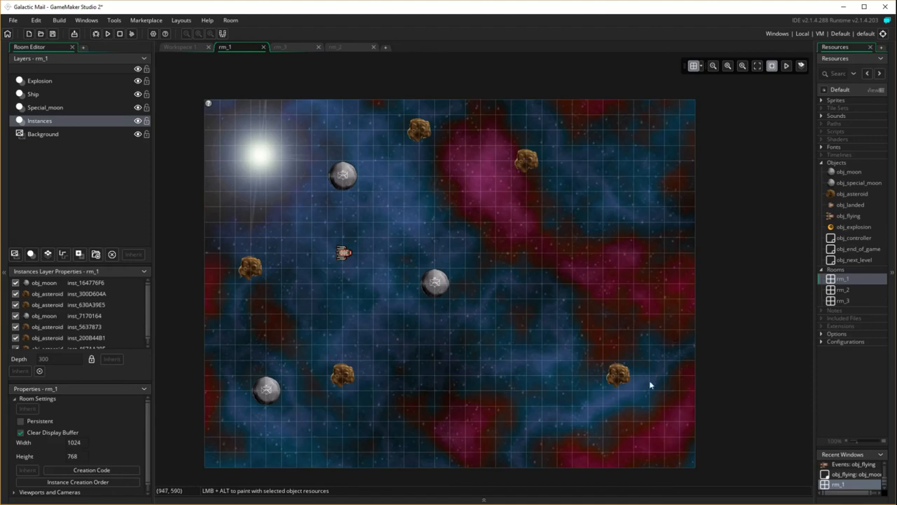
{"action": "left_click", "coordinate": [617, 375]}
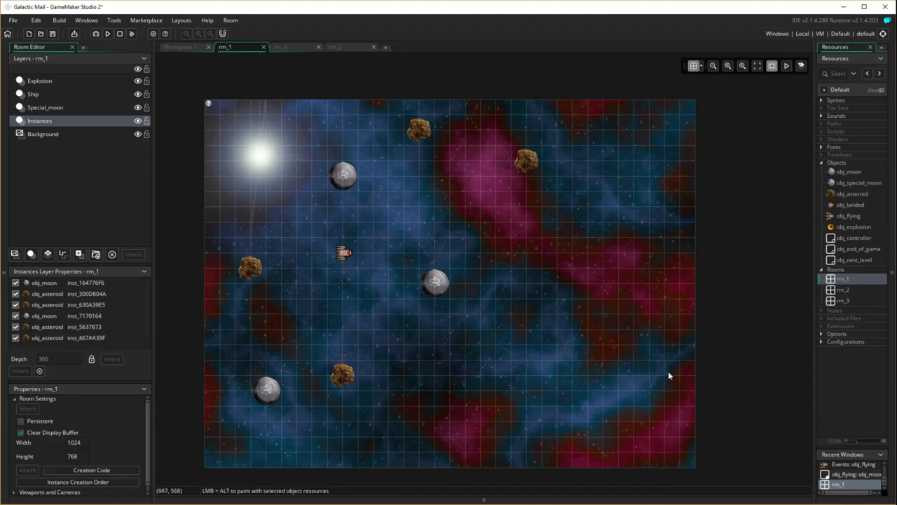
{"action": "mouse_move", "coordinate": [613, 302]}
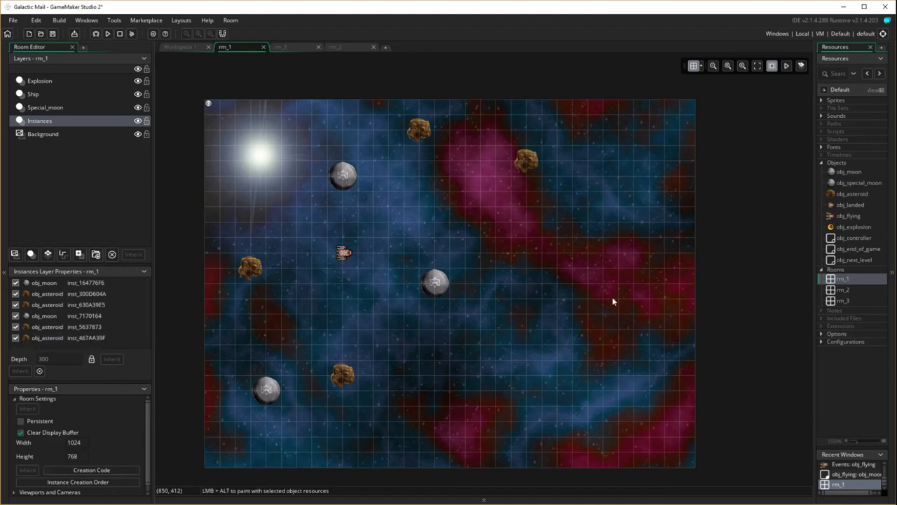
{"action": "mouse_move", "coordinate": [437, 273]}
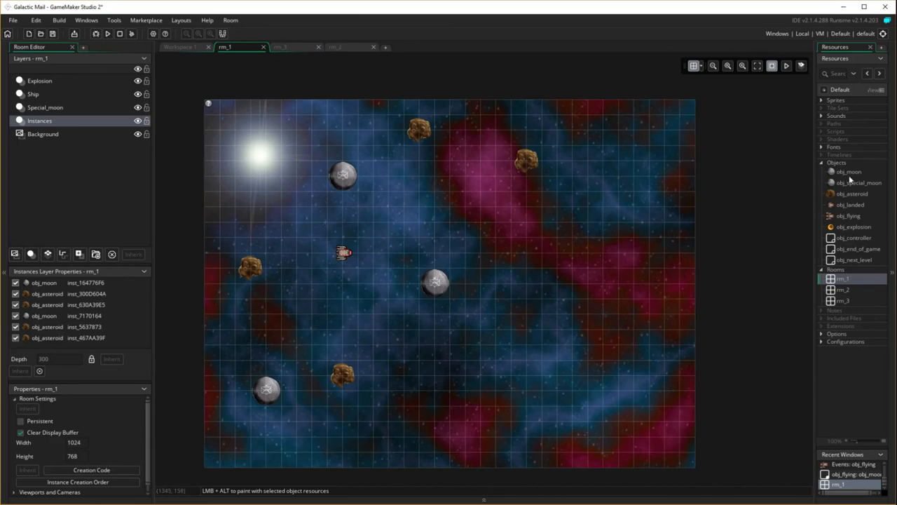
Select obj_moon to paint a new moon near the lower right of rm_1.
{"action": "left_click", "coordinate": [572, 407]}
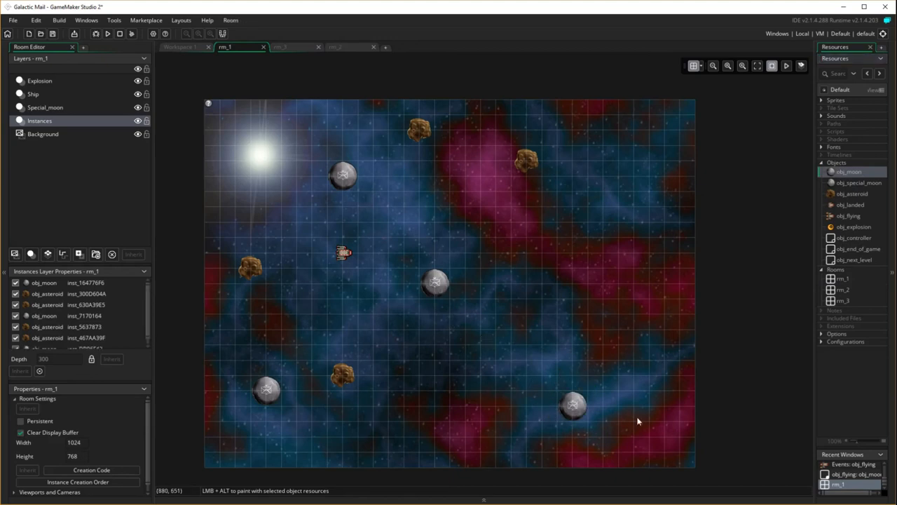
{"action": "mouse_move", "coordinate": [530, 167]}
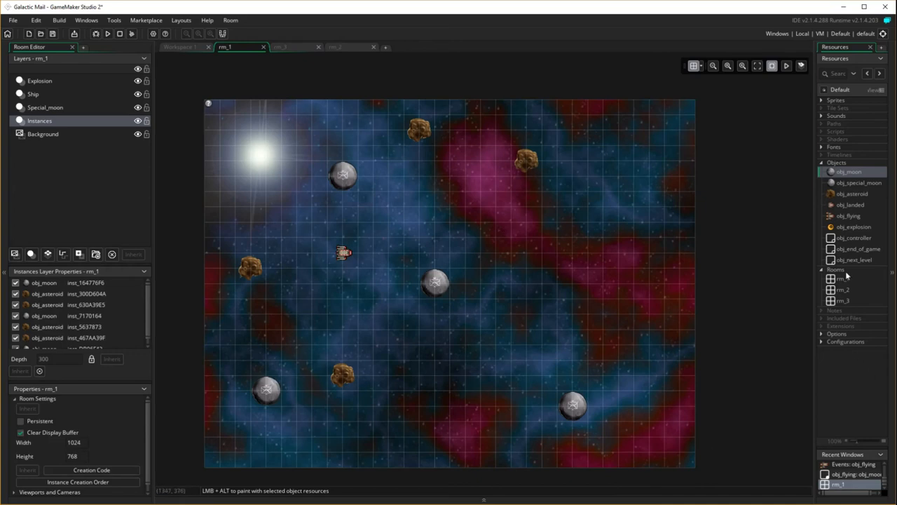
{"action": "mouse_move", "coordinate": [865, 197]}
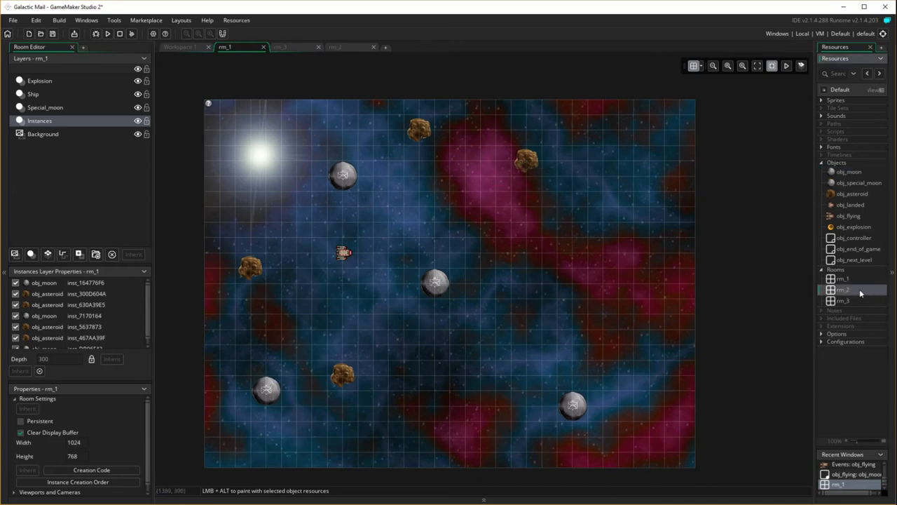
{"action": "mouse_move", "coordinate": [853, 290]}
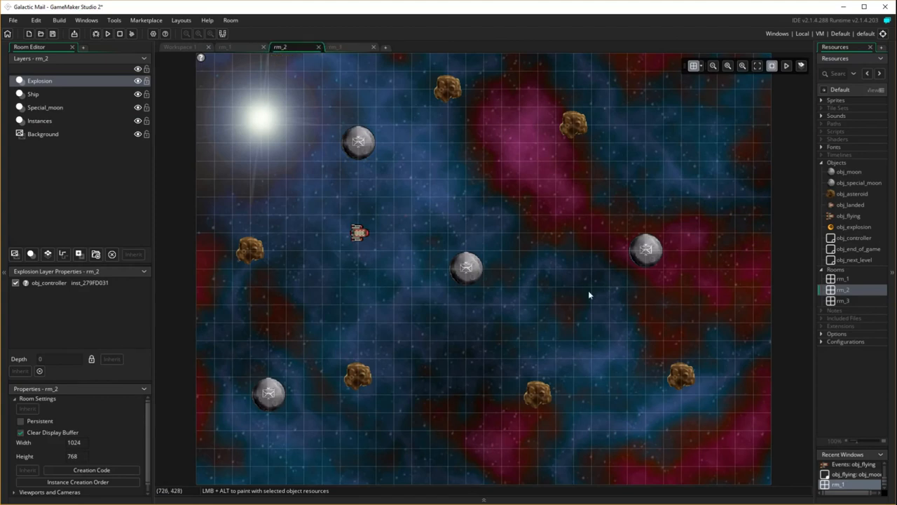
{"action": "mouse_move", "coordinate": [694, 171]}
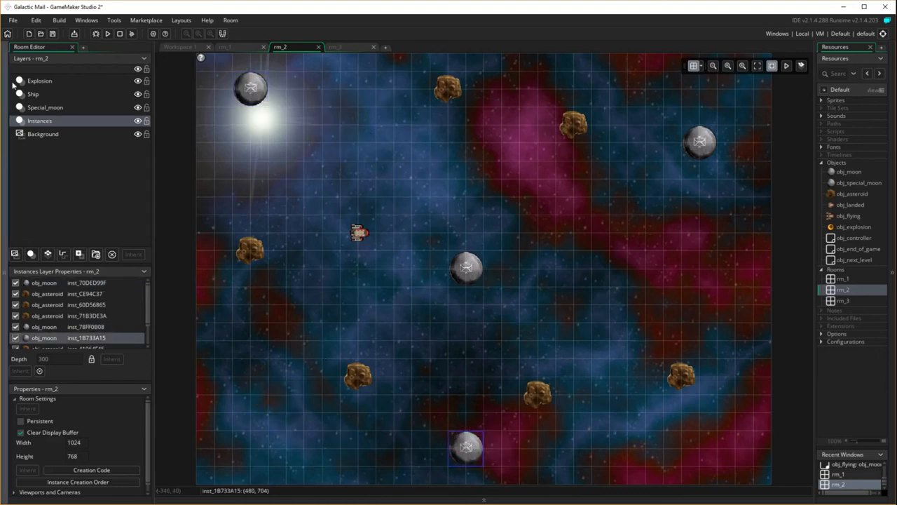
{"action": "mouse_move", "coordinate": [390, 370]}
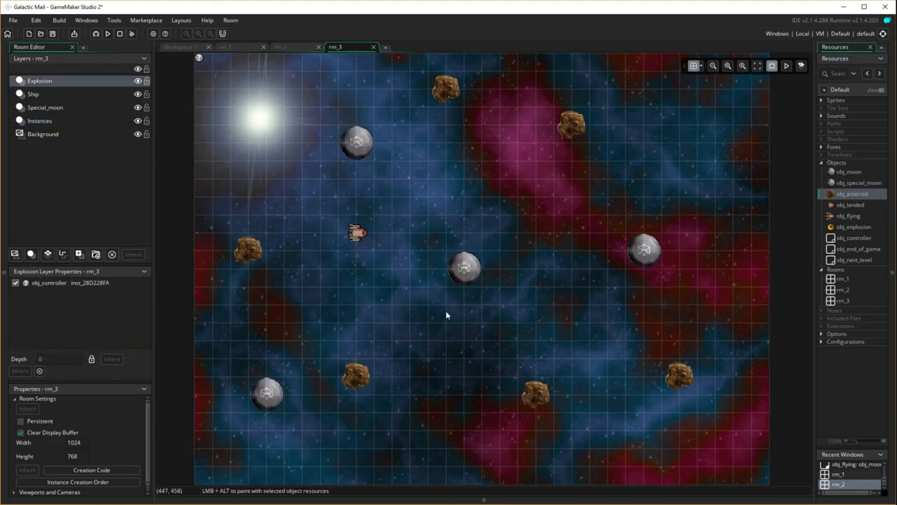
{"action": "mouse_move", "coordinate": [249, 205]}
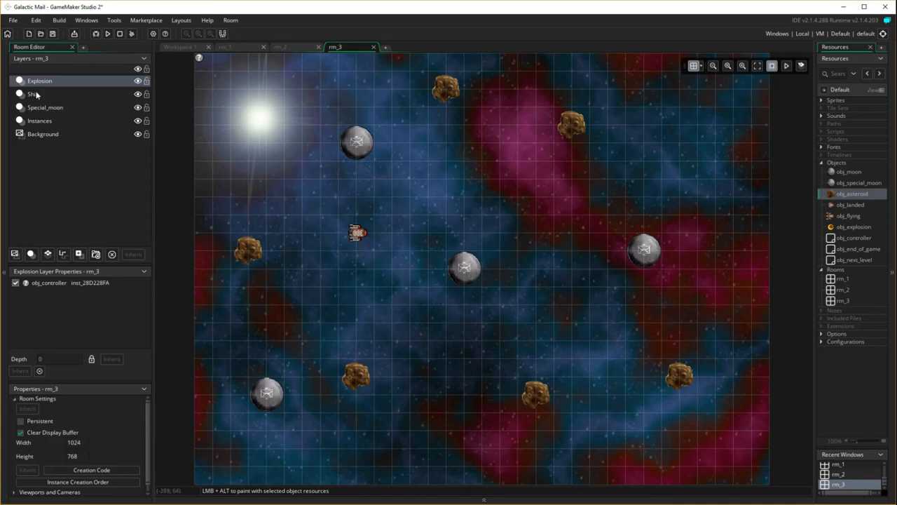
On rm_3's Instances layer, move a moon toward the upper middle of the room.
{"action": "left_click", "coordinate": [45, 107]}
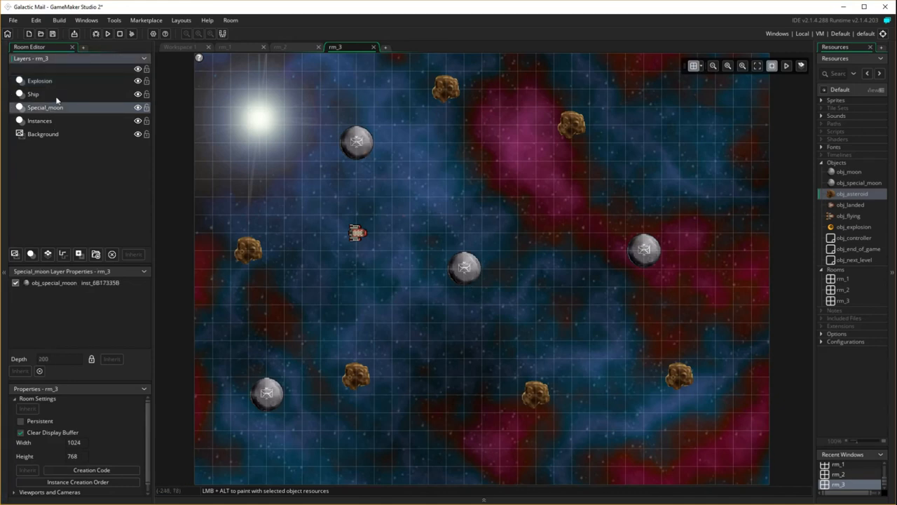
{"action": "left_click", "coordinate": [39, 120]}
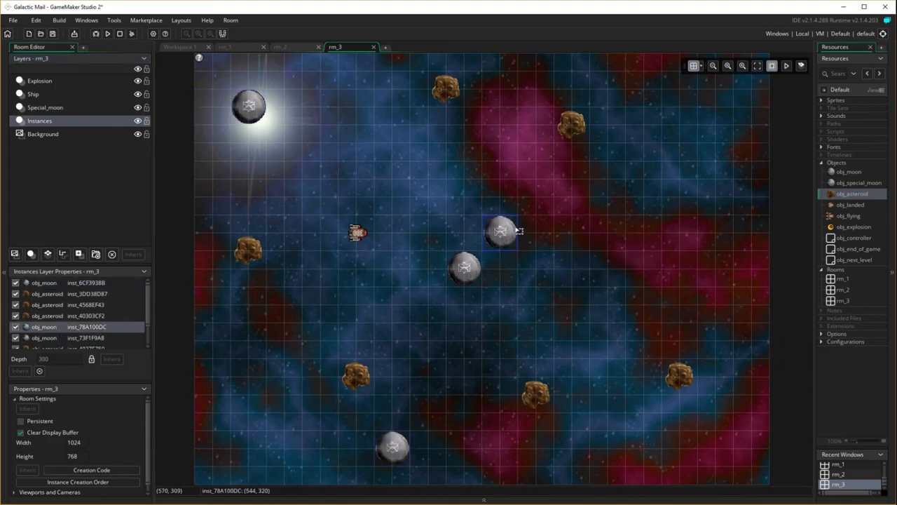
{"action": "left_click_drag", "start_coordinate": [502, 231], "coordinate": [446, 159]}
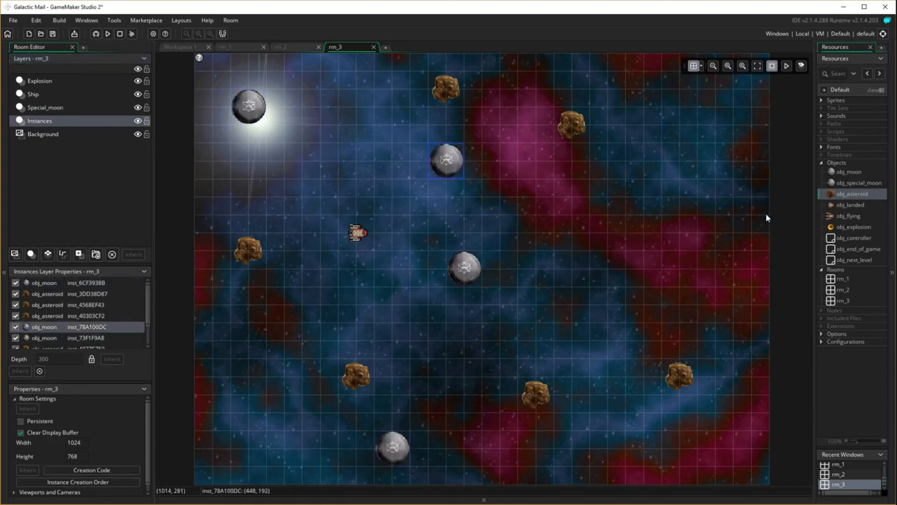
{"action": "mouse_move", "coordinate": [560, 136]}
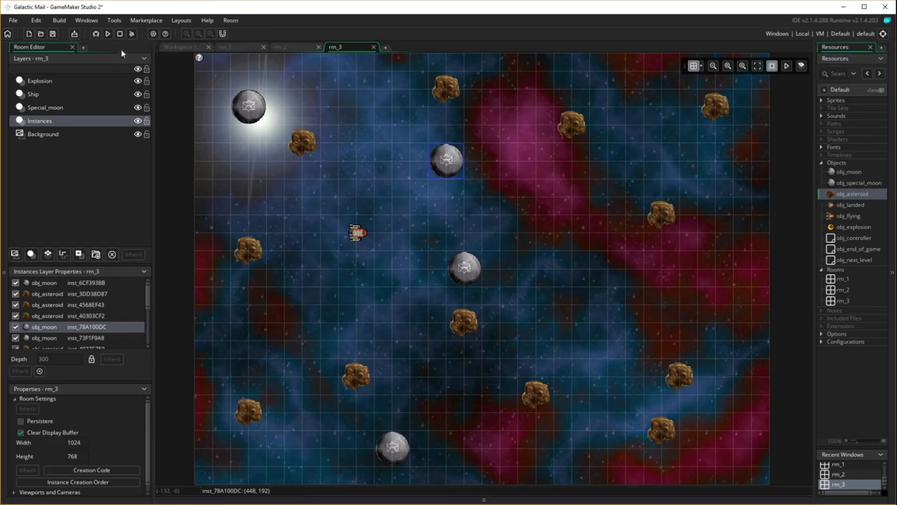
{"action": "mouse_move", "coordinate": [541, 191]}
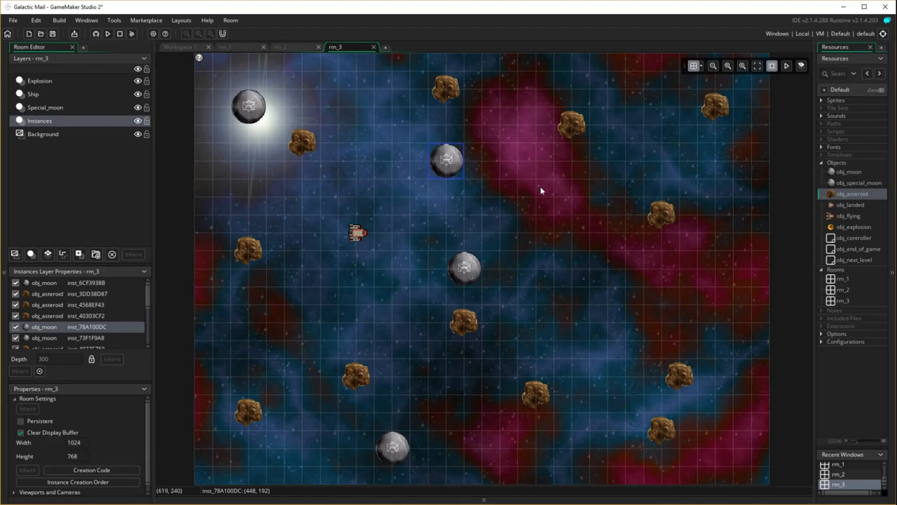
{"action": "mouse_move", "coordinate": [497, 104]}
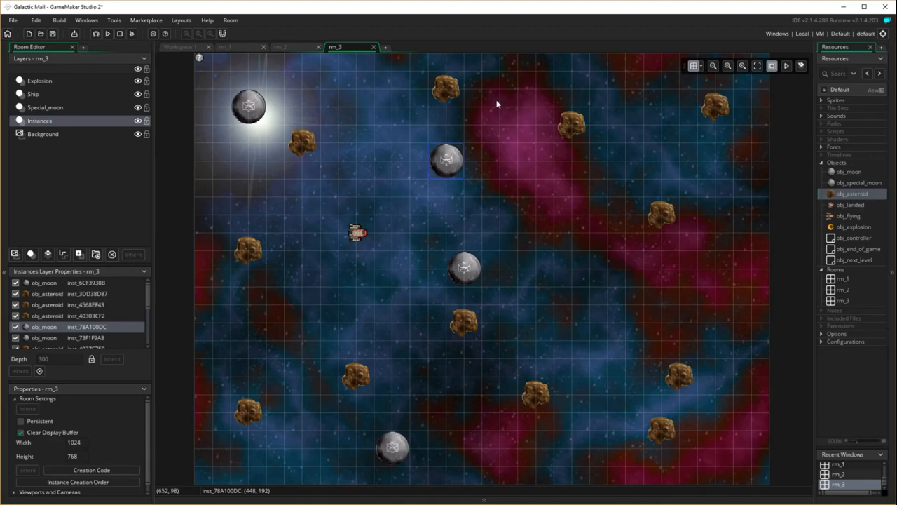
Compare rm_3 with the rm_1 tab and return to rm_3.
{"action": "left_click", "coordinate": [232, 48]}
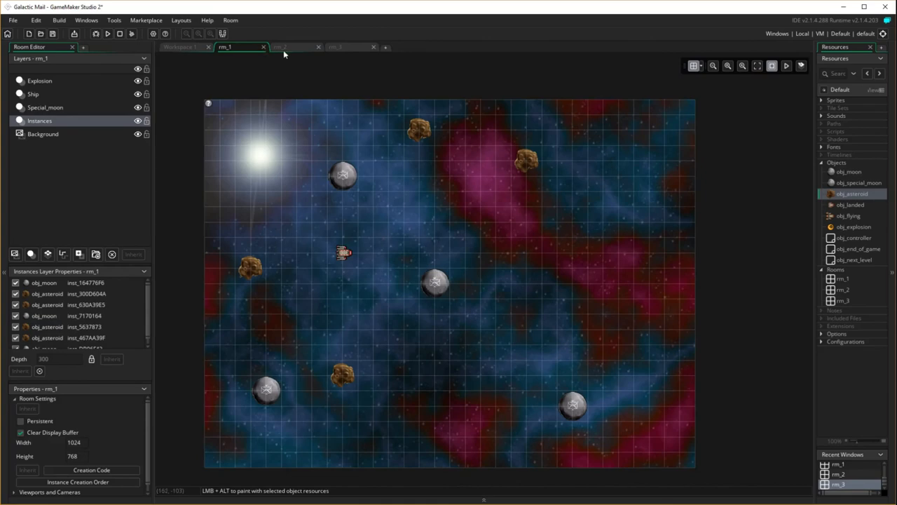
{"action": "left_click", "coordinate": [336, 48]}
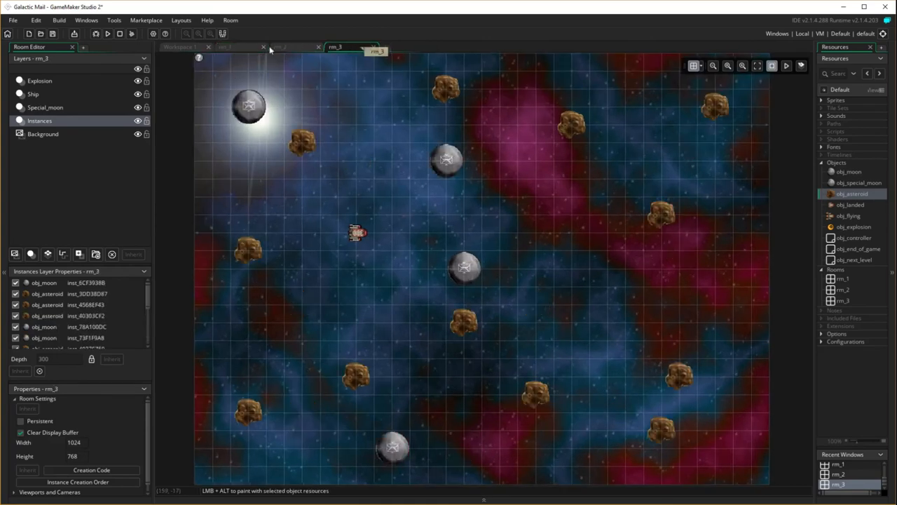